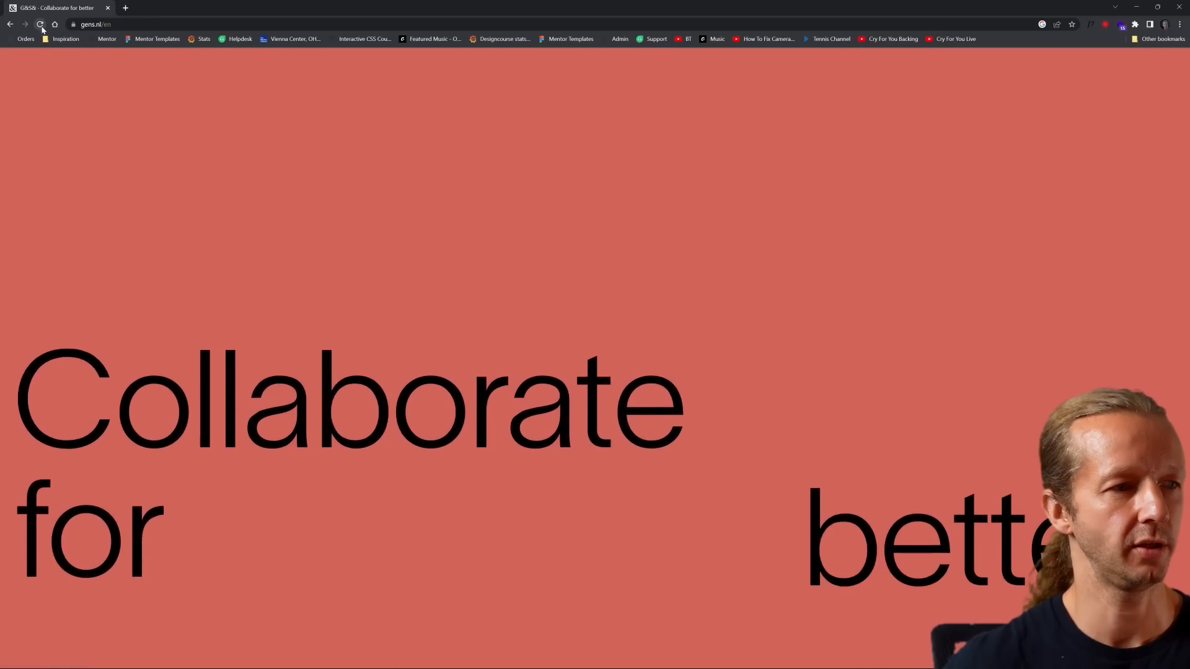
Reload the G&S& homepage to replay its intro and advance through two hero photos
click(41, 24)
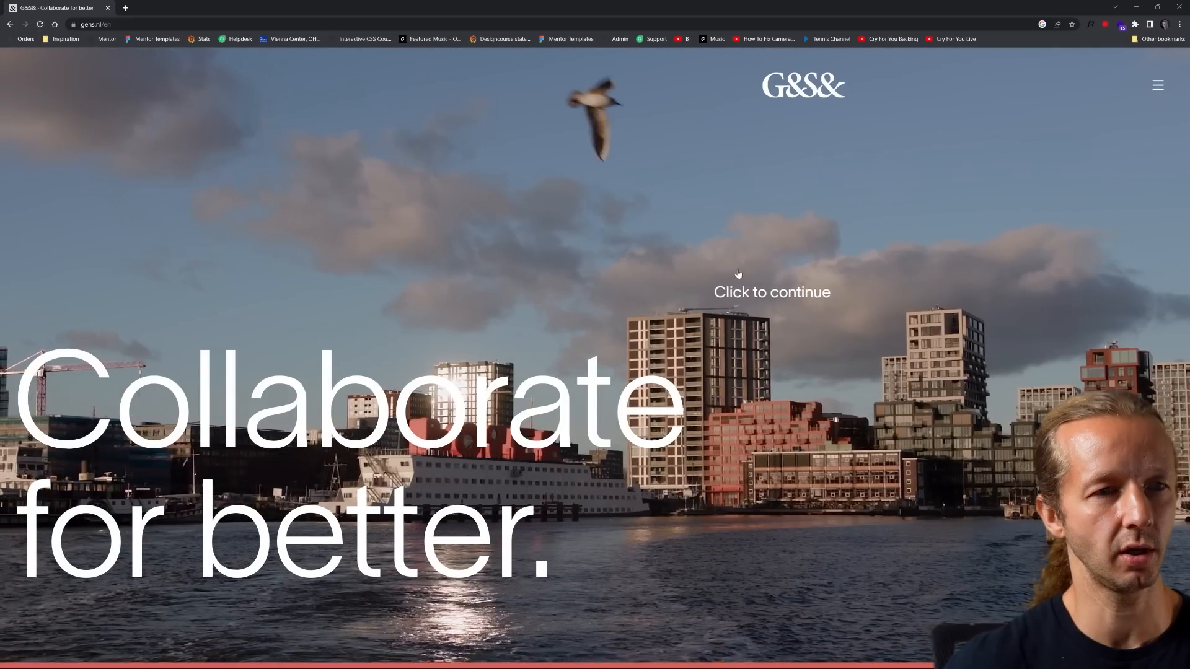
click(771, 291)
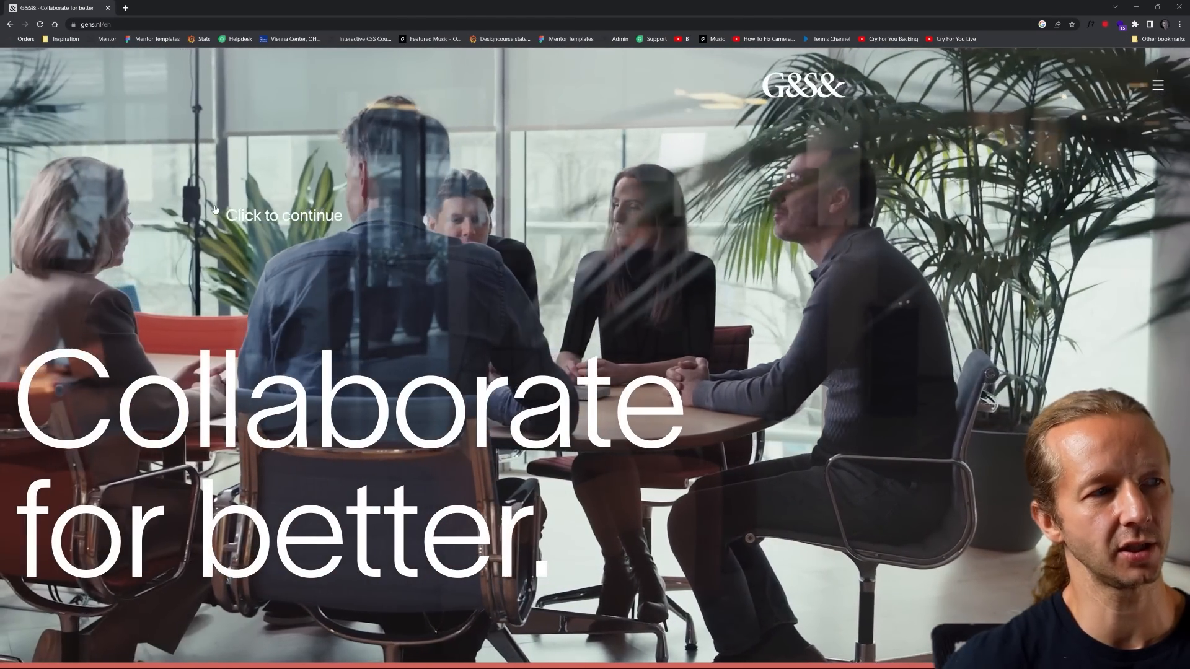
click(284, 216)
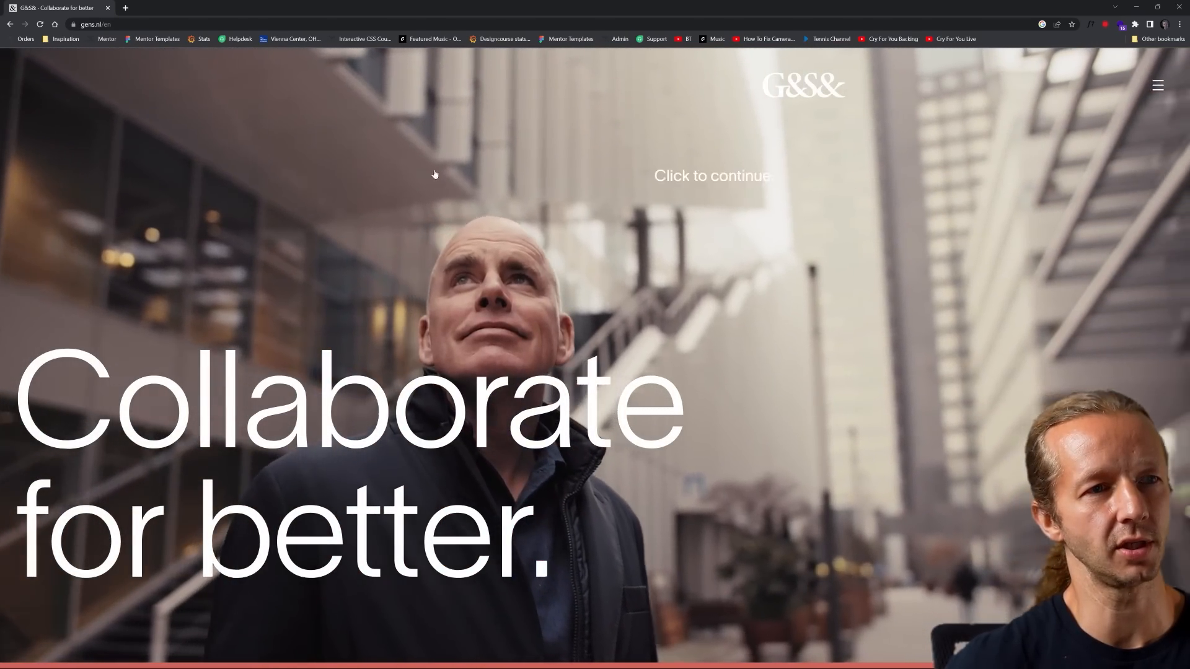
Continue past the hero to the Spotlight page featuring The CubeHouse
click(710, 176)
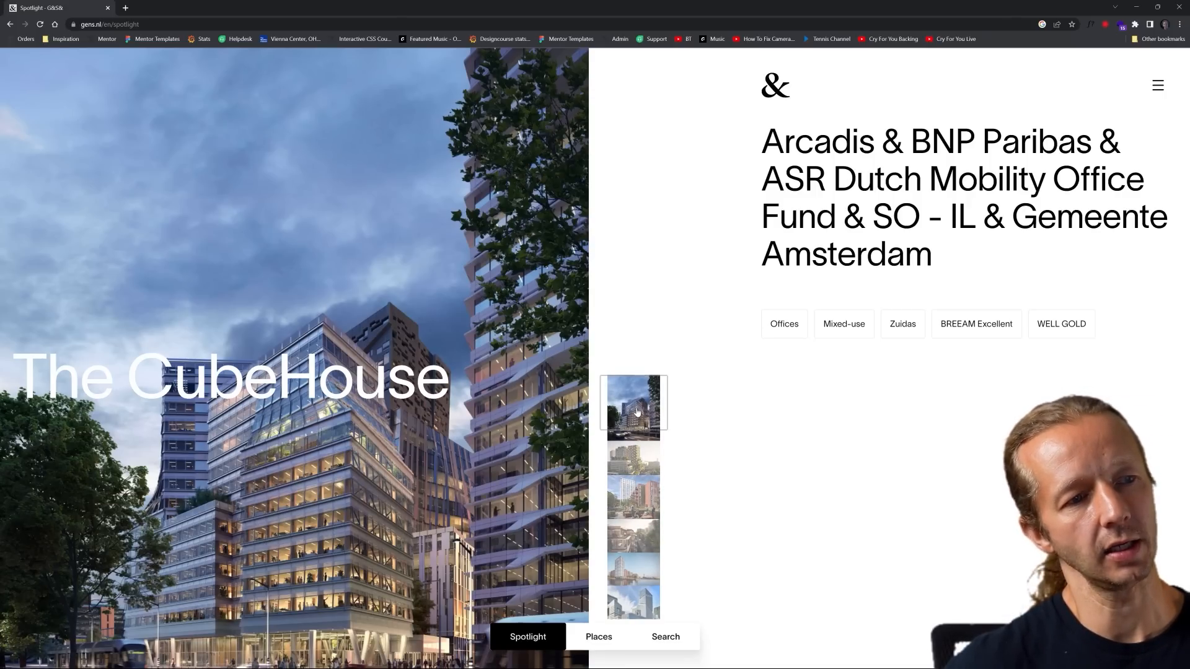
mouse_move(591, 538)
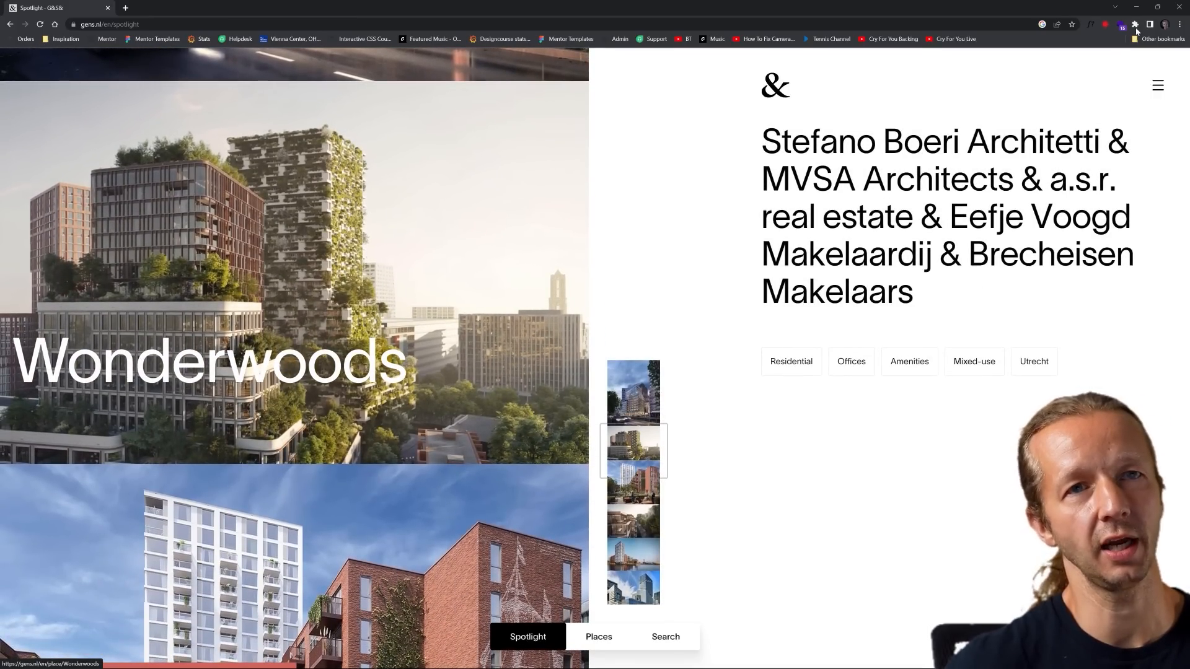
Review Wappalyzer's detected stack for G&S&, including Next.js, React and Lenis
click(1121, 25)
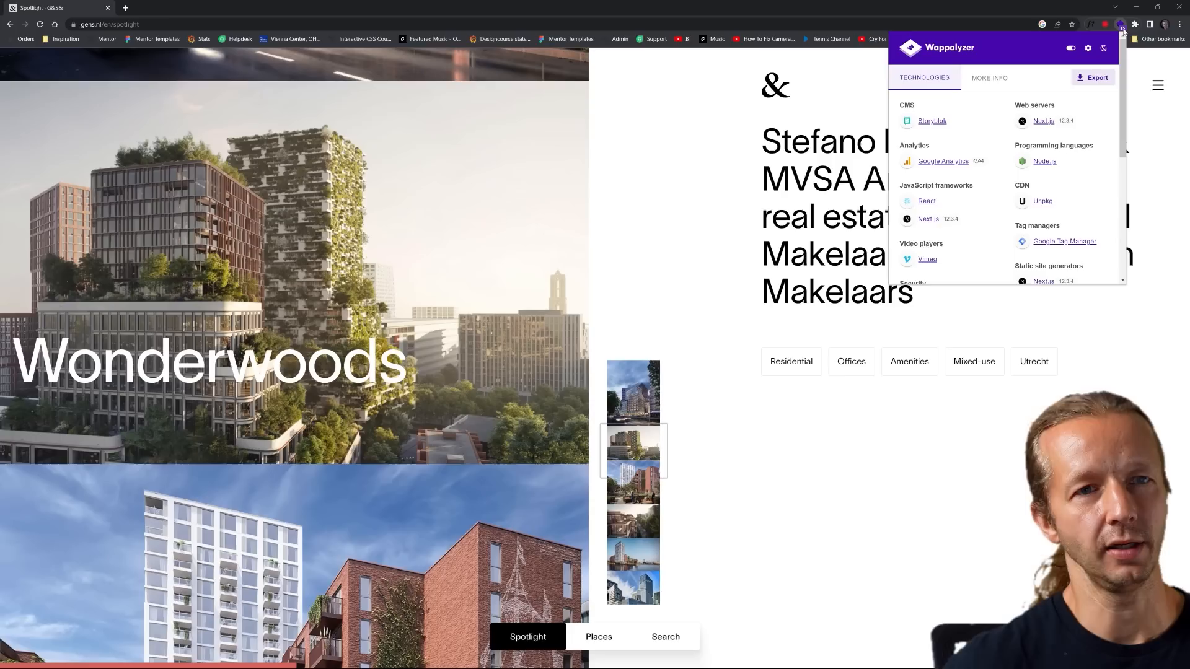
scroll(down, 3)
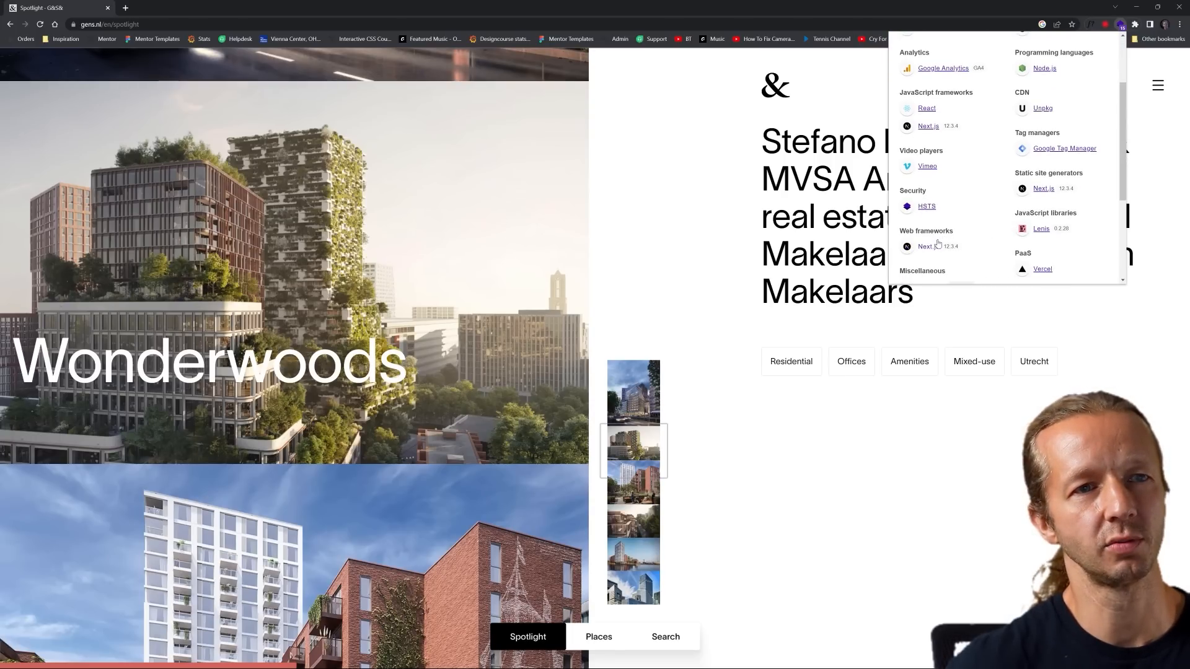
scroll(up, 3)
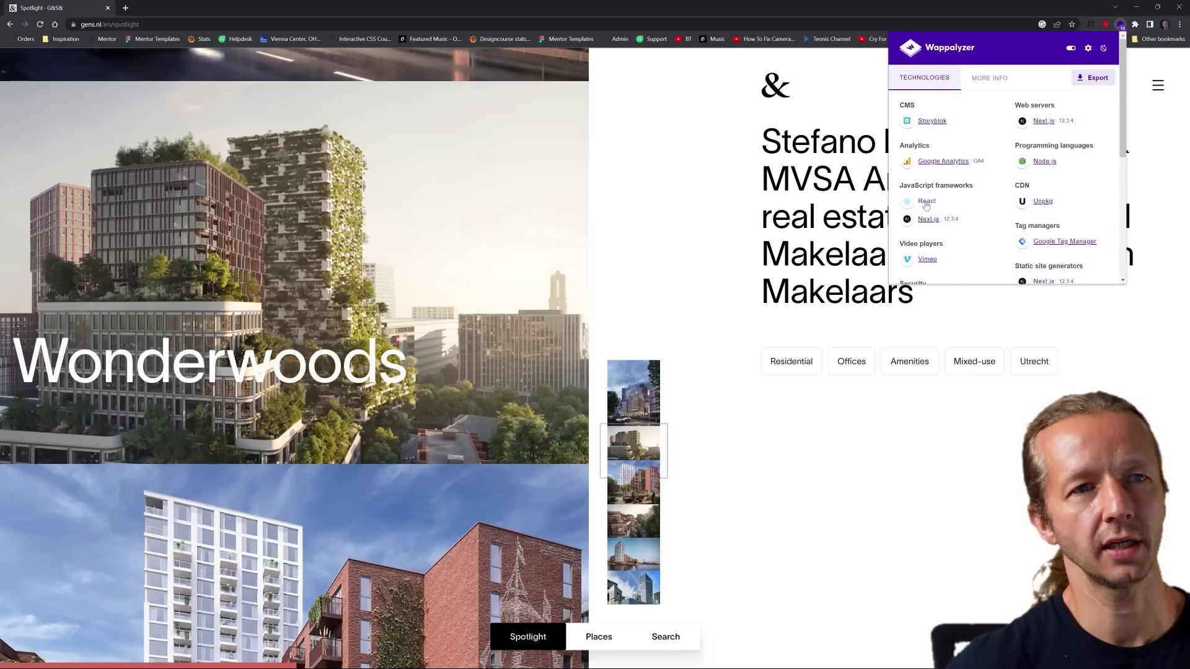
mouse_move(1039, 170)
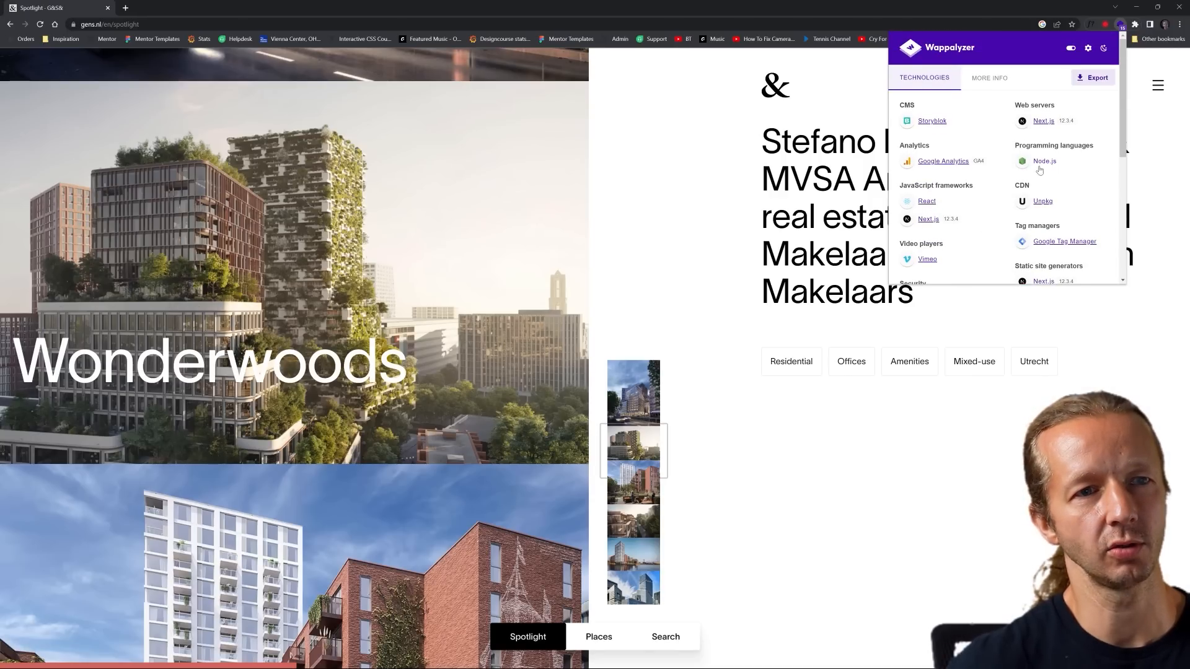
scroll(down, 3)
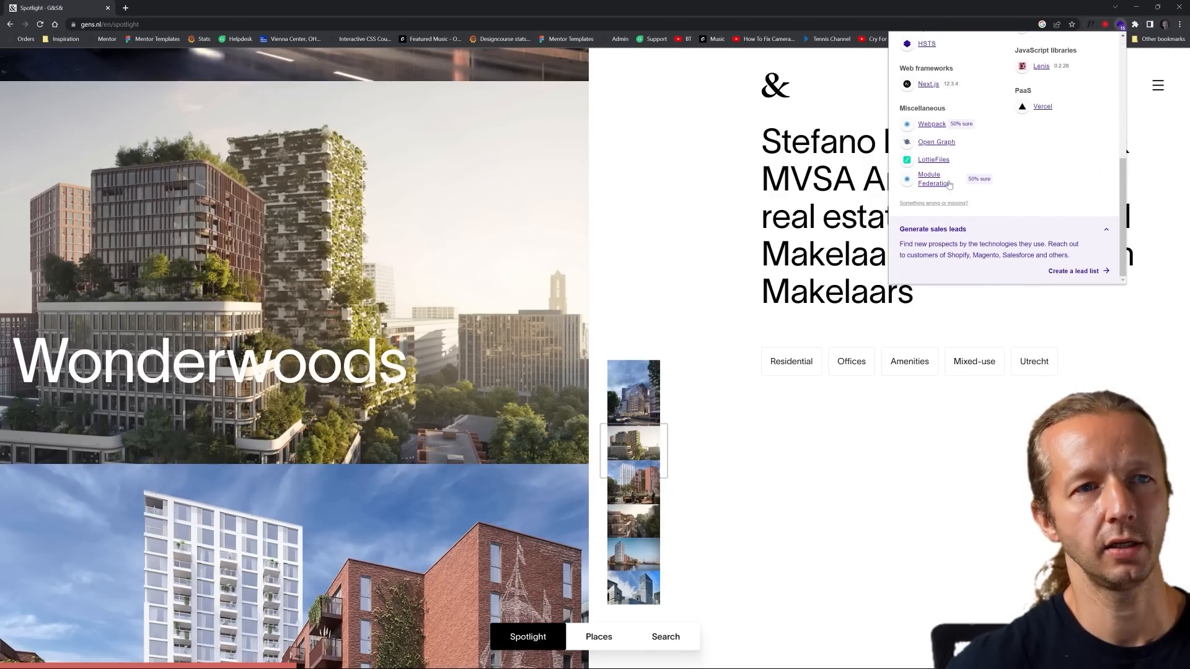
scroll(up, 3)
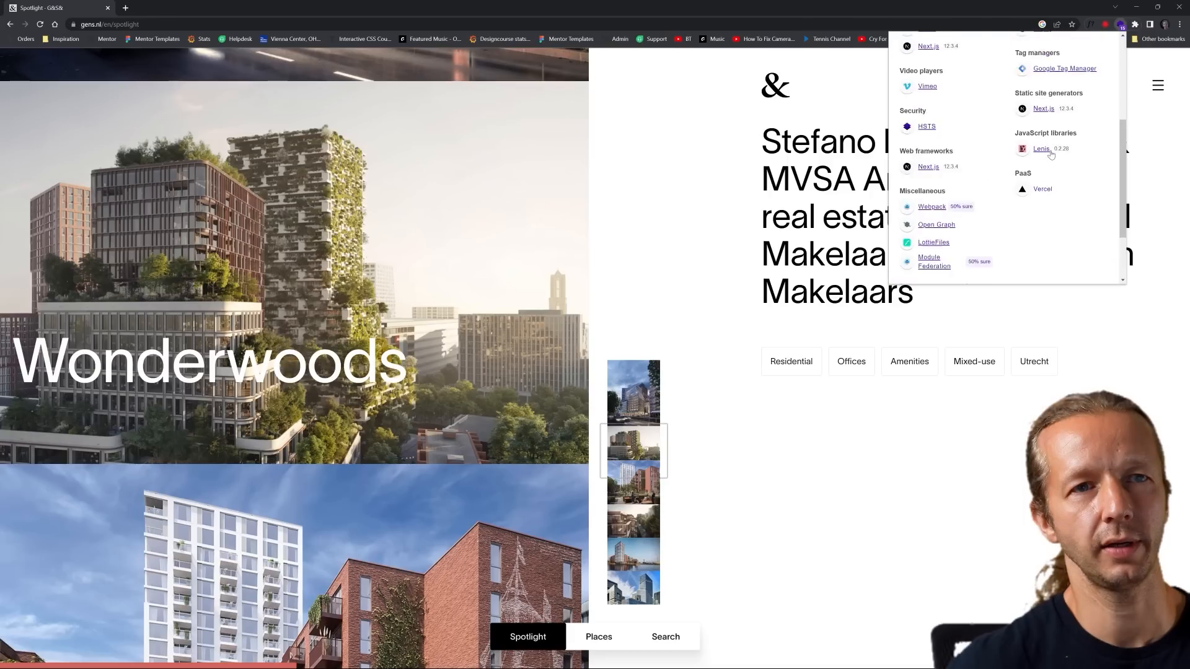
scroll(up, 3)
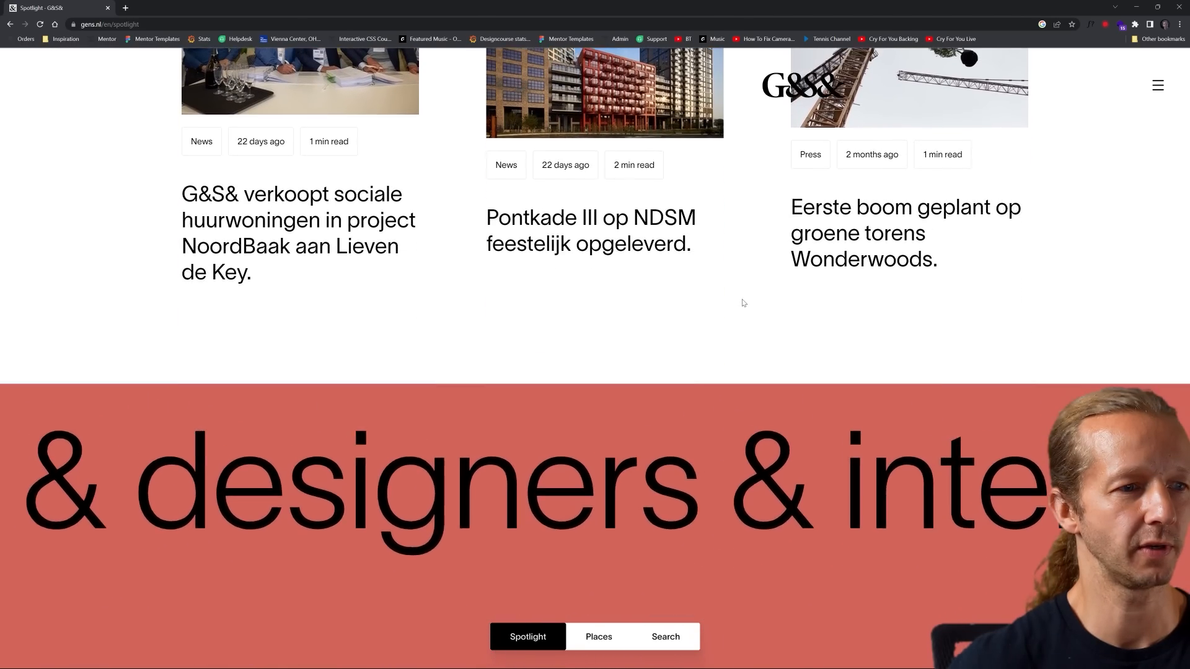
Toggle the G&S& bottom navigation between the Places, Search and Spotlight views
scroll(down, 3)
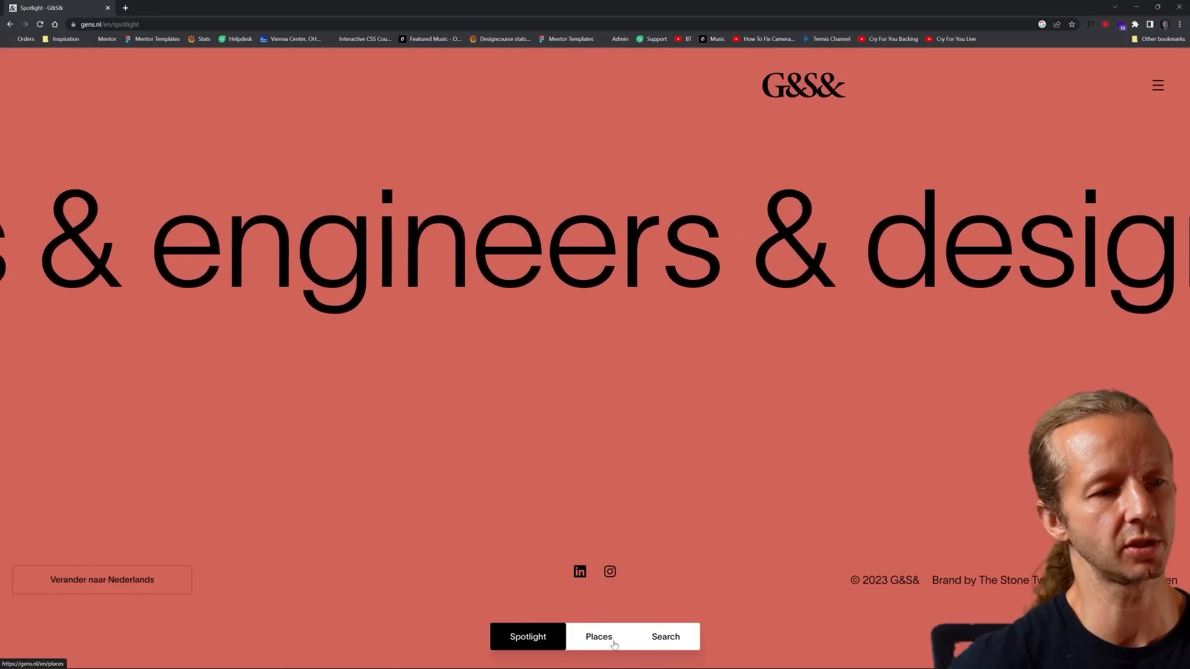
click(598, 637)
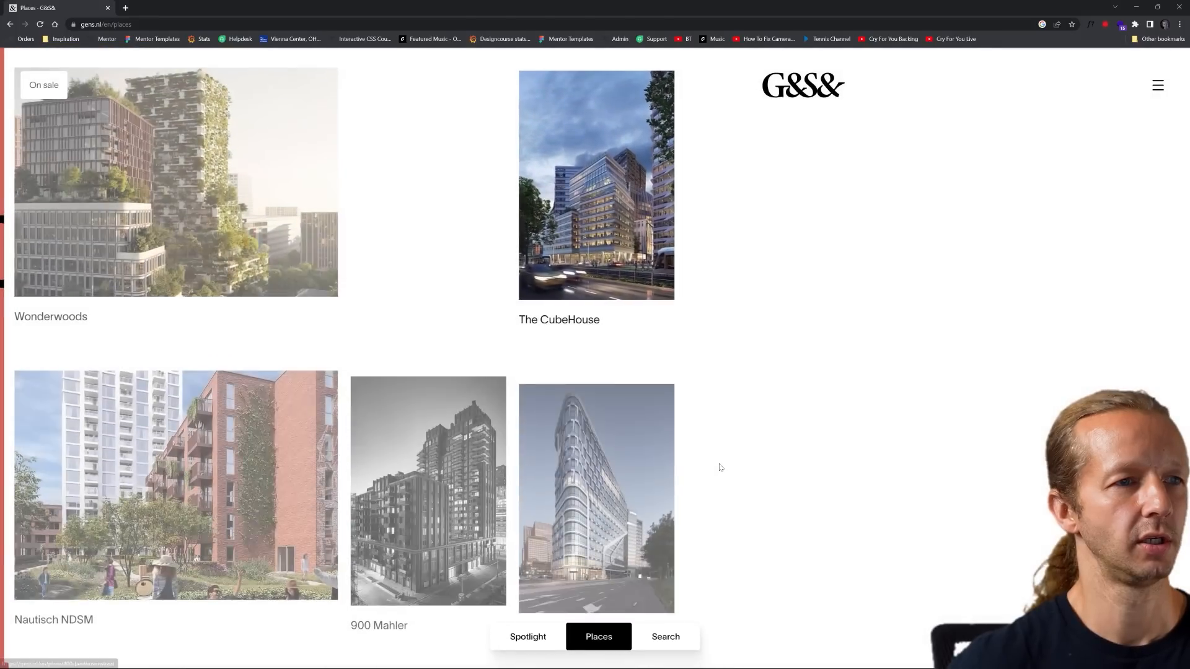
scroll(down, 3)
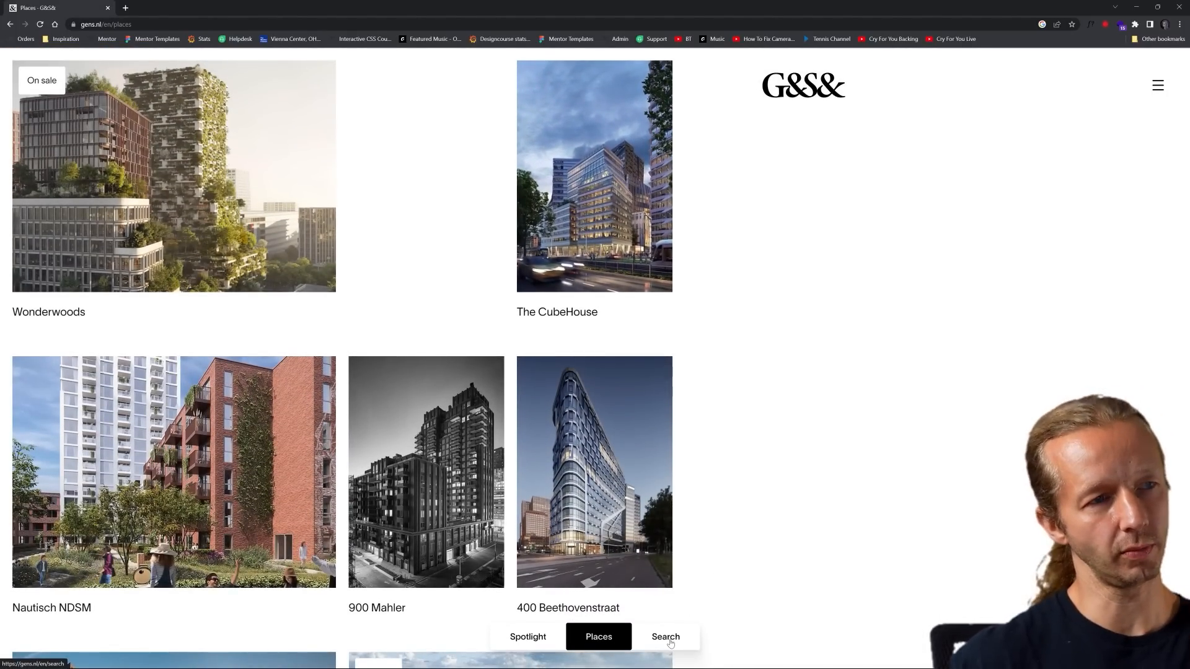
click(665, 636)
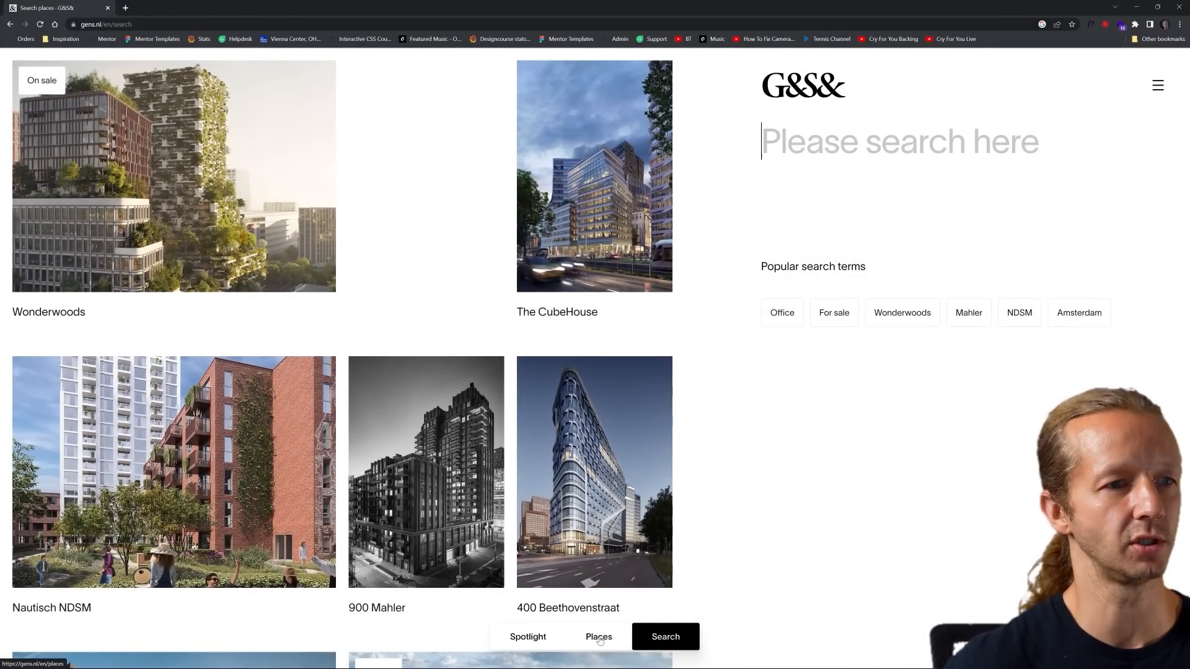
click(599, 637)
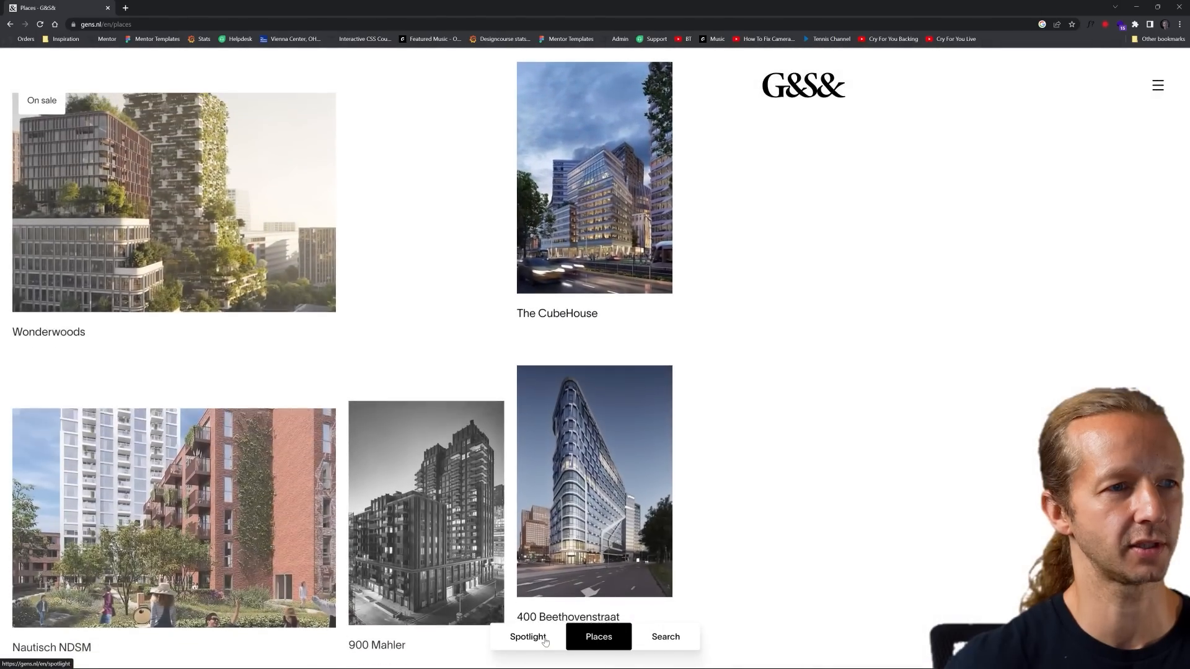
click(528, 636)
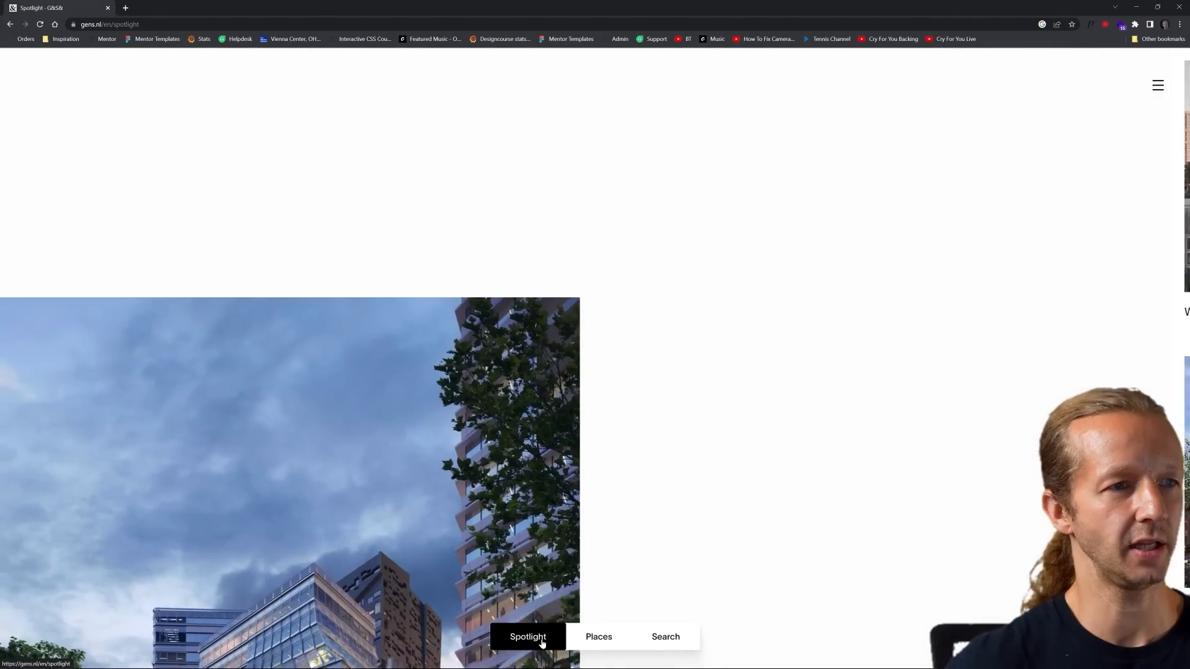
click(528, 636)
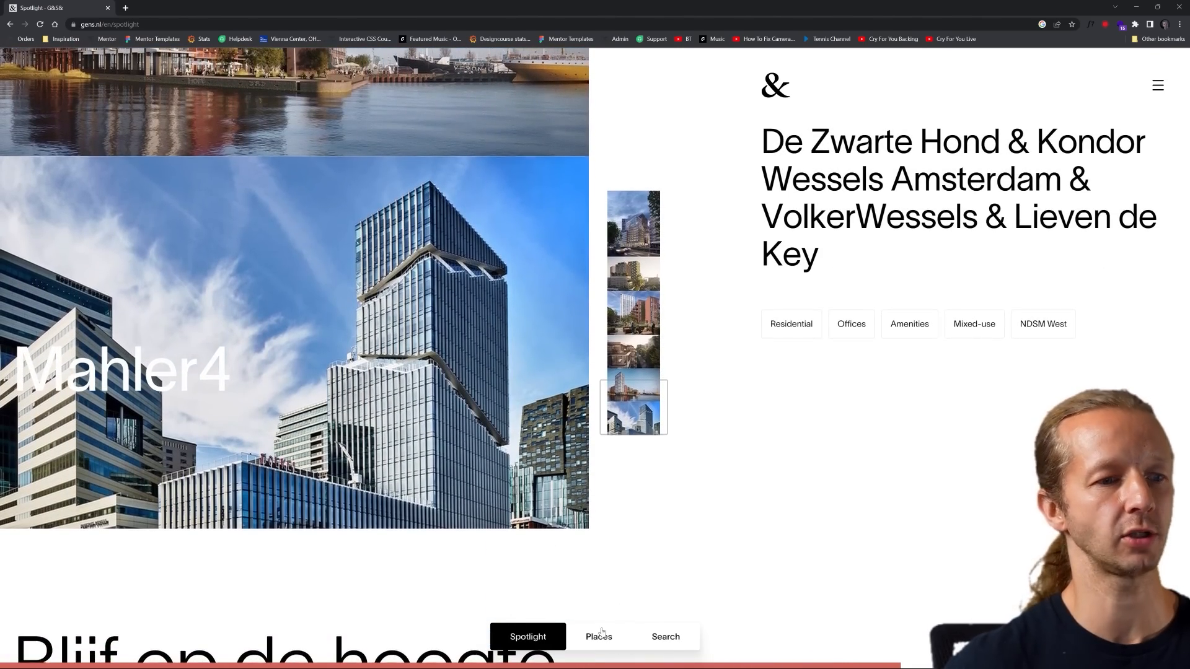
click(599, 637)
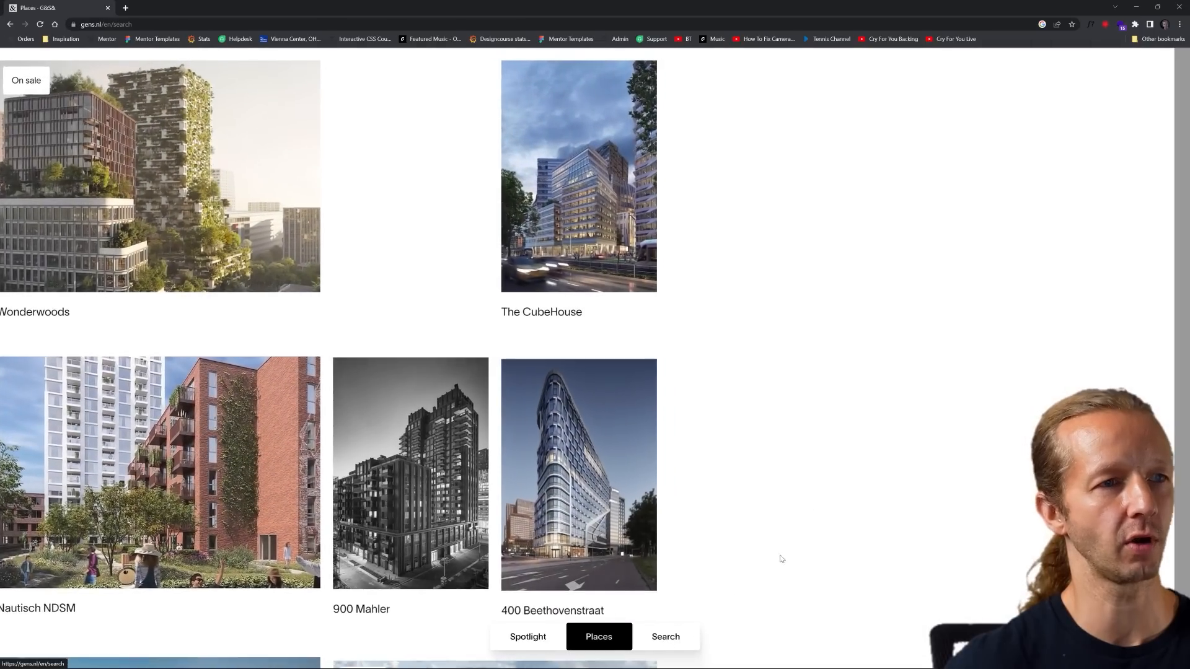
click(665, 637)
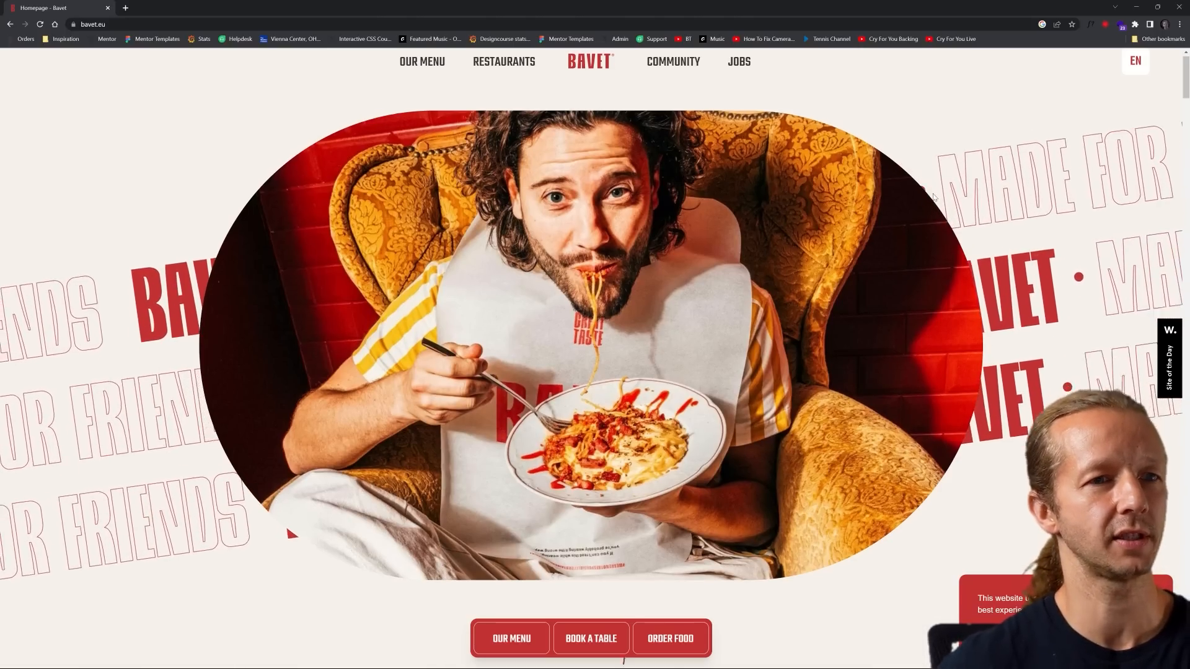
Scroll the Bavet homepage past 'Made for Friends' to the Kenny's Revenge dishes
scroll(down, 3)
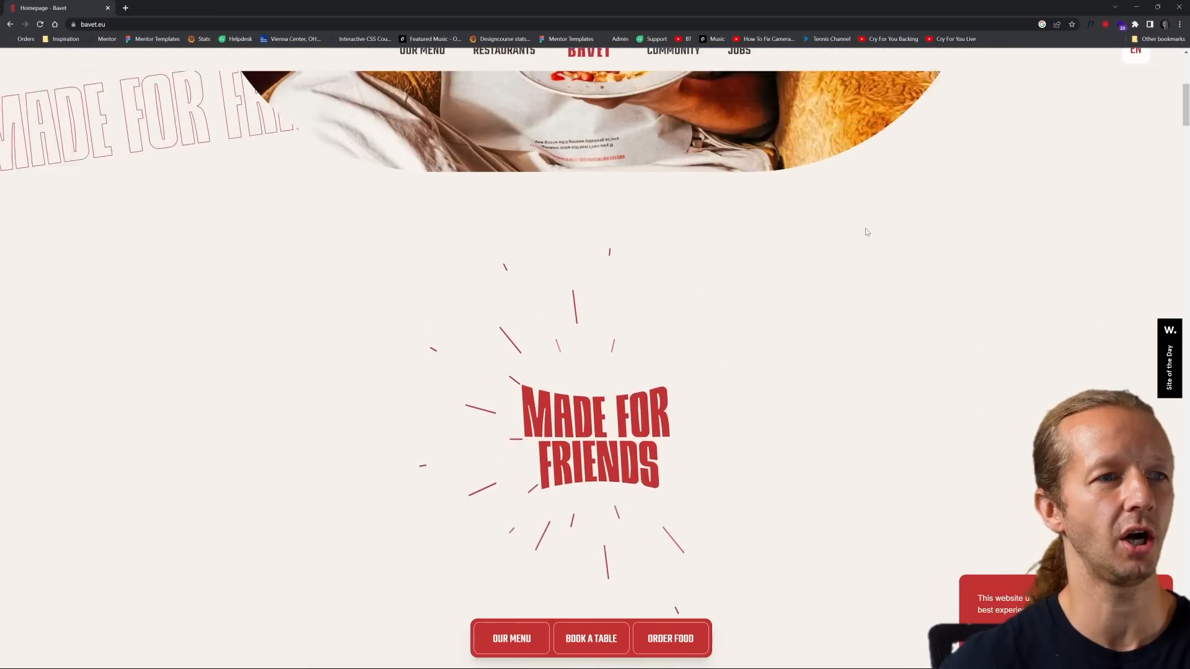
scroll(up, 3)
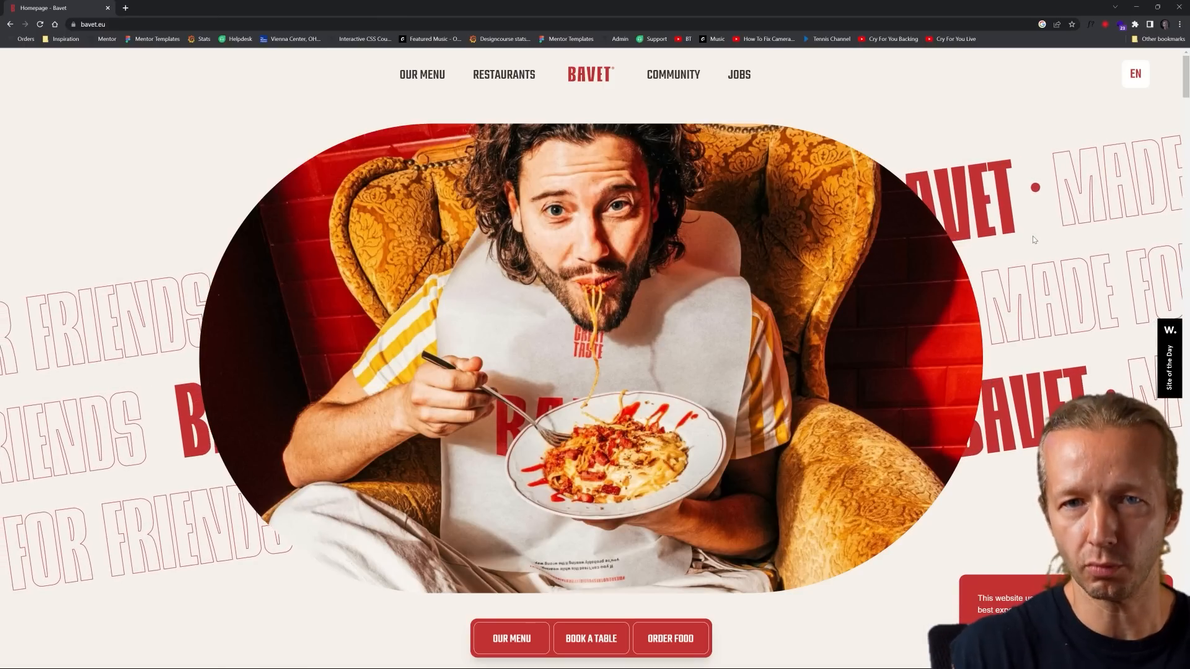
scroll(down, 3)
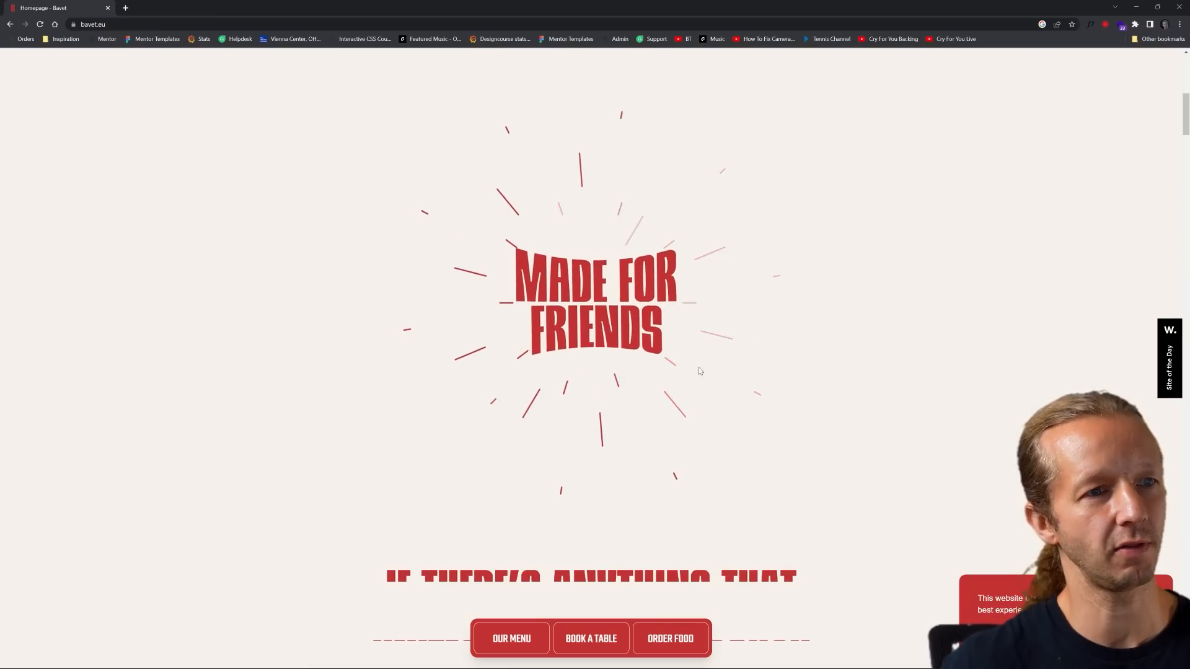
scroll(down, 3)
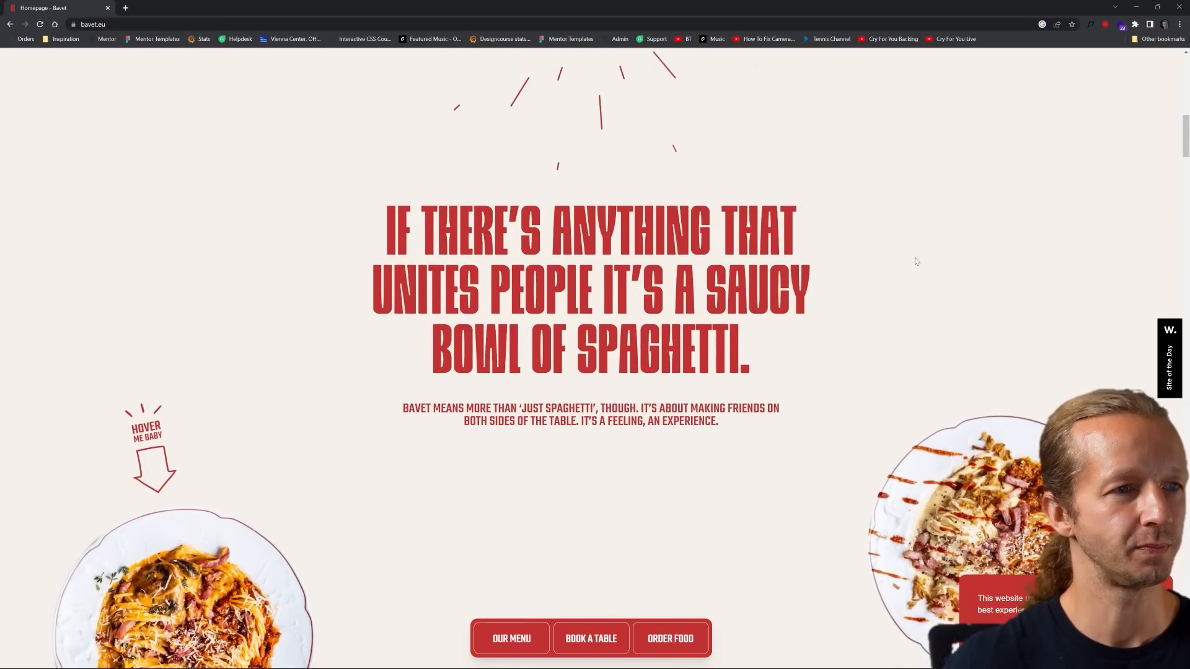
scroll(down, 3)
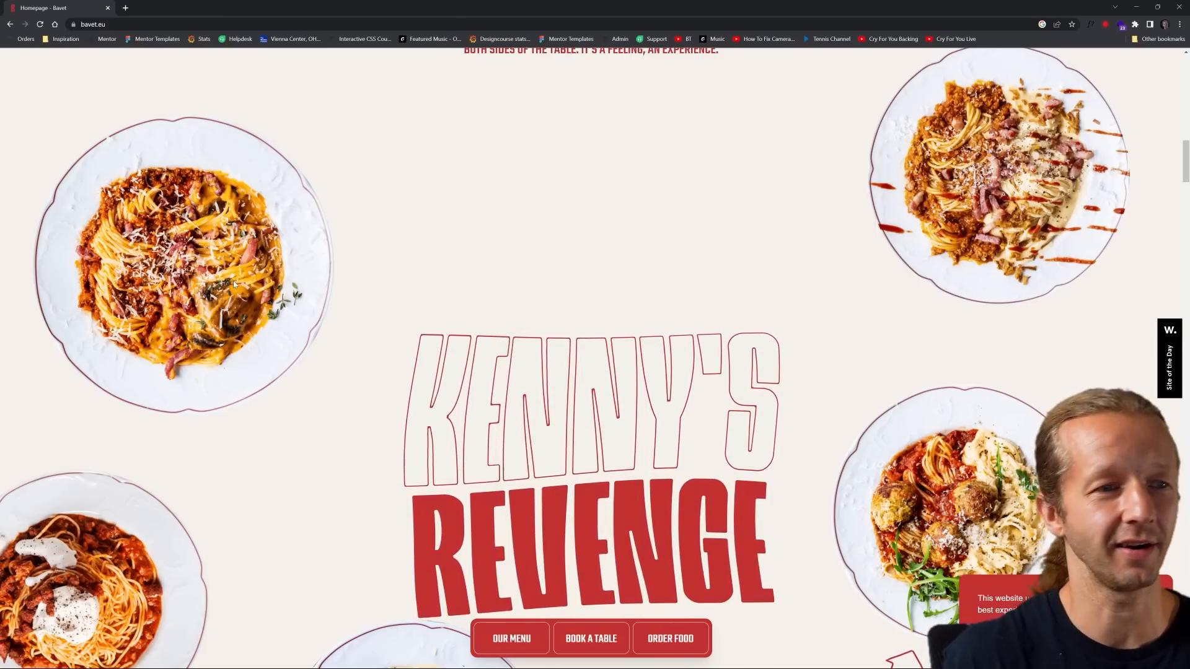
Scroll past Bavet's restaurants banner and spinning record to the paper-bag delivery options
scroll(down, 3)
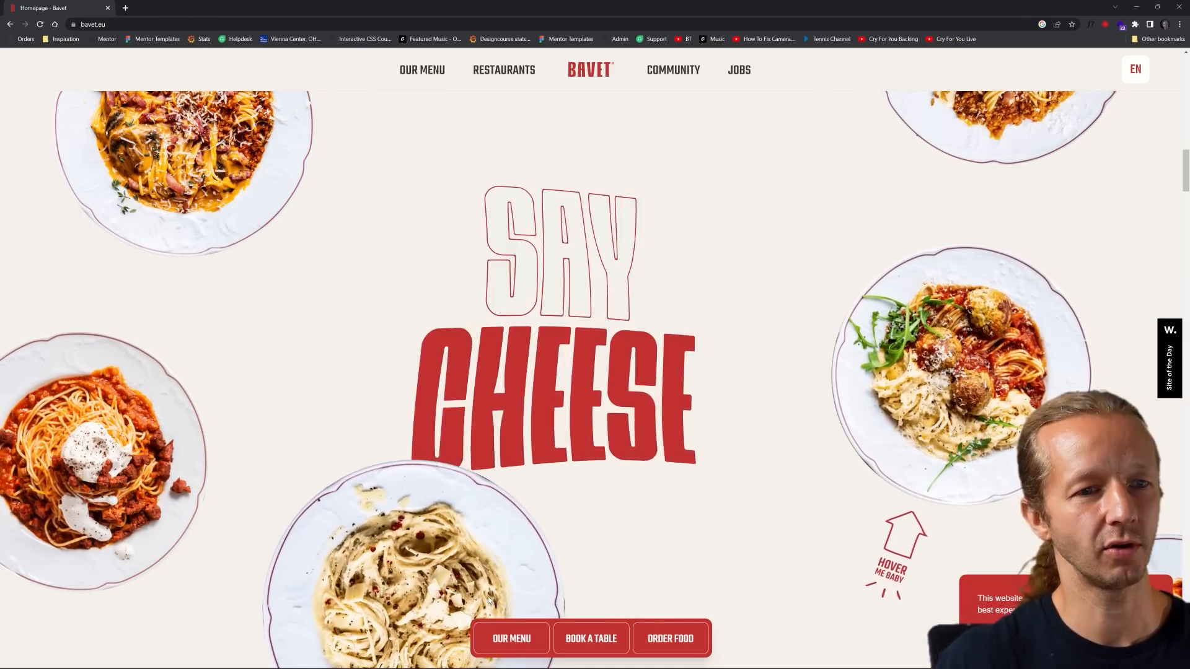
scroll(down, 3)
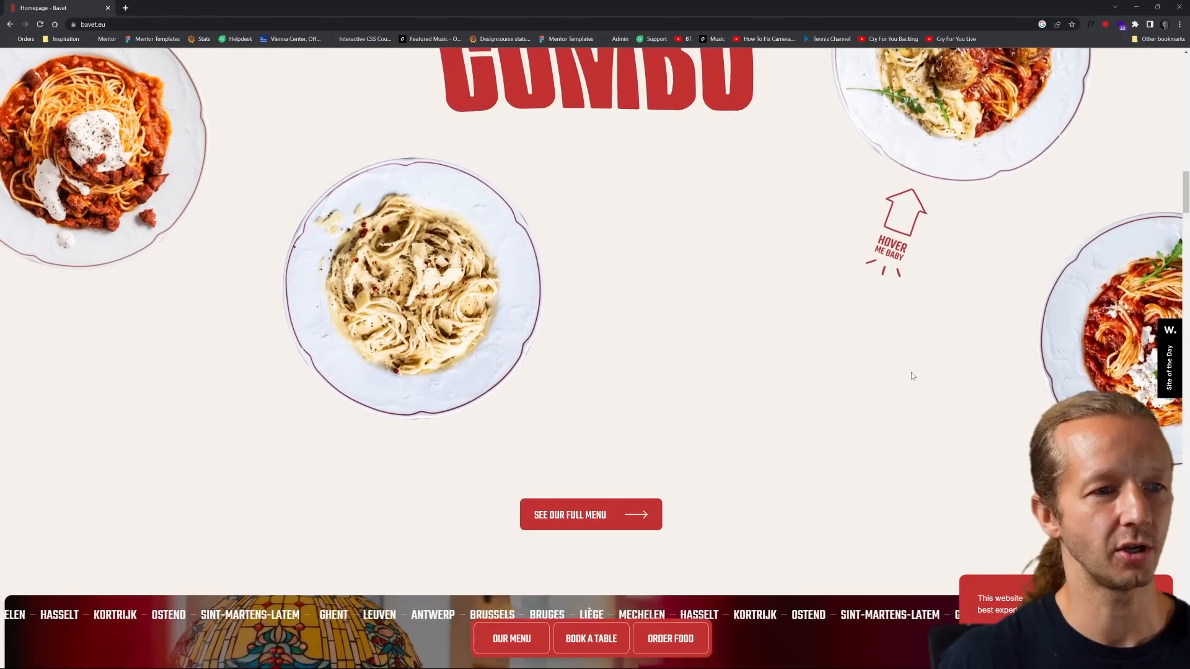
scroll(down, 3)
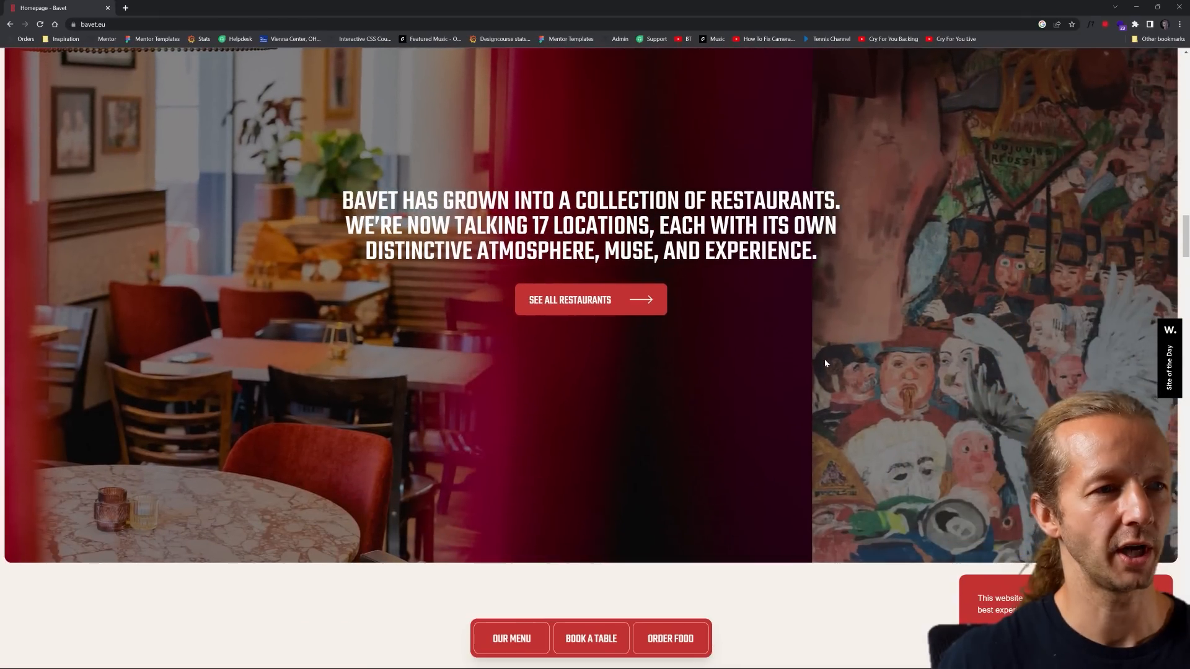
scroll(up, 3)
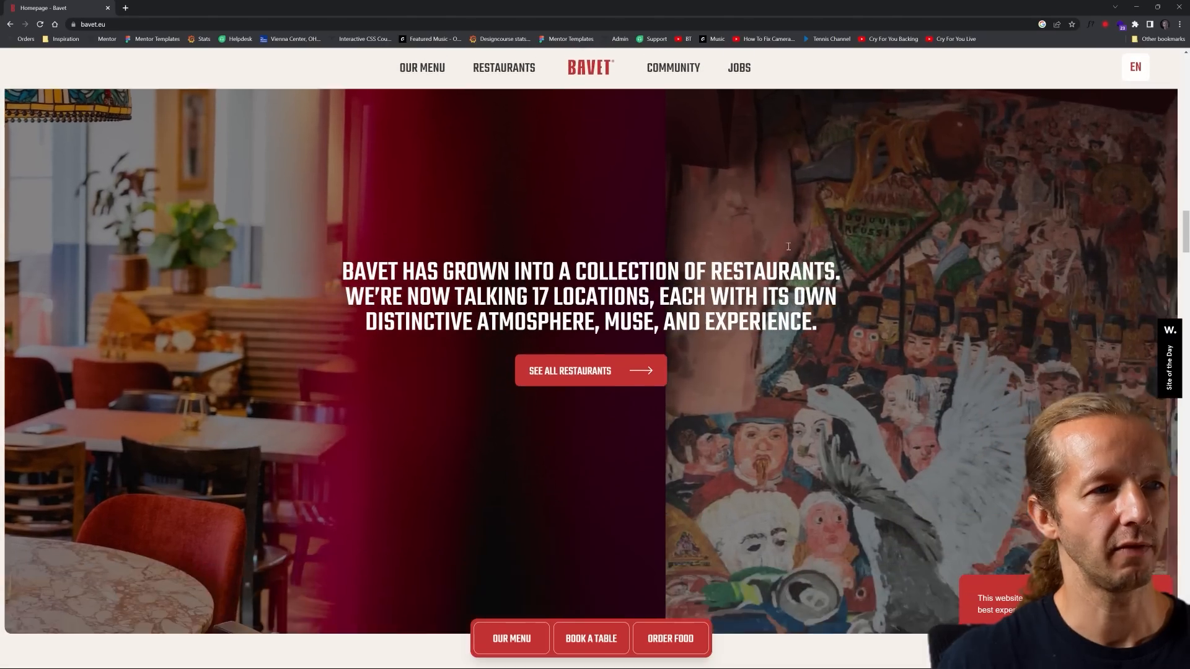
scroll(down, 3)
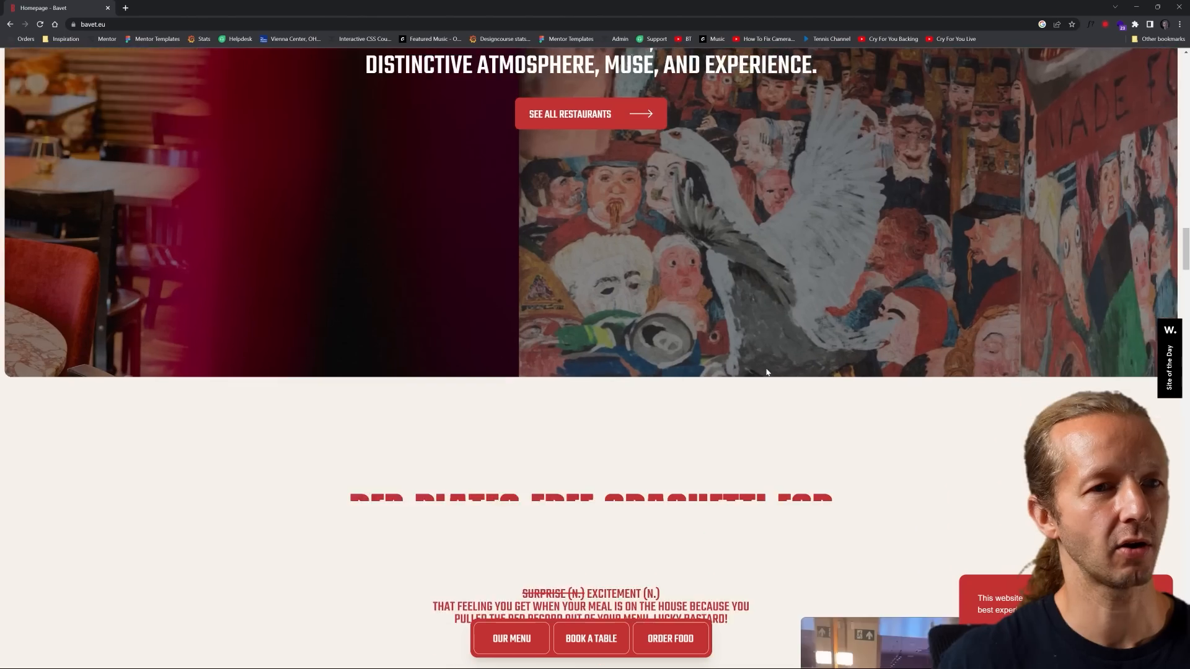
scroll(down, 3)
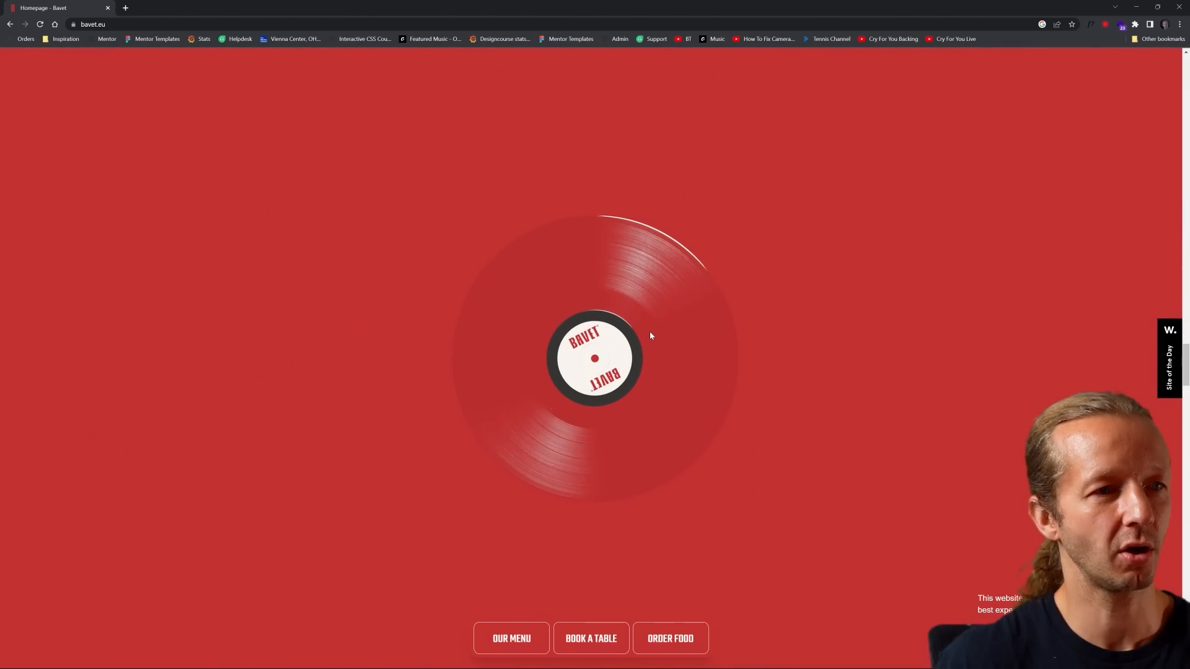
scroll(down, 3)
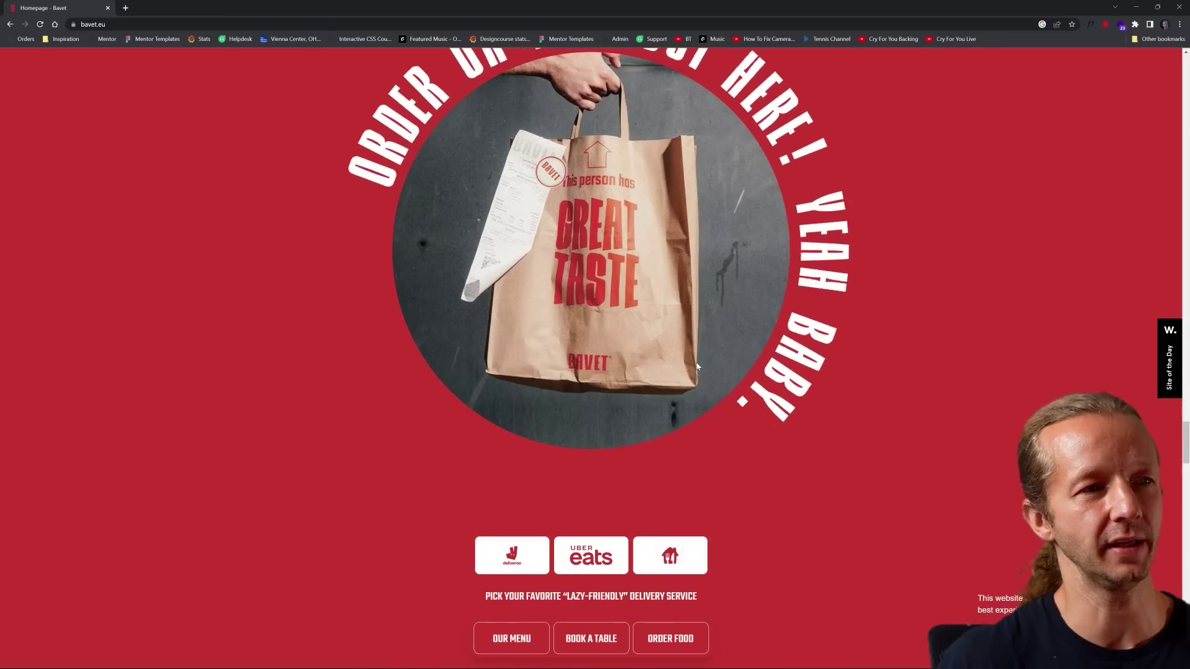
scroll(down, 3)
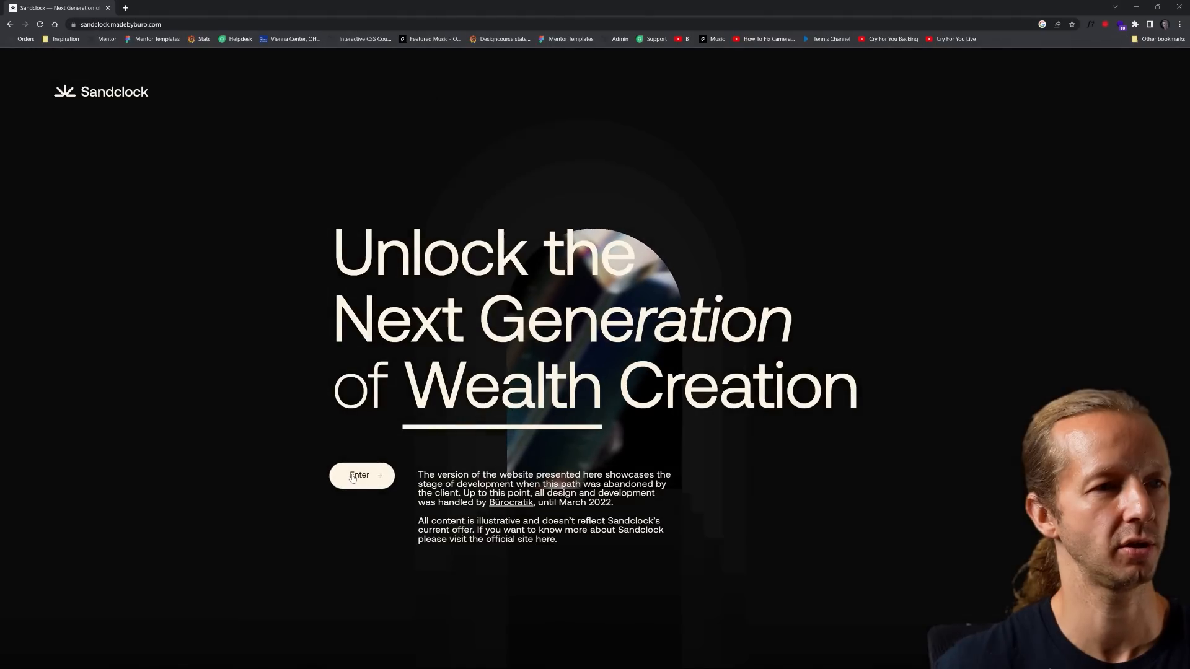
Enter Sandclock and scroll the quartz-splitting animation down to 'for Greater good.'
click(361, 475)
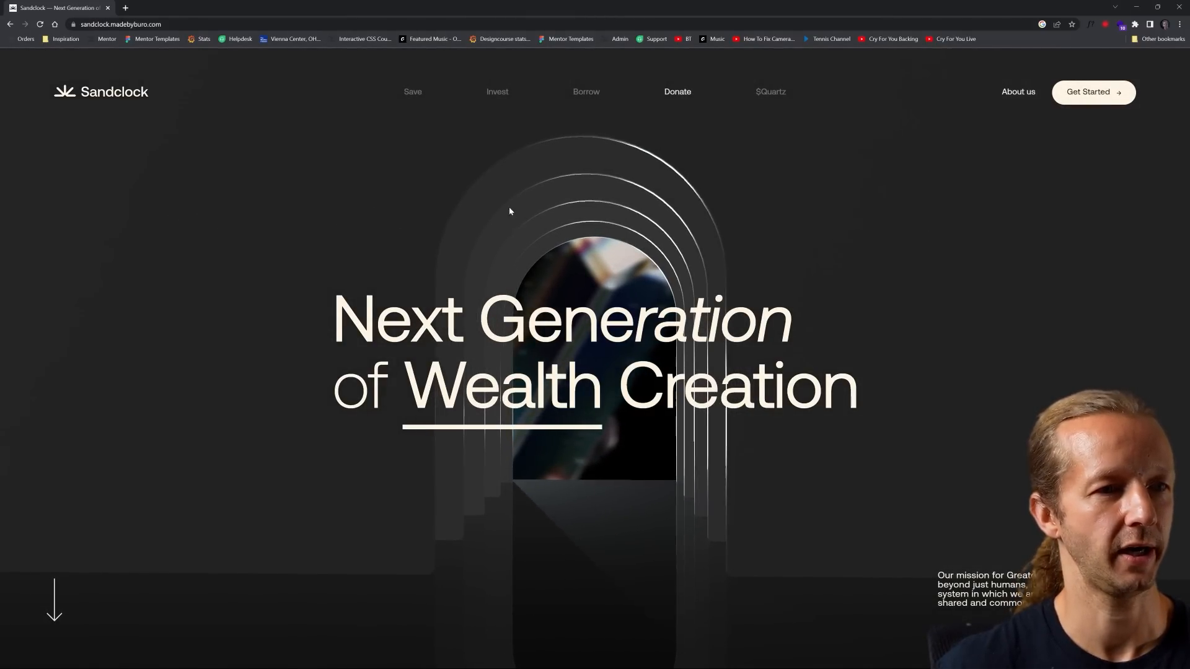
click(1121, 24)
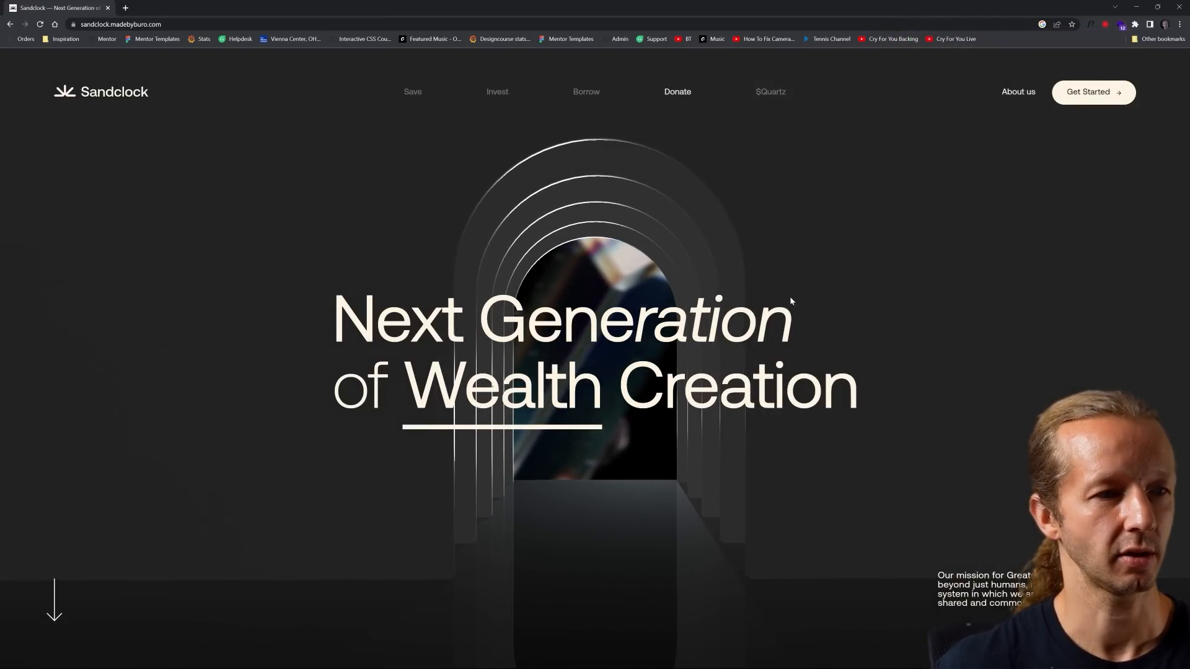
scroll(down, 3)
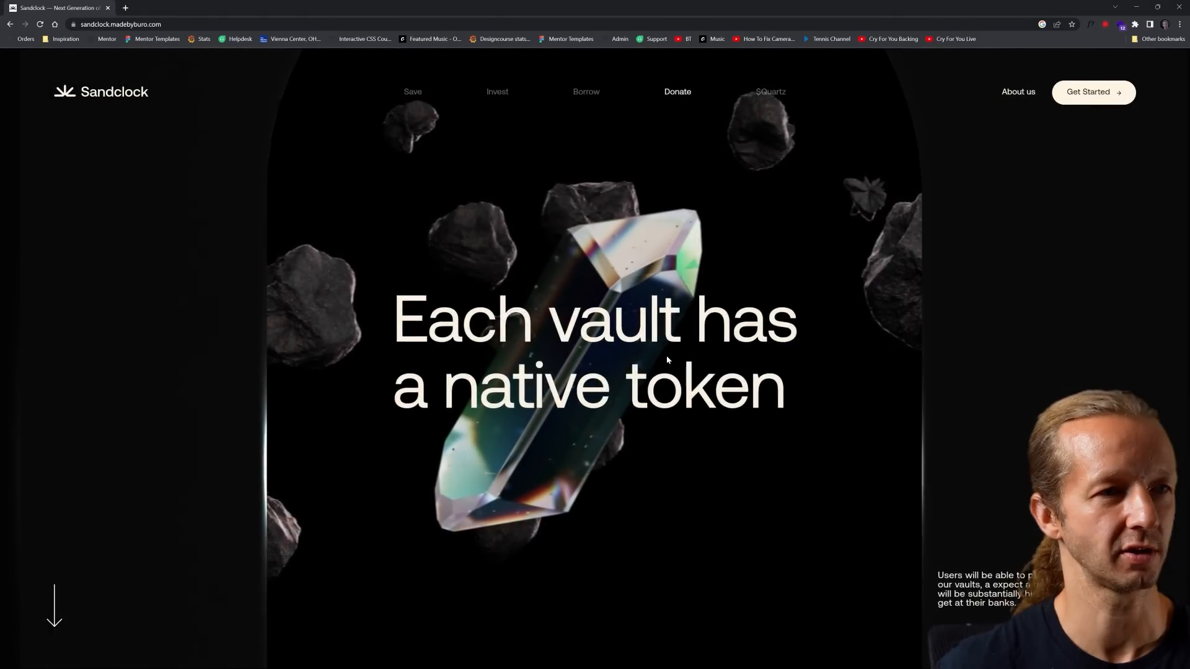
scroll(down, 3)
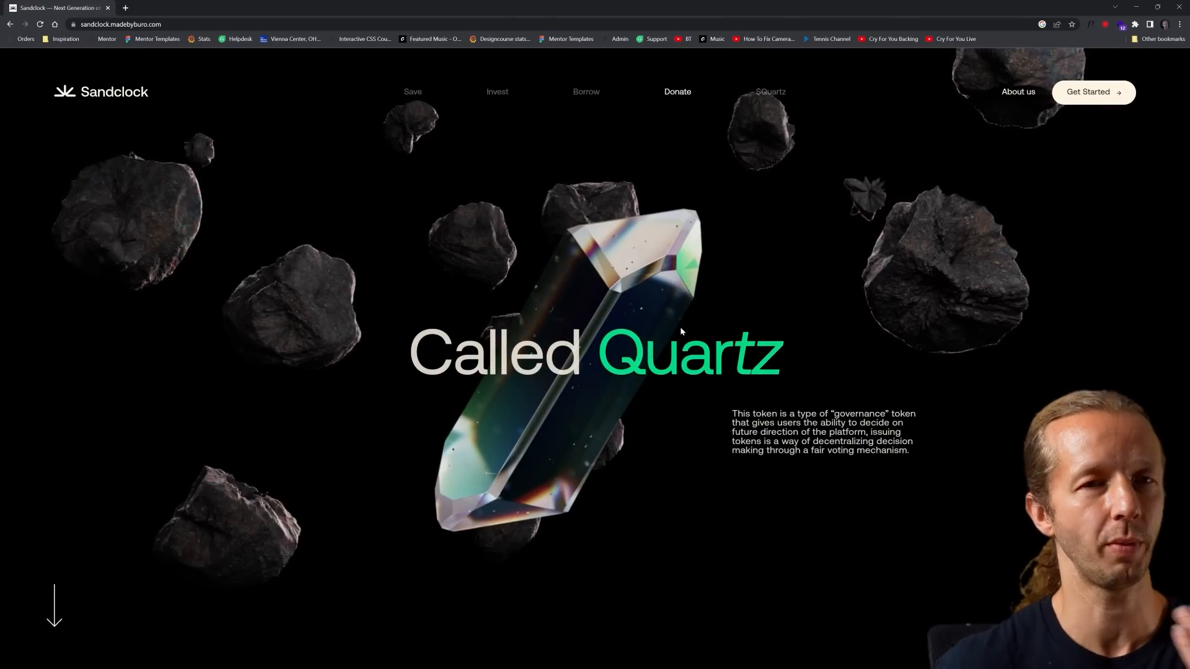
mouse_move(696, 295)
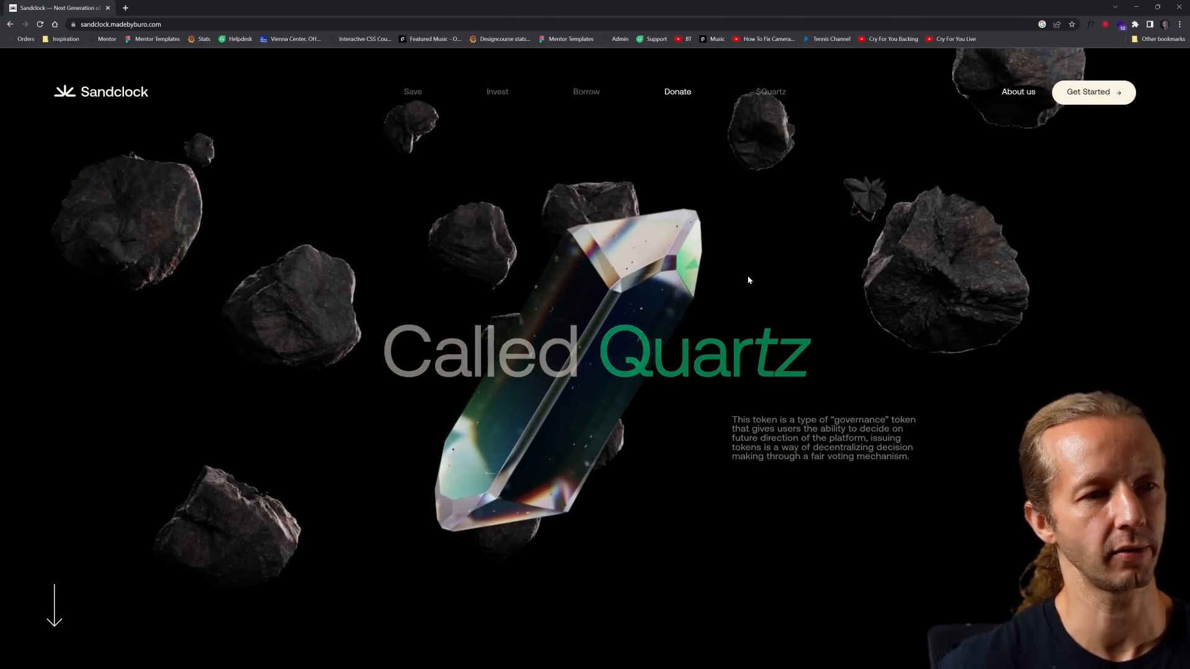
scroll(down, 3)
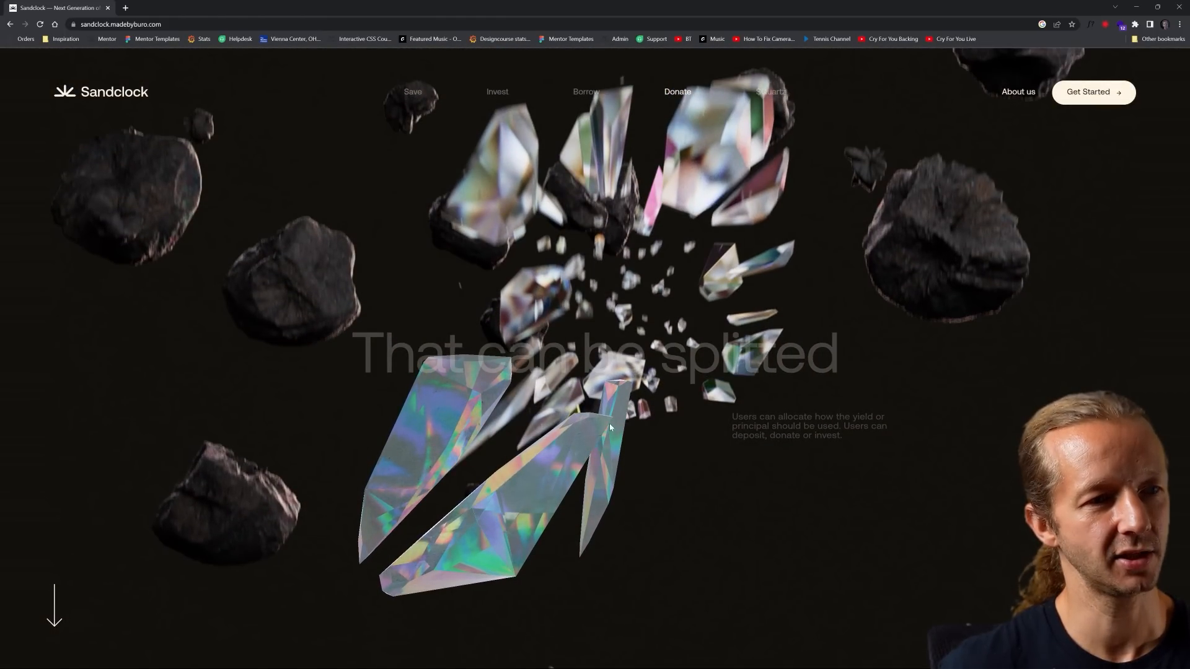
mouse_move(614, 493)
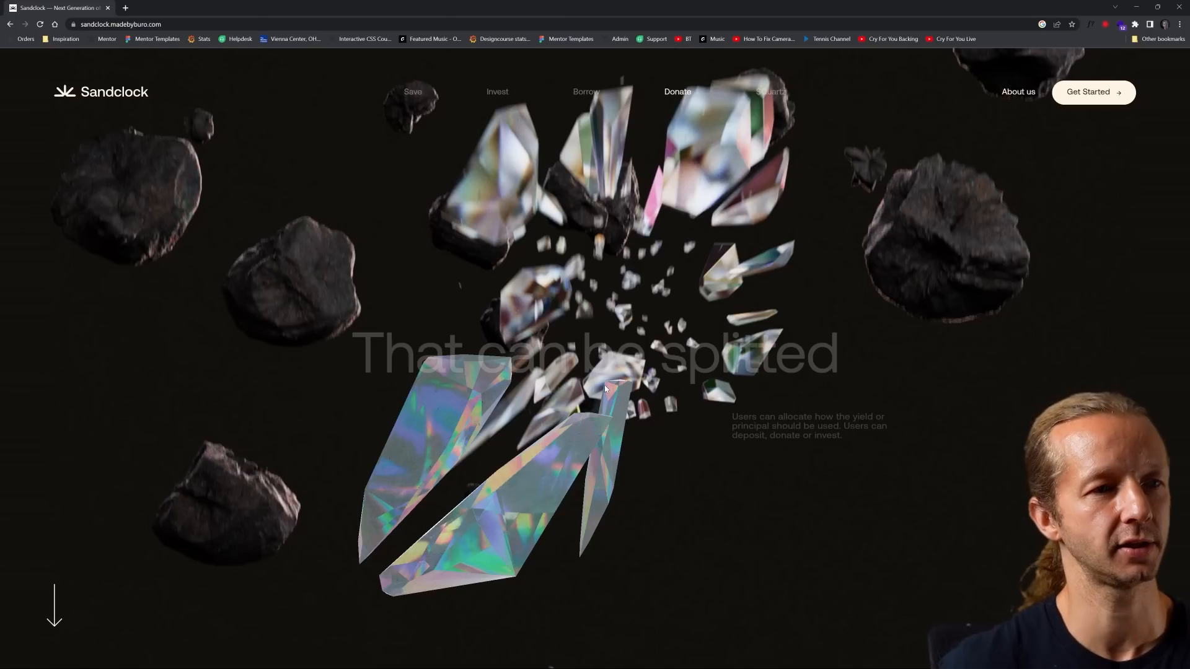
mouse_move(436, 364)
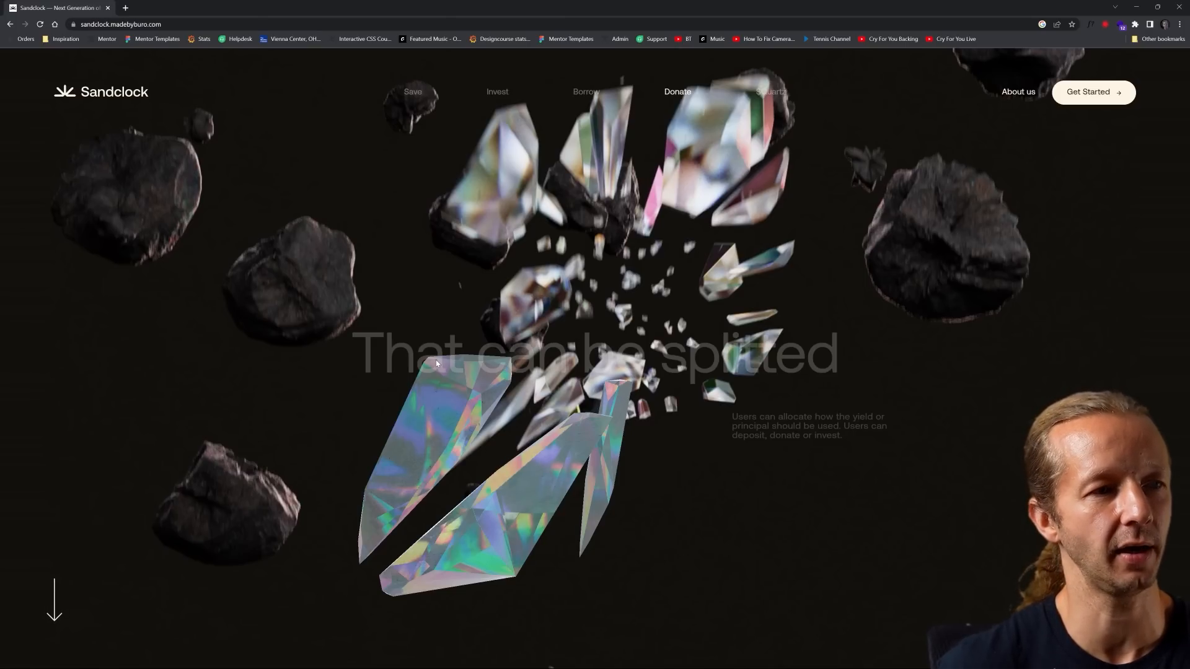
mouse_move(666, 258)
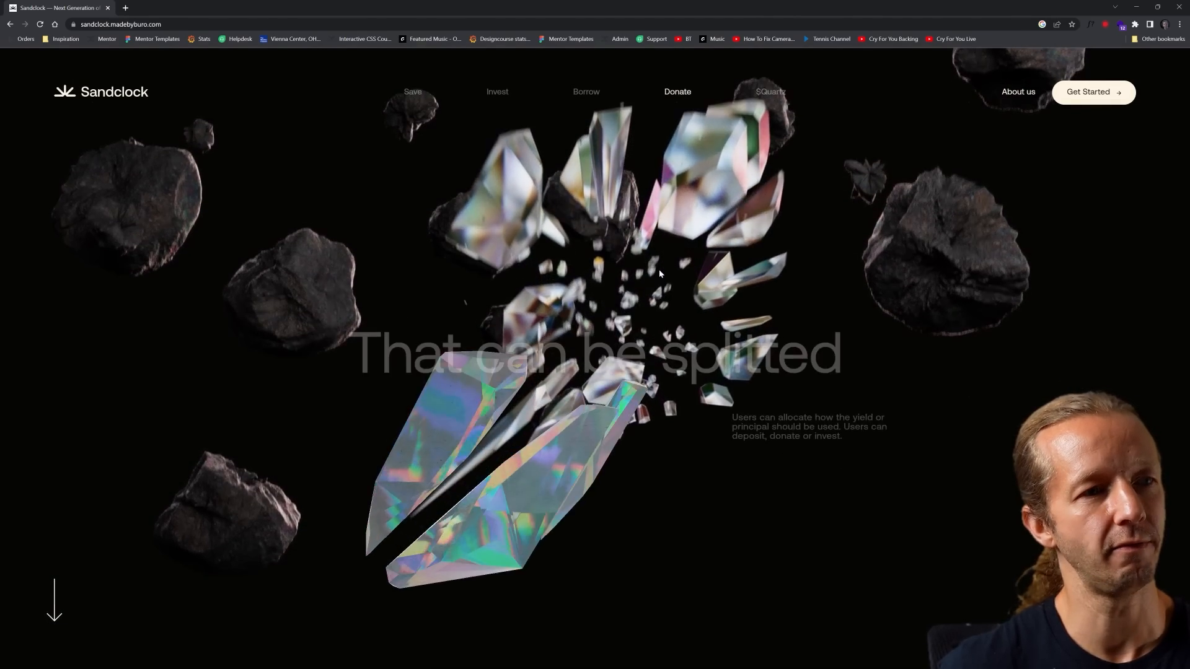
scroll(down, 3)
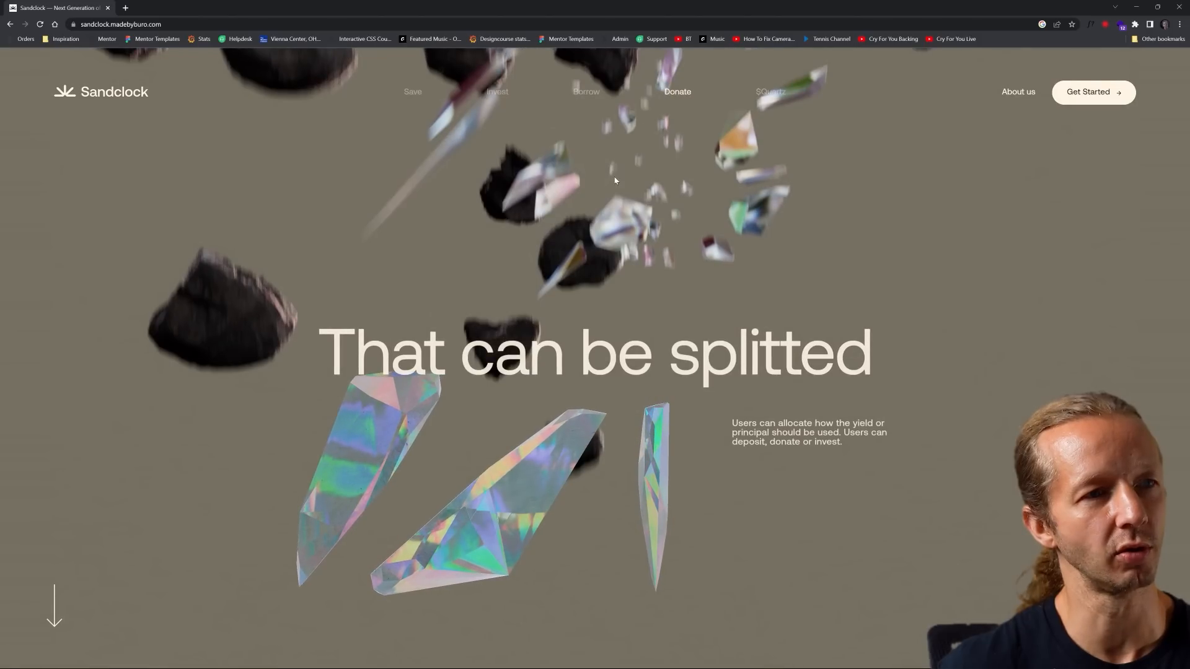
mouse_move(699, 193)
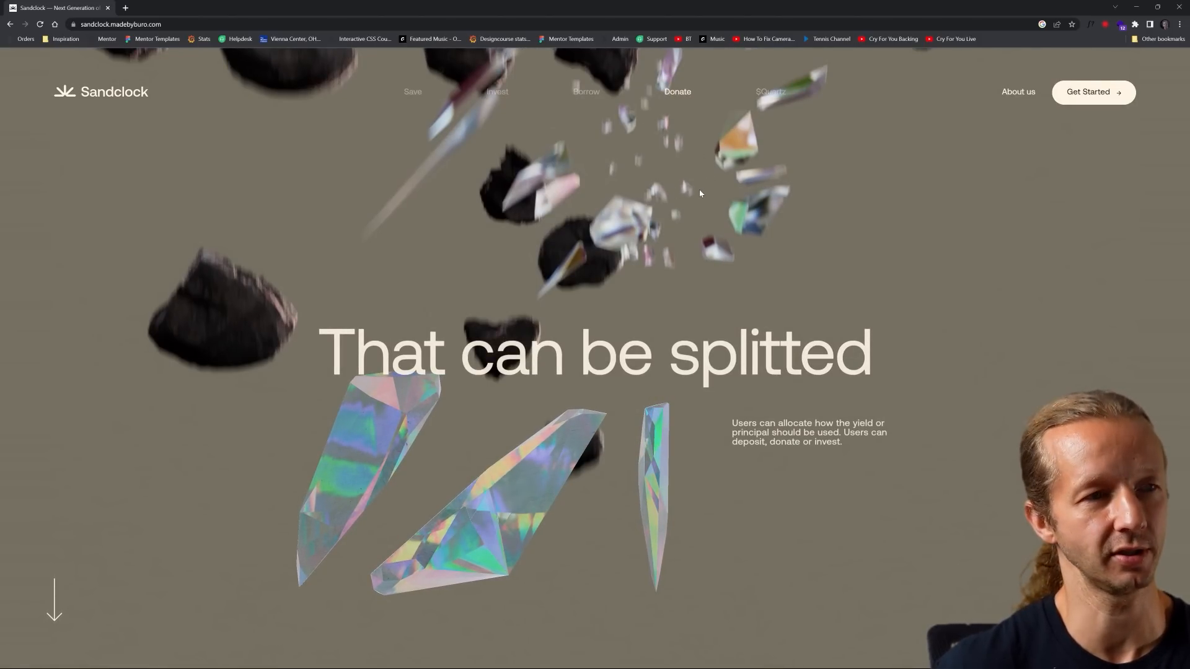
scroll(down, 3)
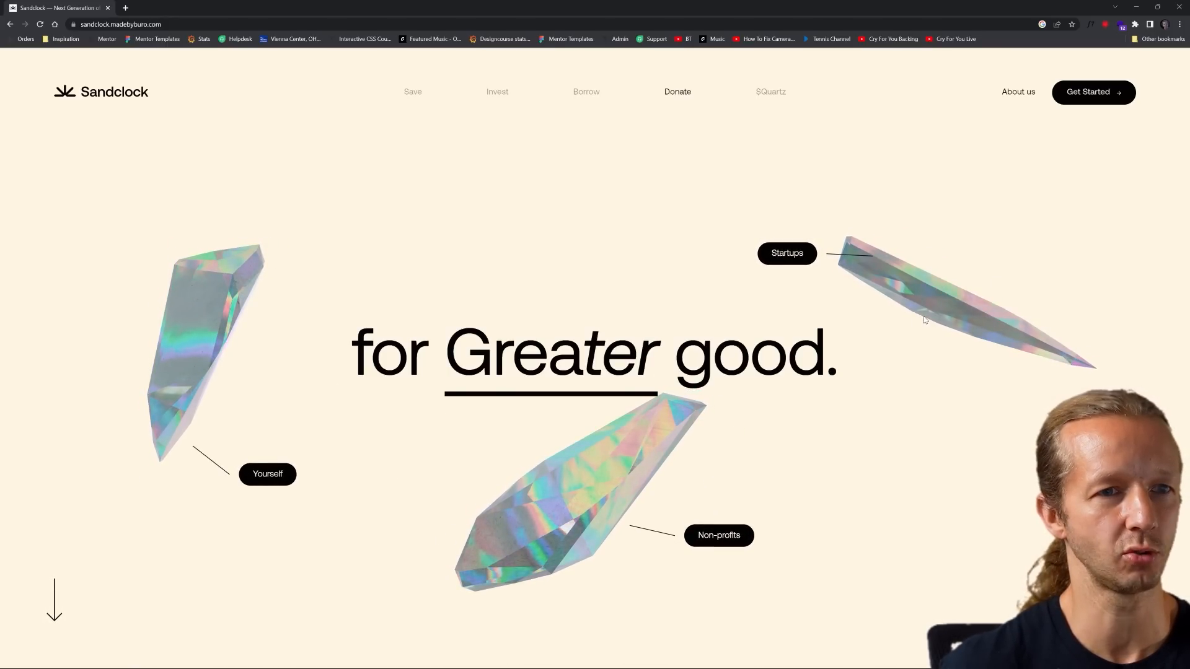
Scroll through Sandclock's yield split and foundations sections
scroll(down, 3)
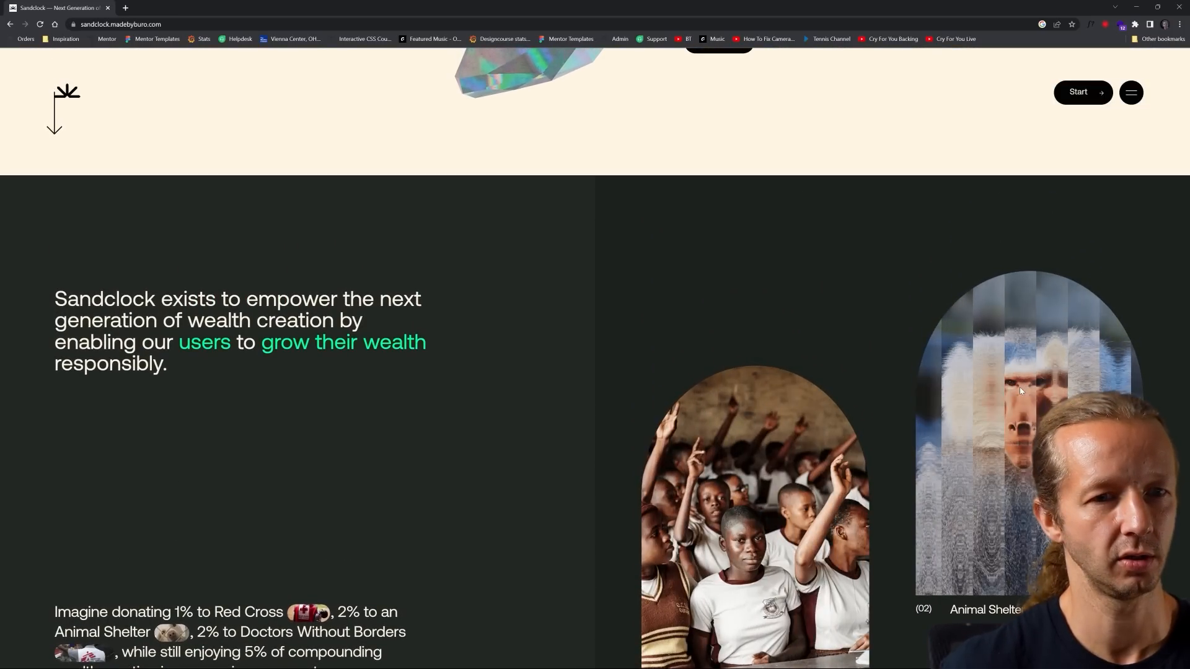
scroll(down, 3)
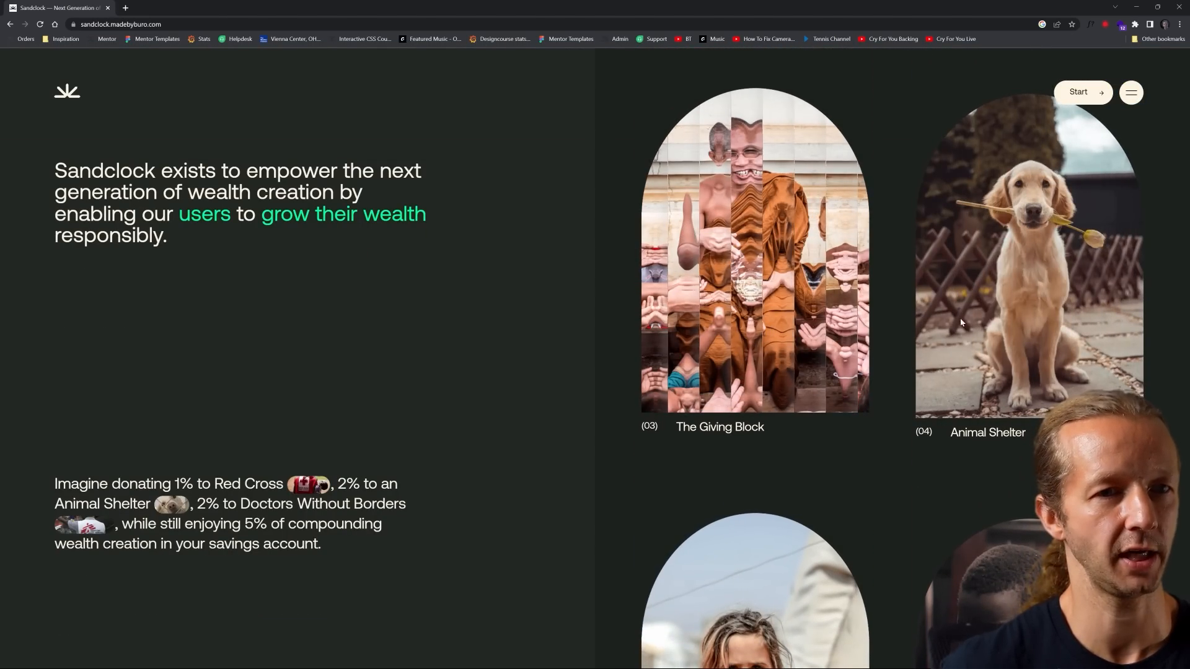
scroll(down, 3)
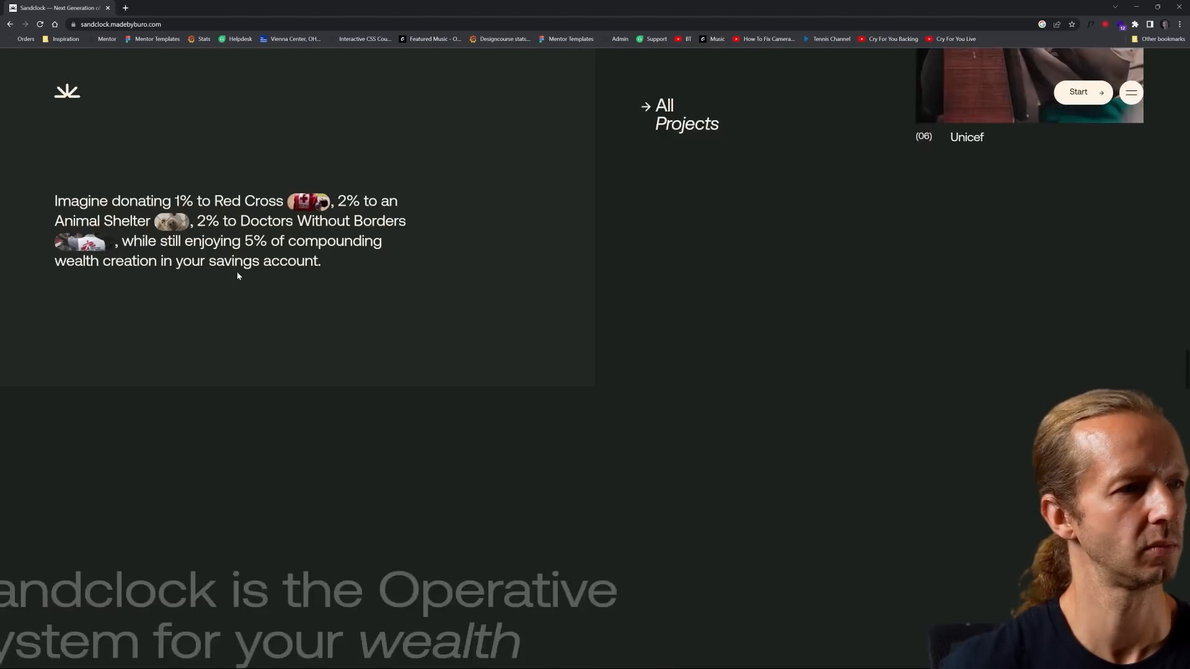
scroll(up, 3)
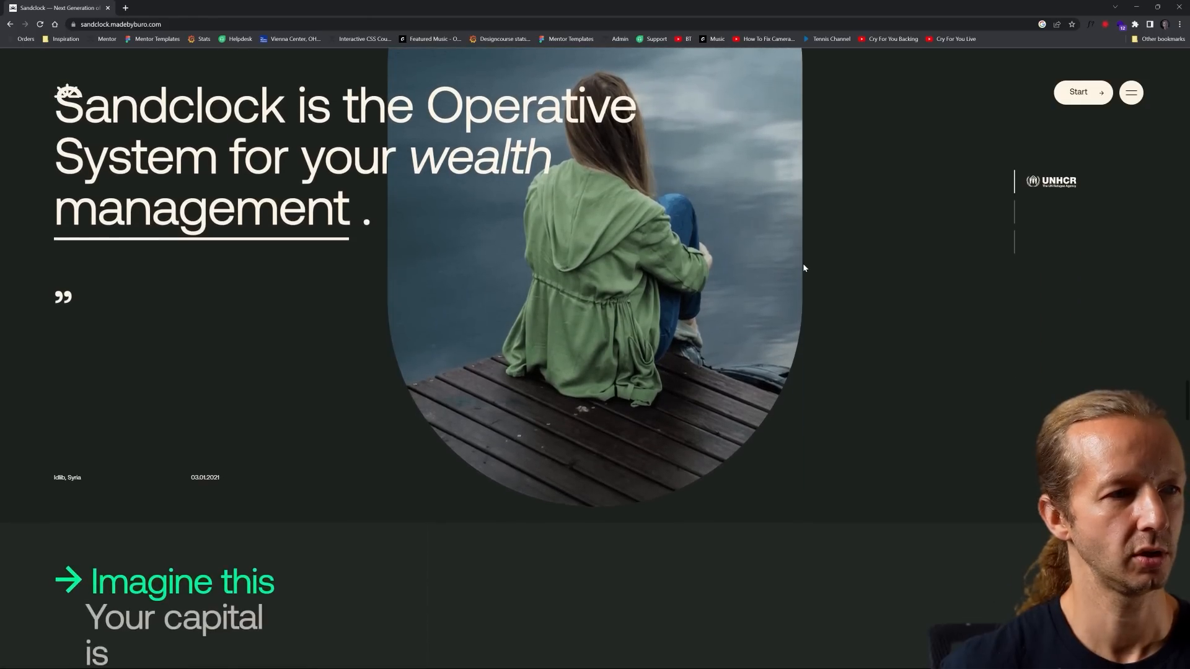
scroll(down, 3)
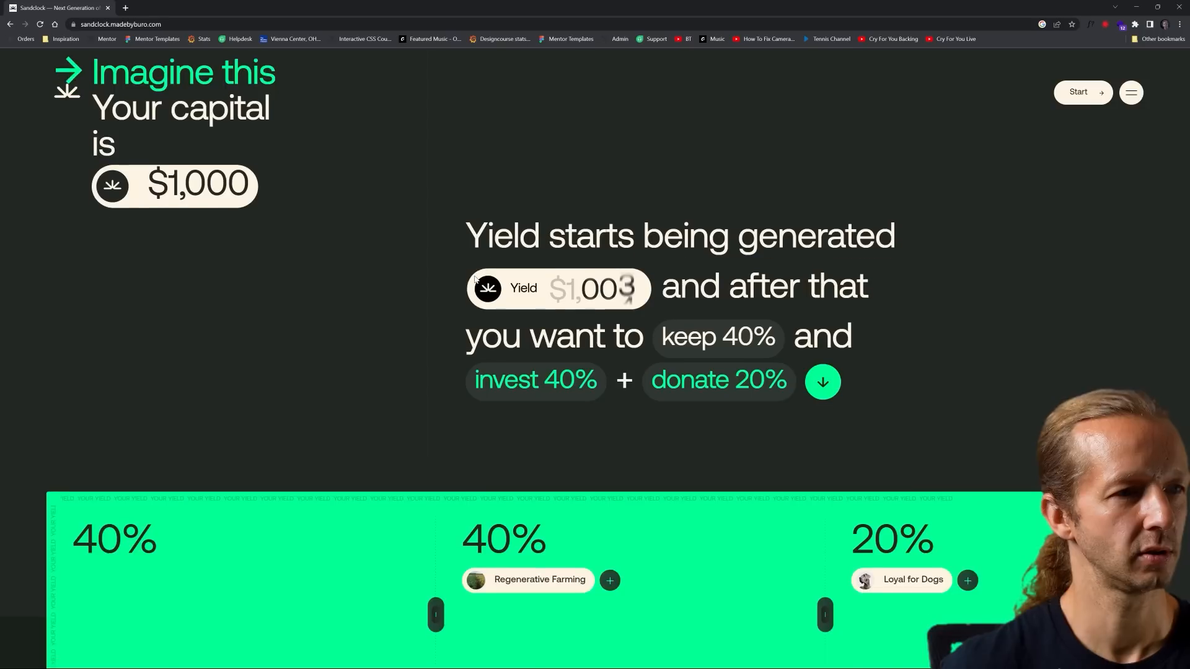
scroll(down, 3)
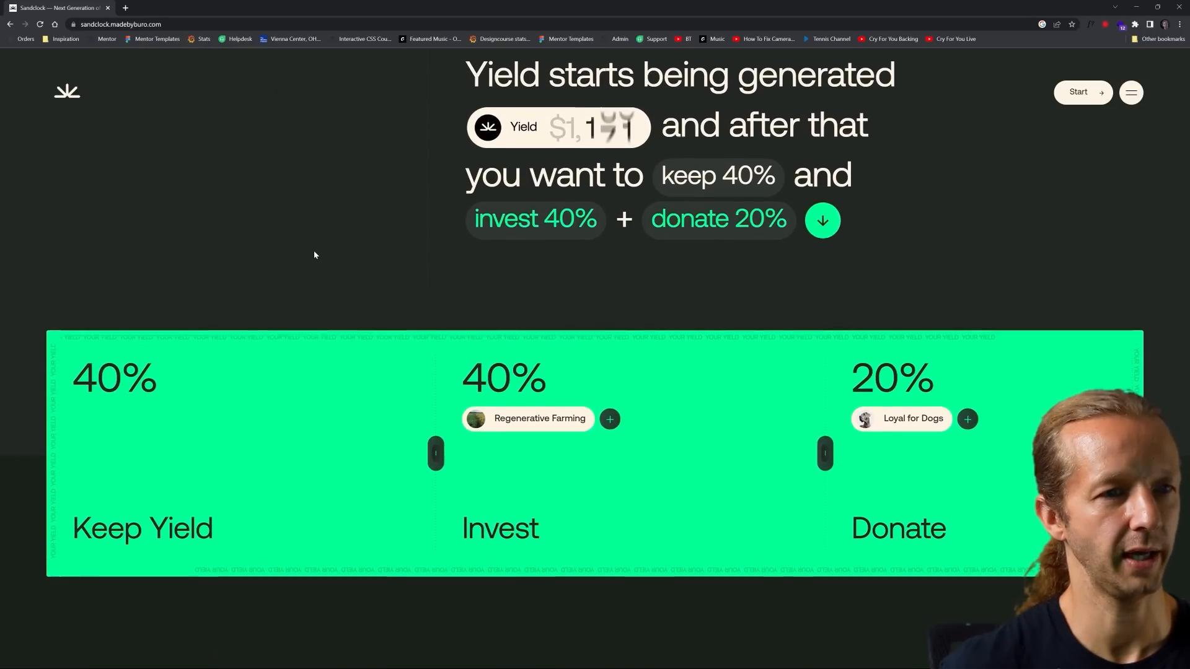
Scroll past the stats, Save and news sections, then open the hamburger menu
scroll(down, 3)
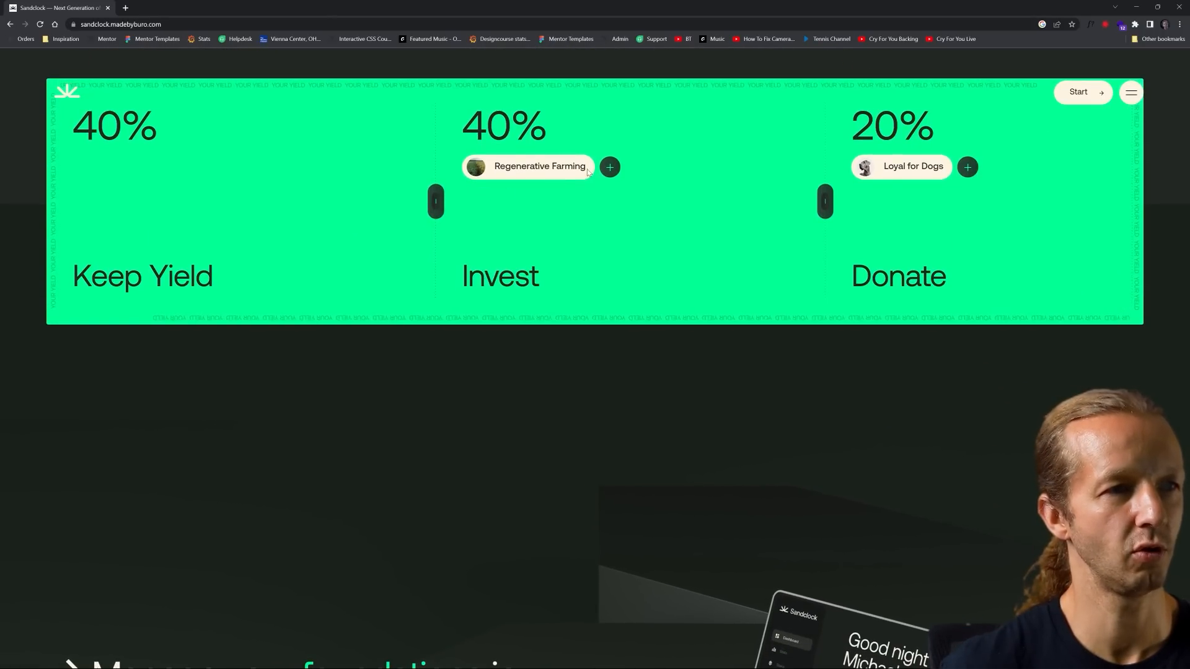
scroll(down, 3)
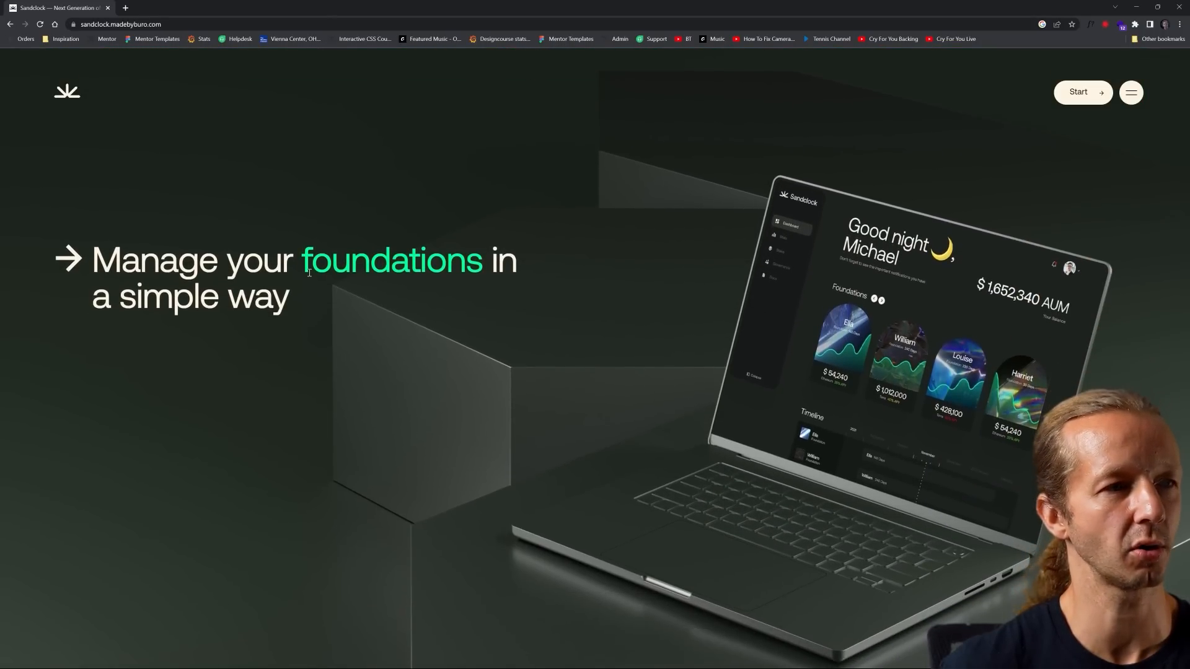
scroll(down, 3)
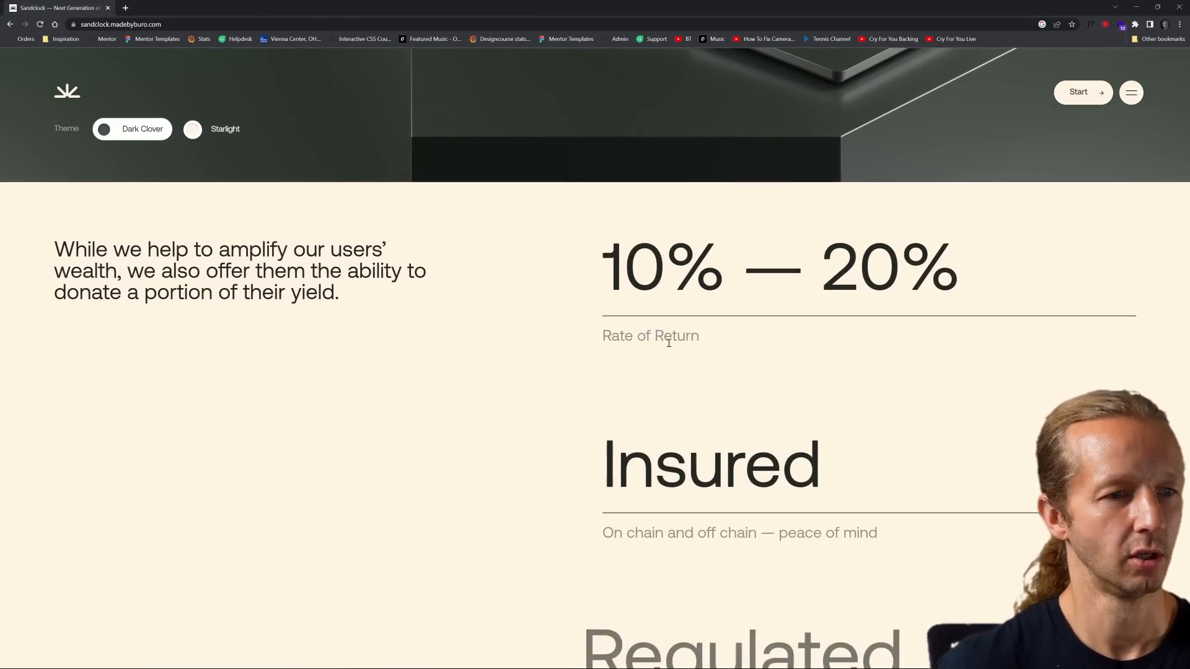
scroll(down, 3)
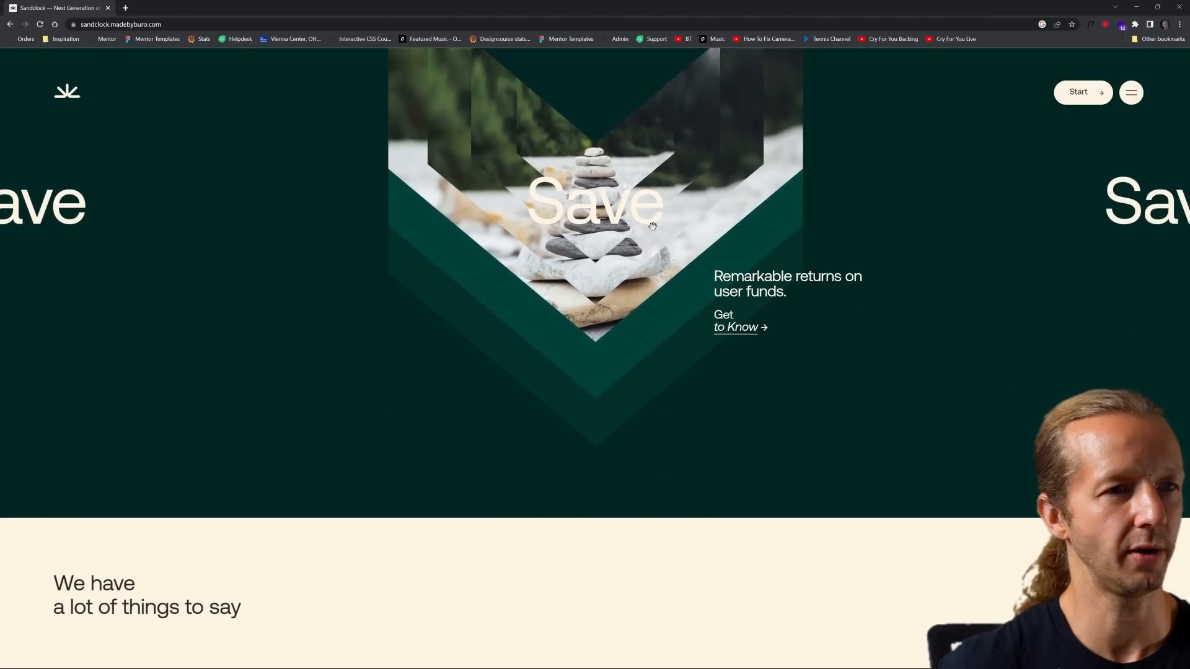
scroll(down, 3)
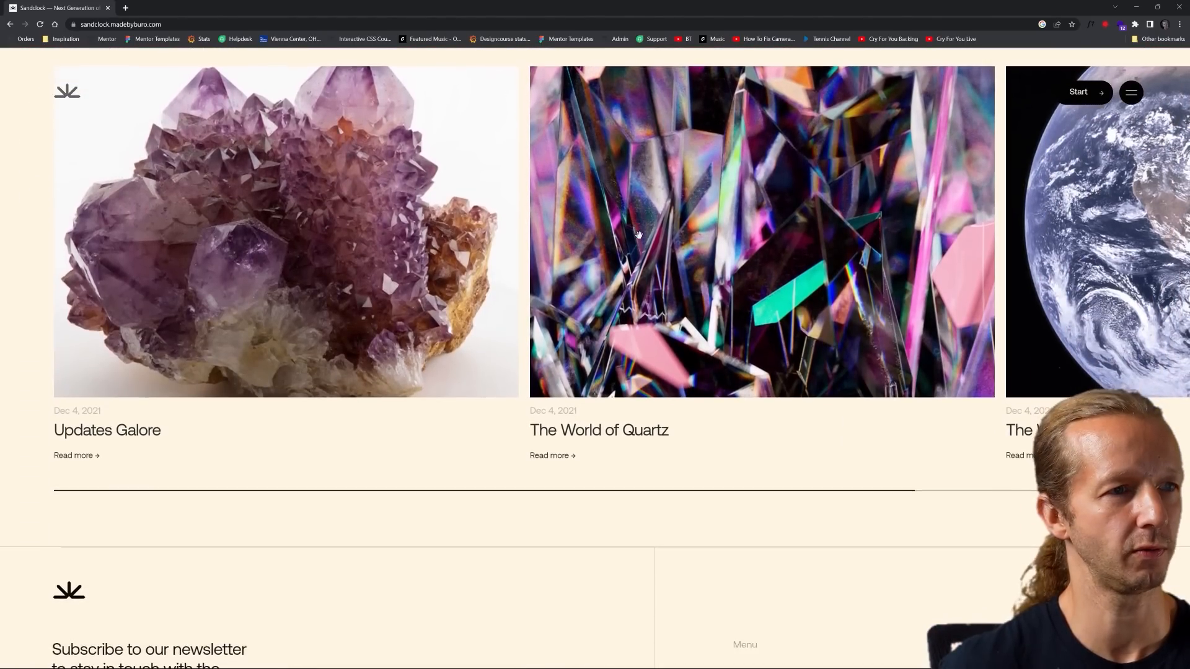
scroll(down, 3)
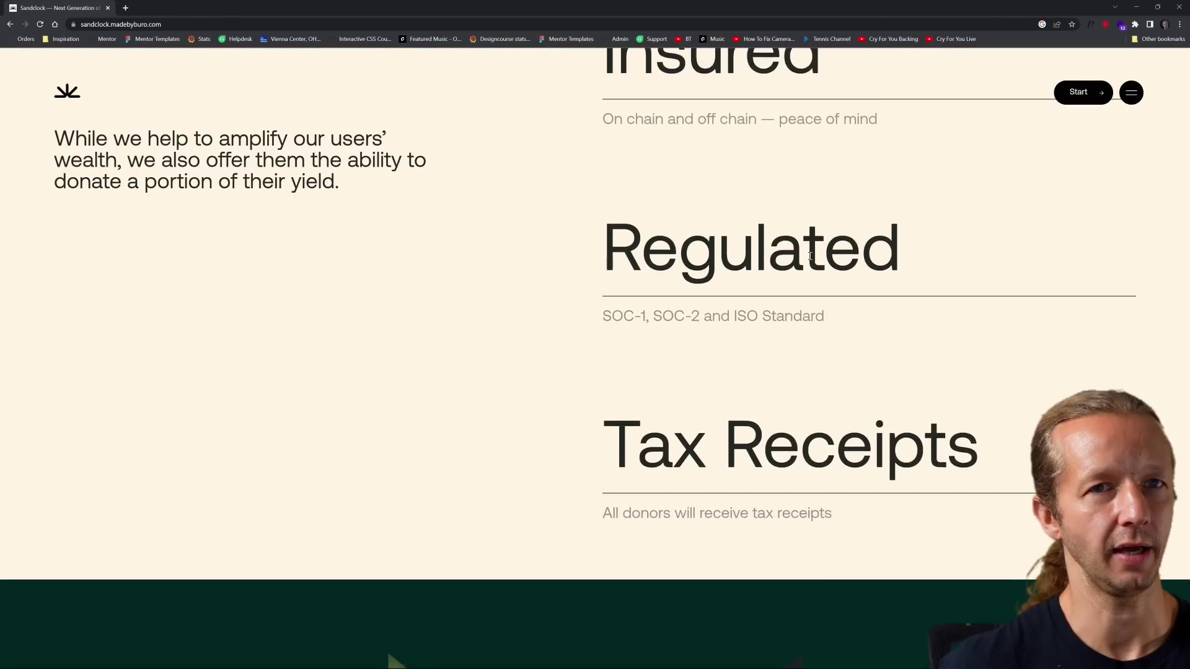
click(1130, 92)
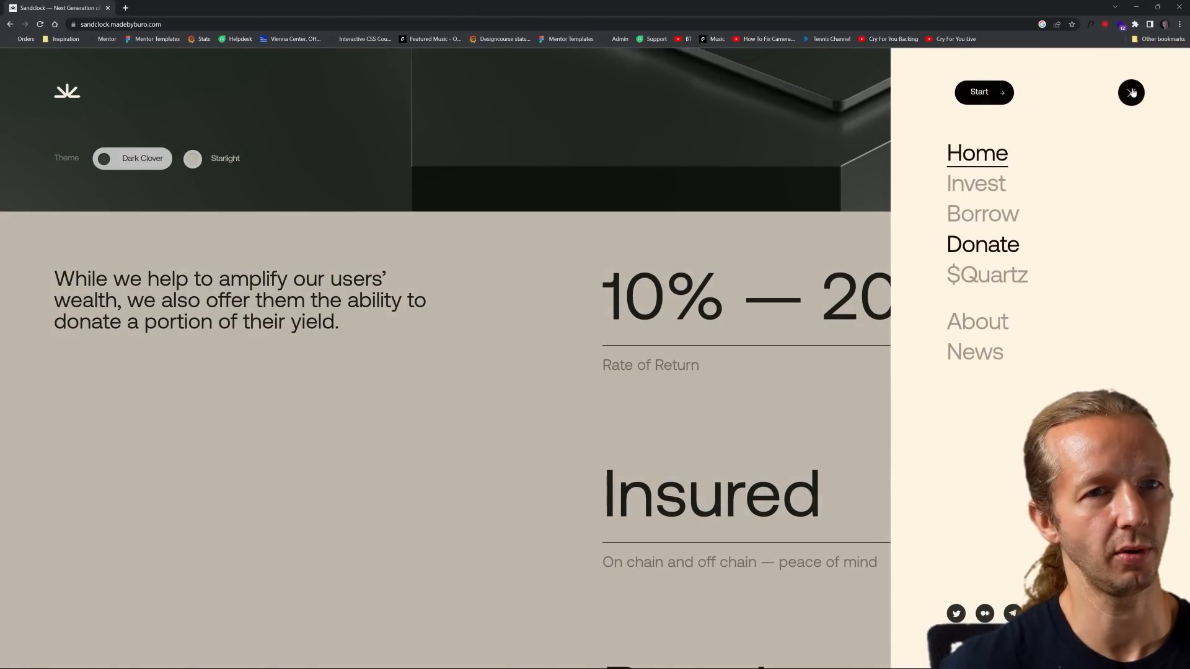
Toggle the top-right menu button to hide Sandclock's Home/Invest/Borrow navigation panel
click(1130, 92)
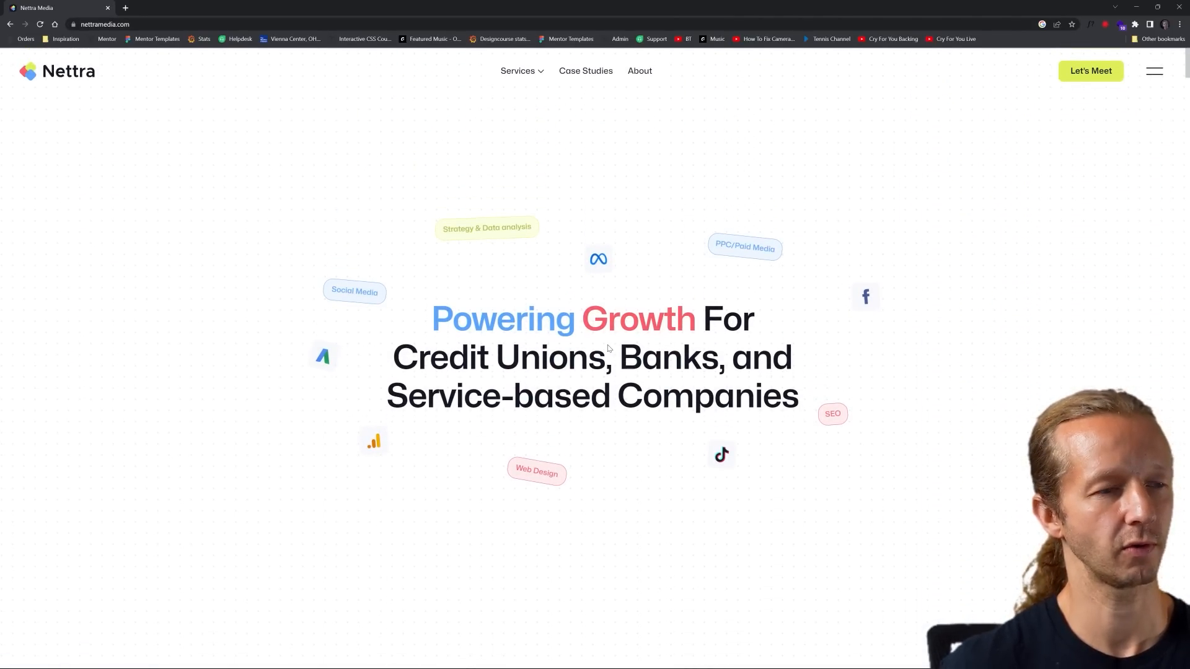
mouse_move(676, 229)
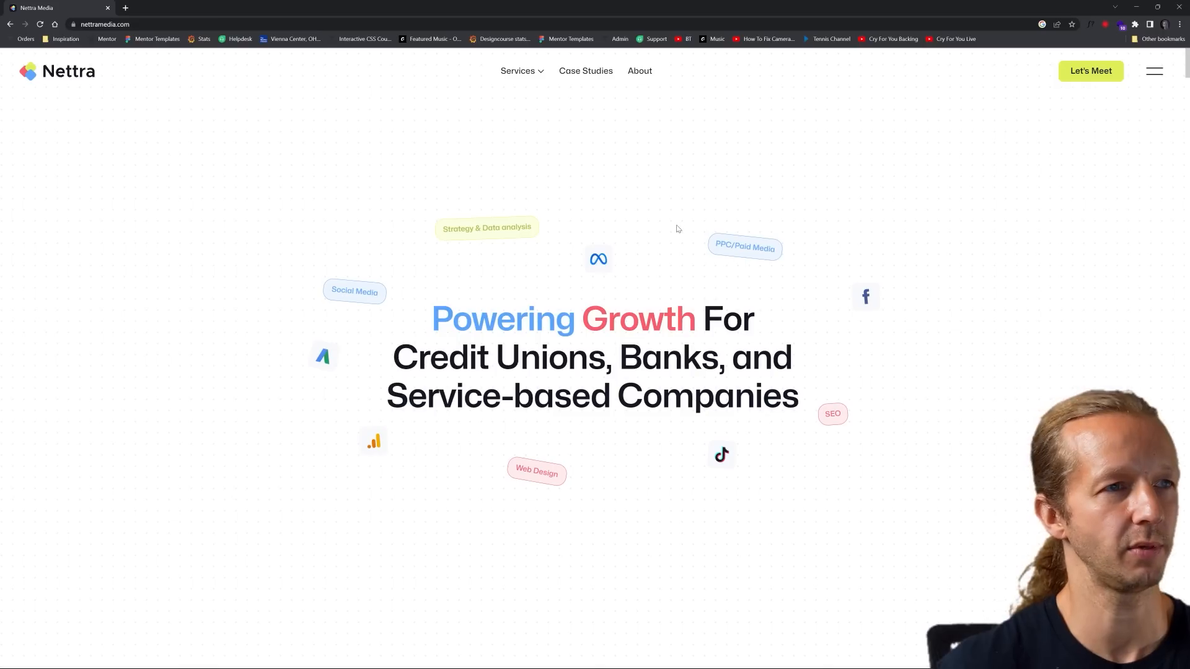
click(1153, 70)
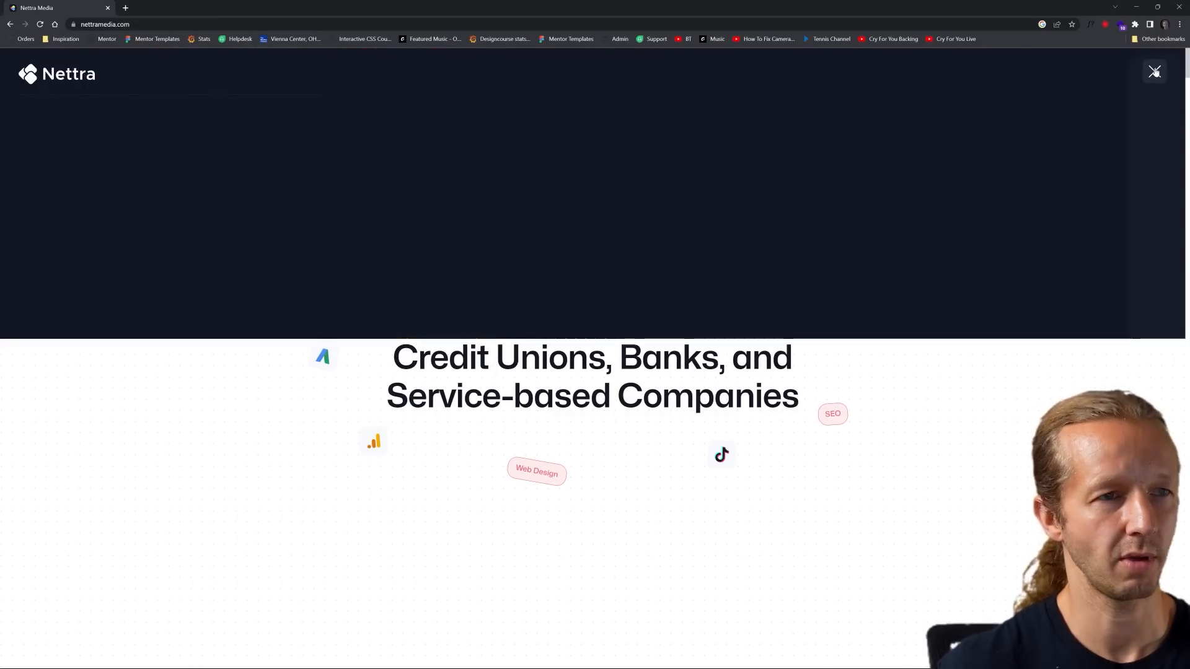
click(1154, 71)
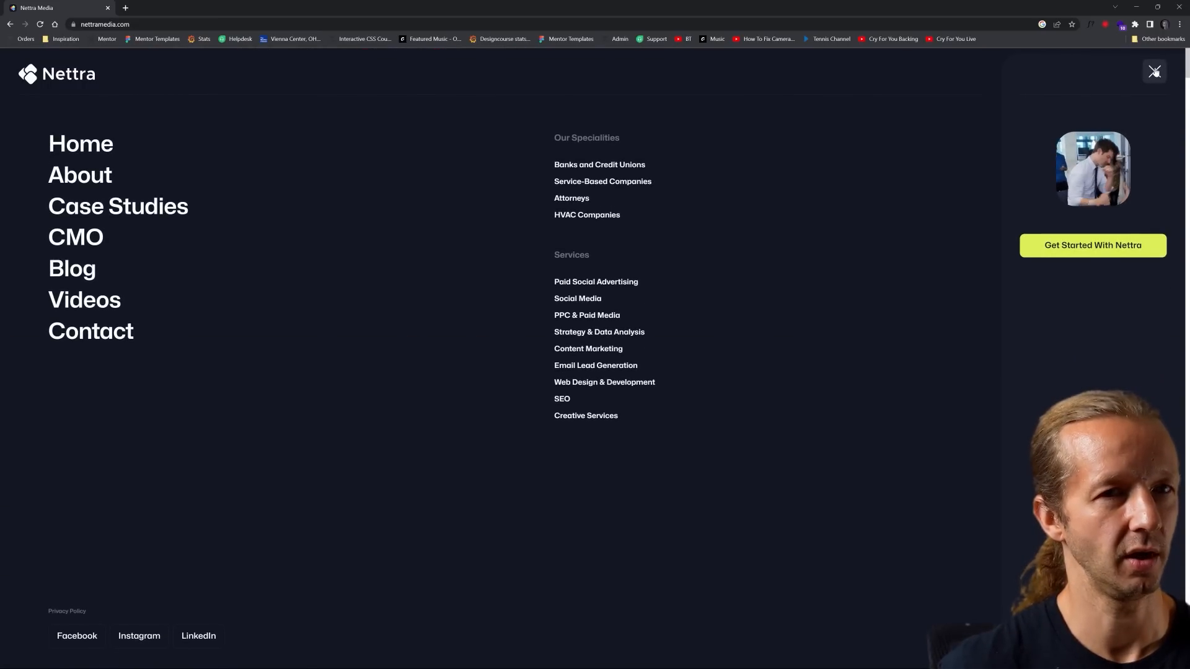
click(1154, 71)
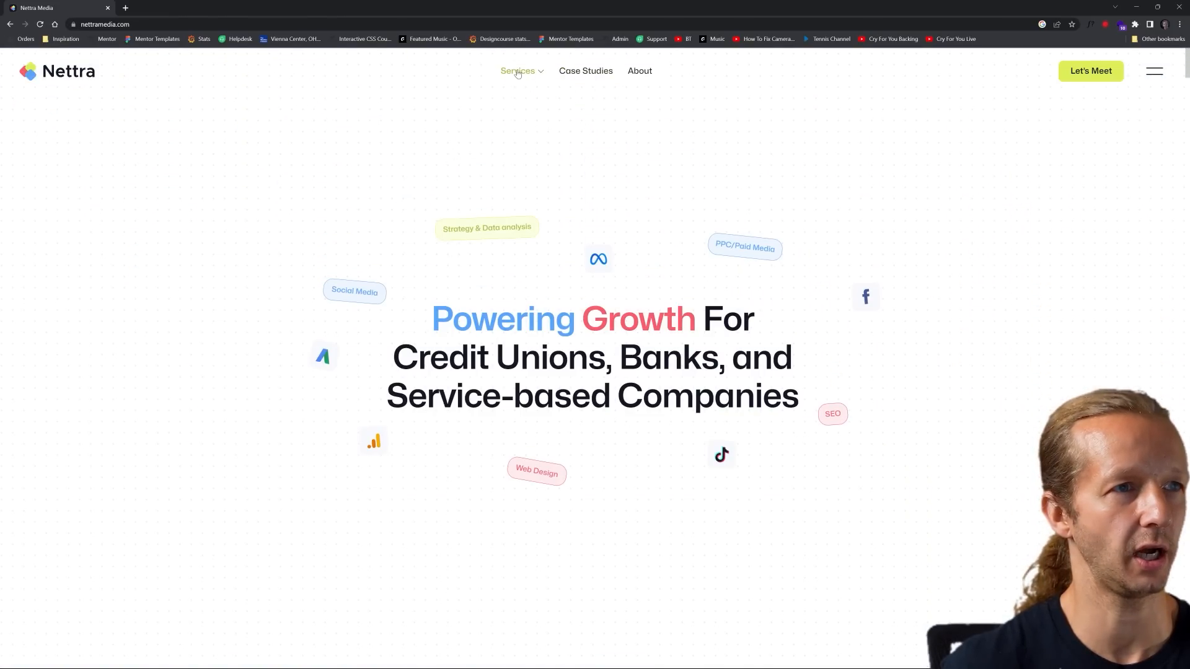
click(518, 70)
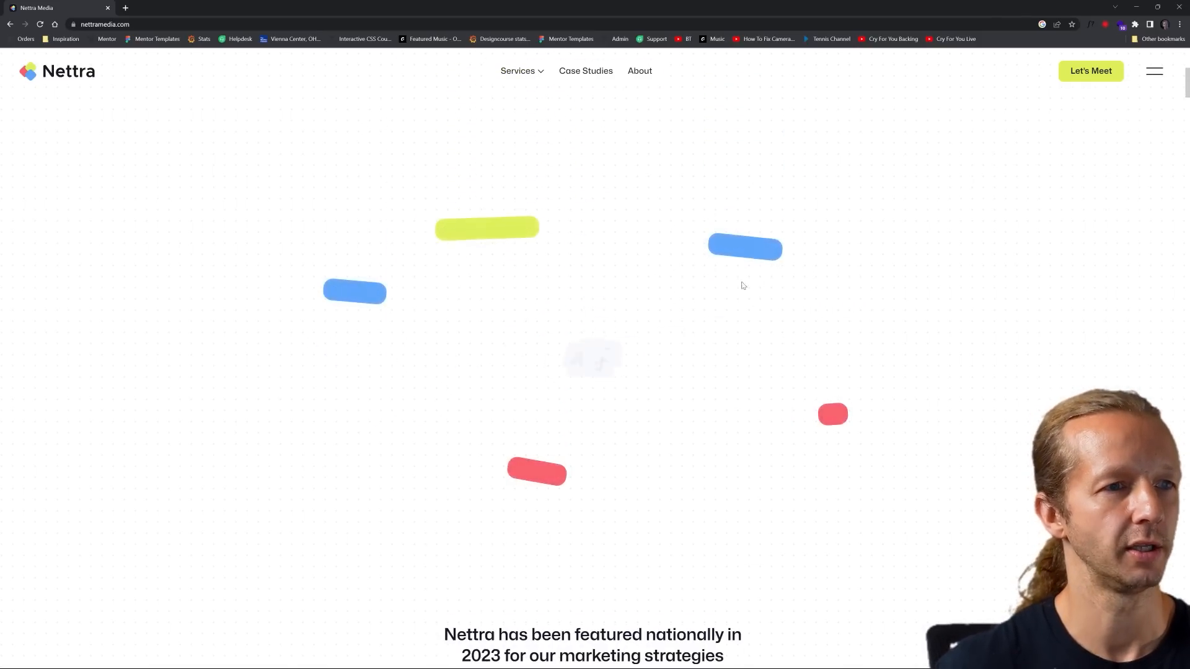
Check Nettra's technology stack in Wappalyzer
scroll(down, 3)
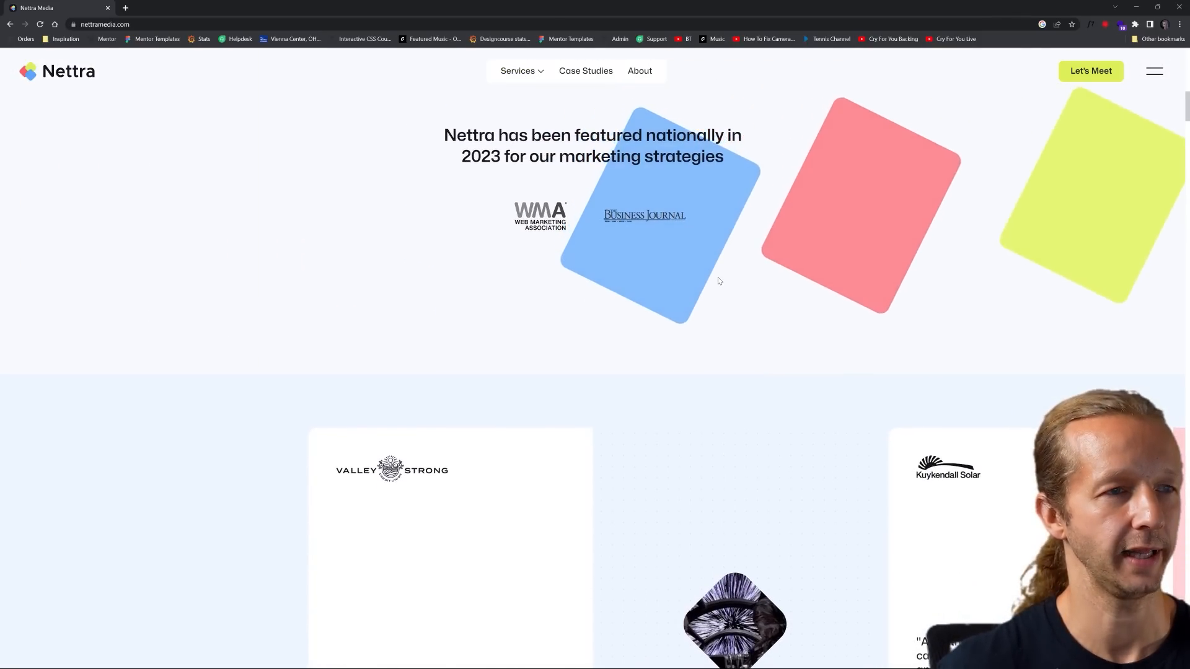
scroll(up, 3)
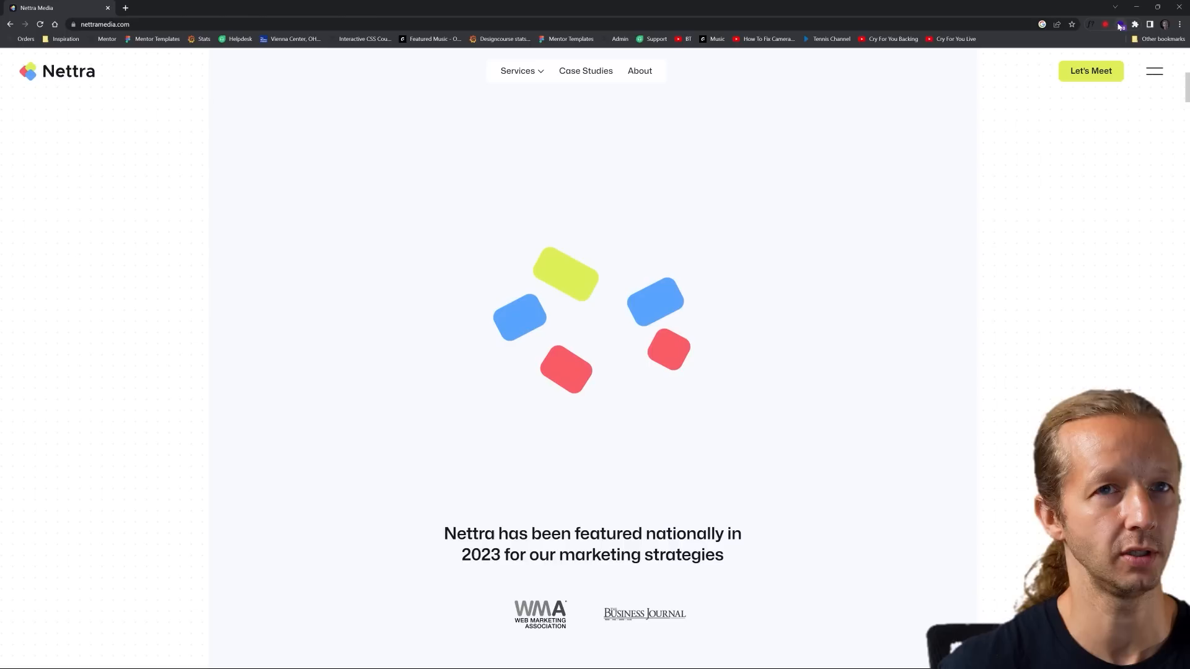
click(1119, 24)
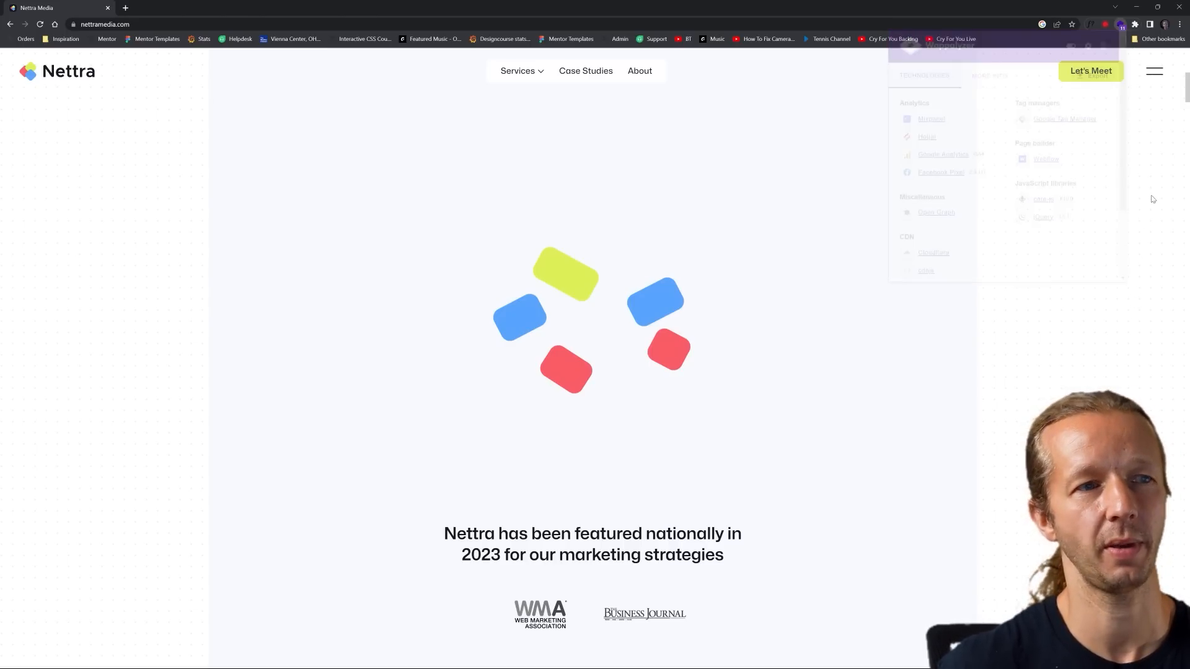
scroll(down, 3)
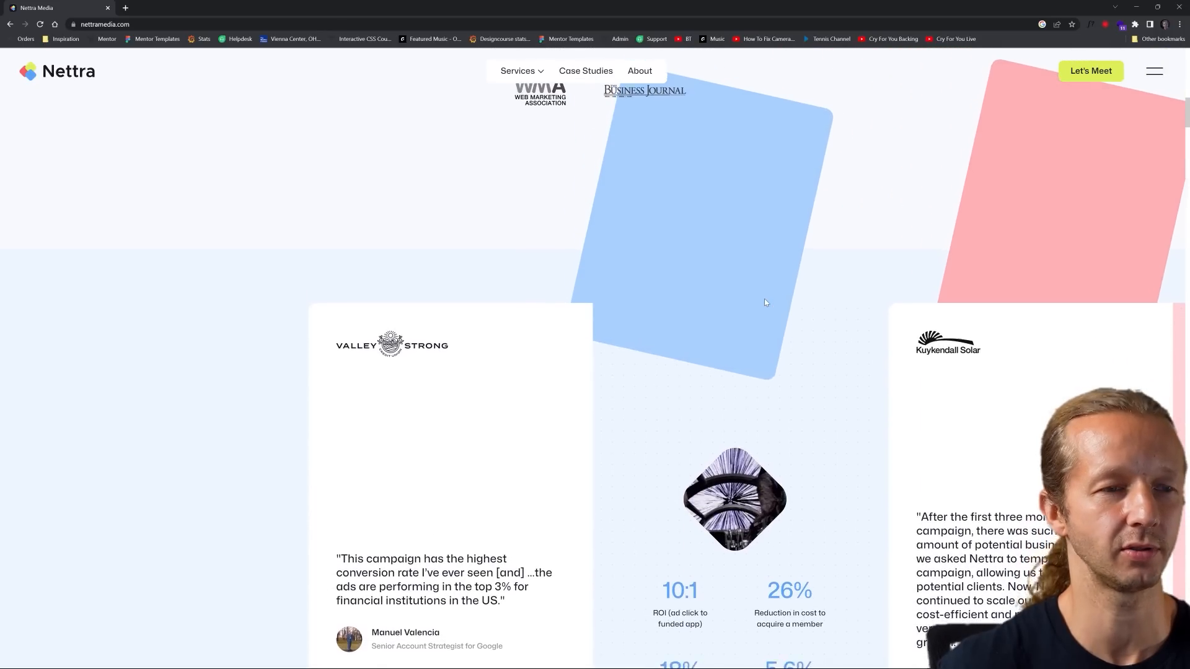
scroll(down, 3)
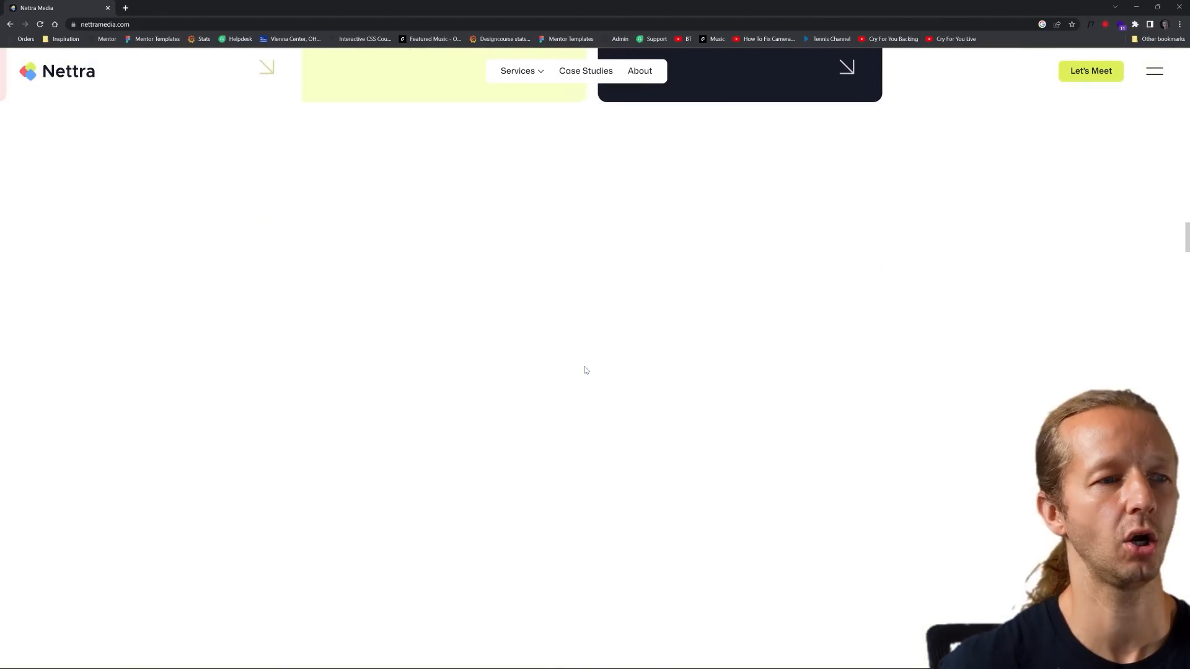
Scroll Nettra's homepage through the insights section down to the footer
scroll(down, 3)
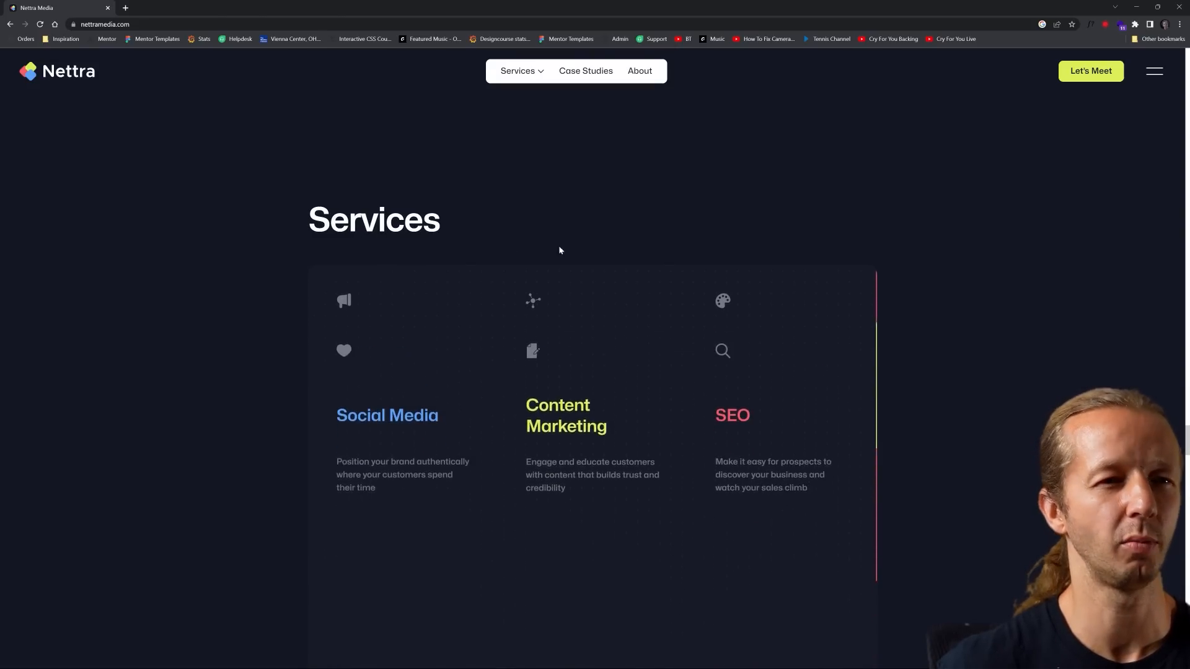
scroll(down, 3)
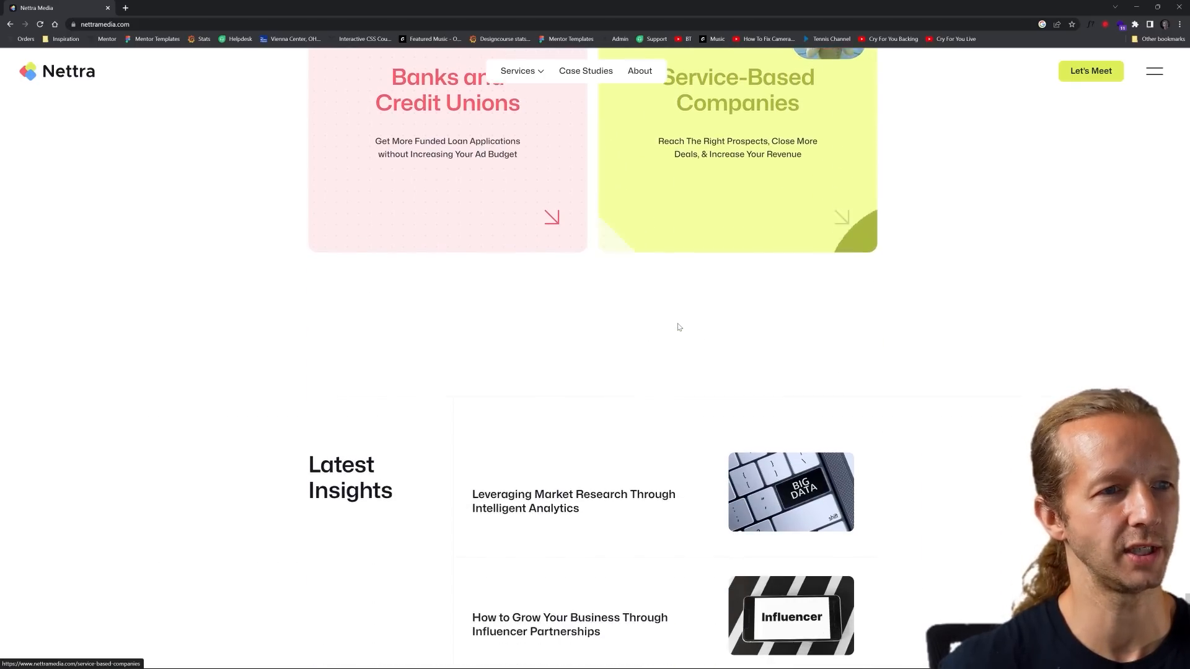
scroll(down, 3)
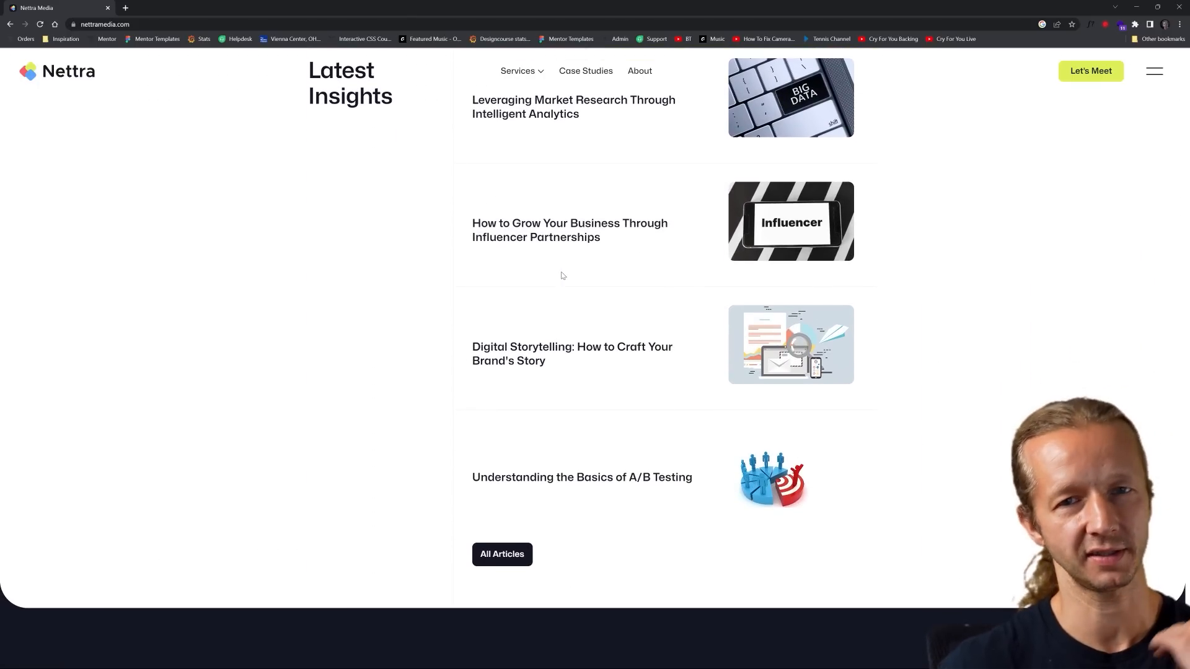
scroll(down, 3)
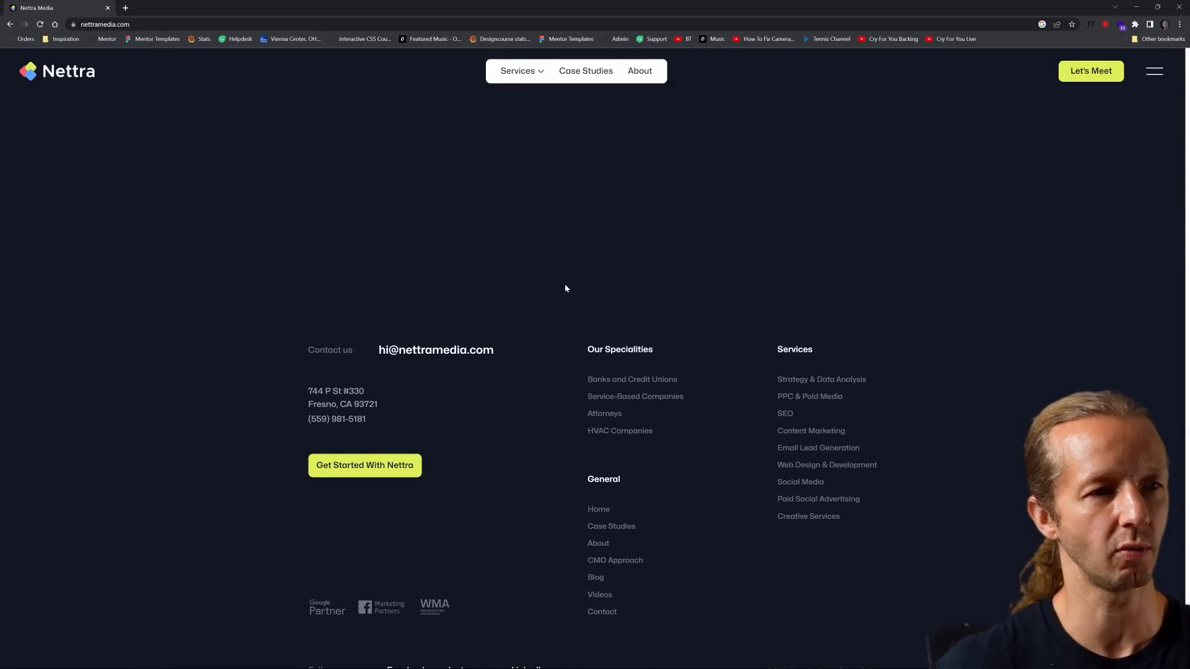
scroll(down, 3)
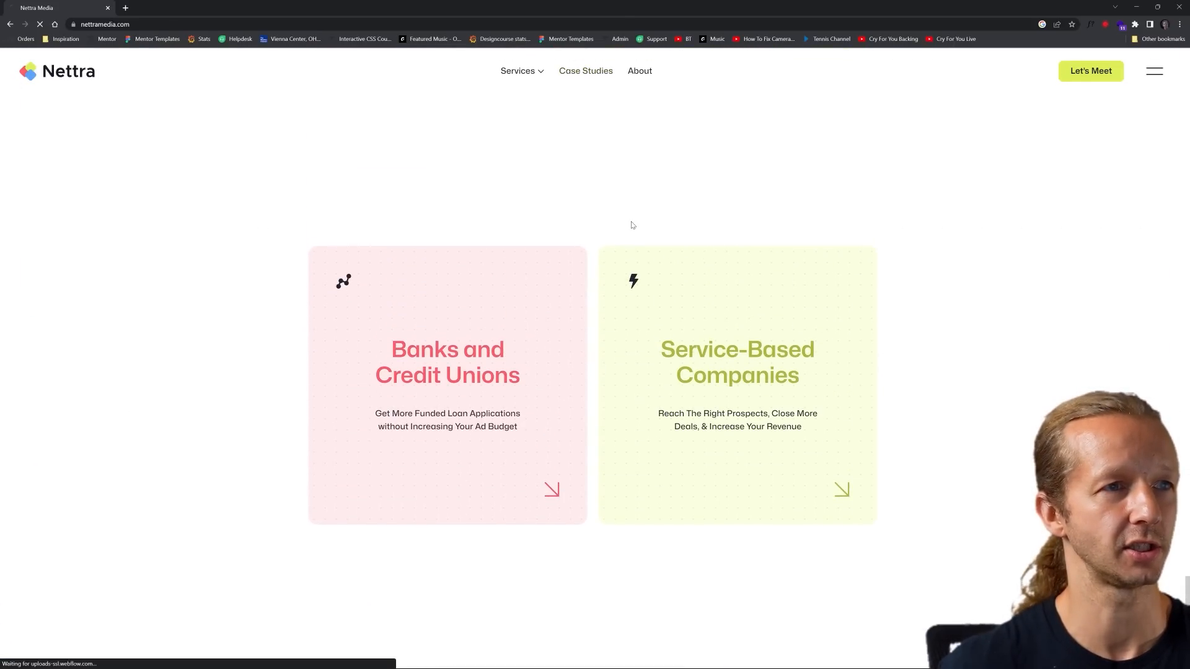
Go to Nettra's Case Studies page and scroll through it
click(585, 70)
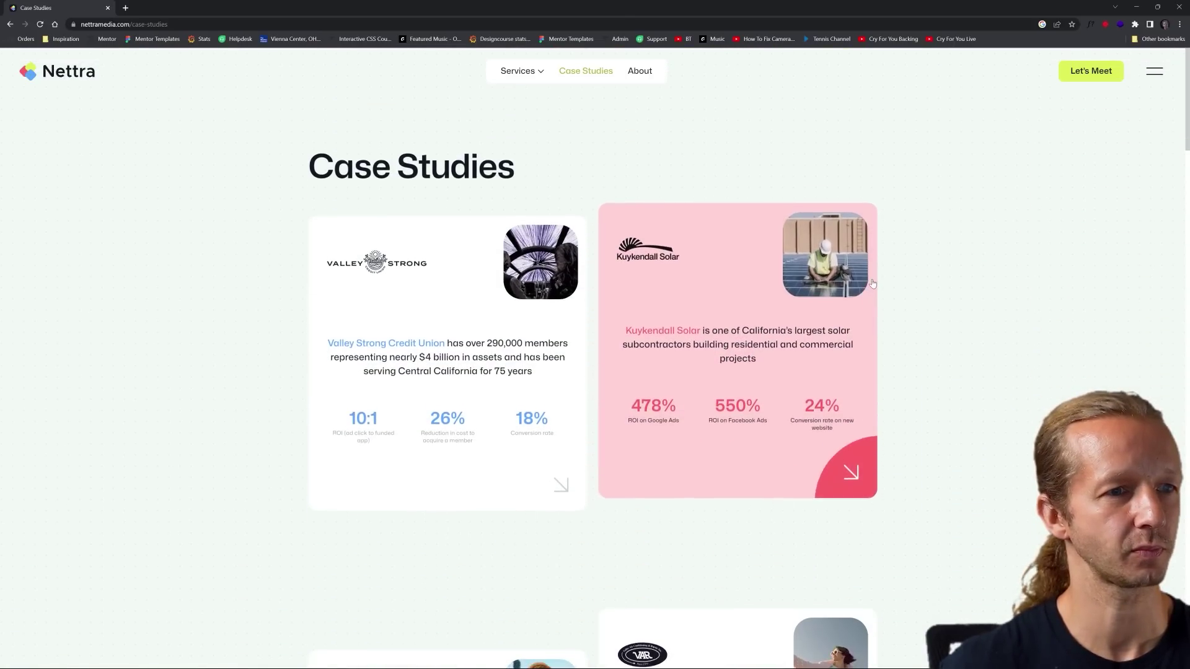
scroll(down, 3)
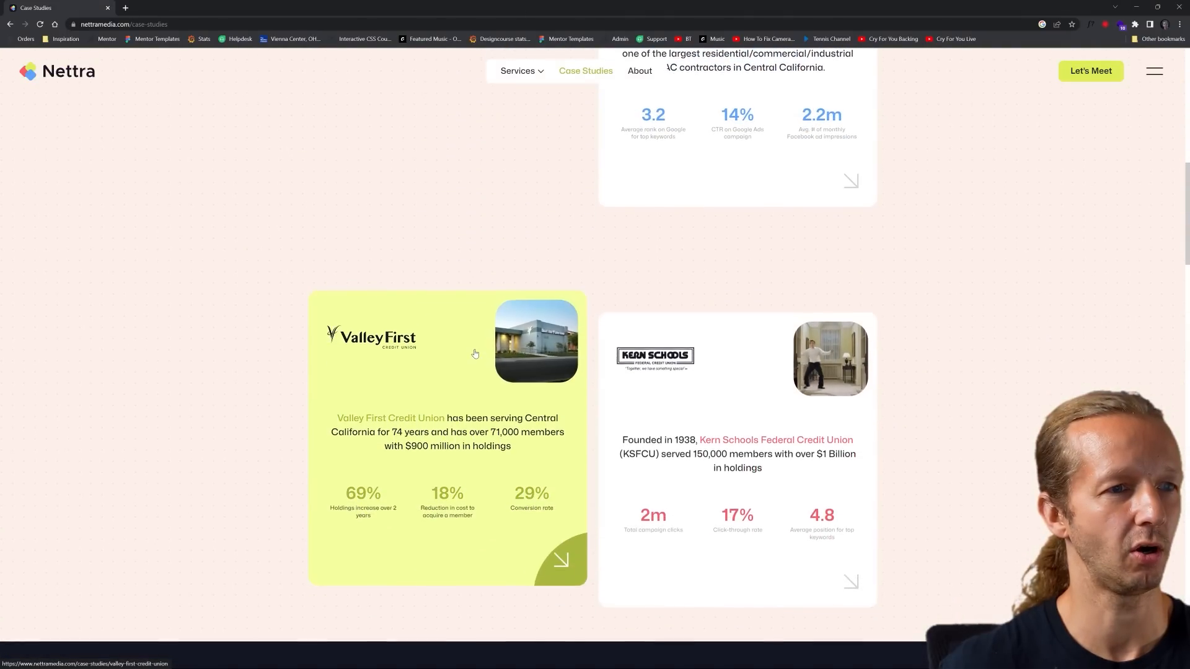
scroll(down, 3)
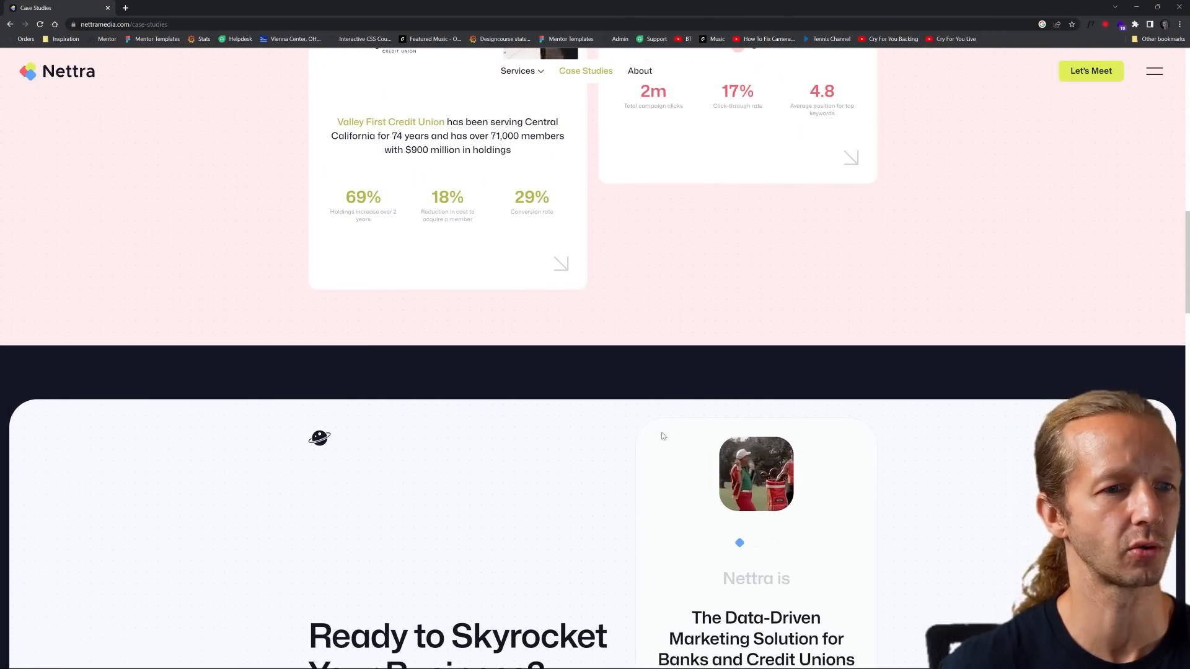
scroll(down, 3)
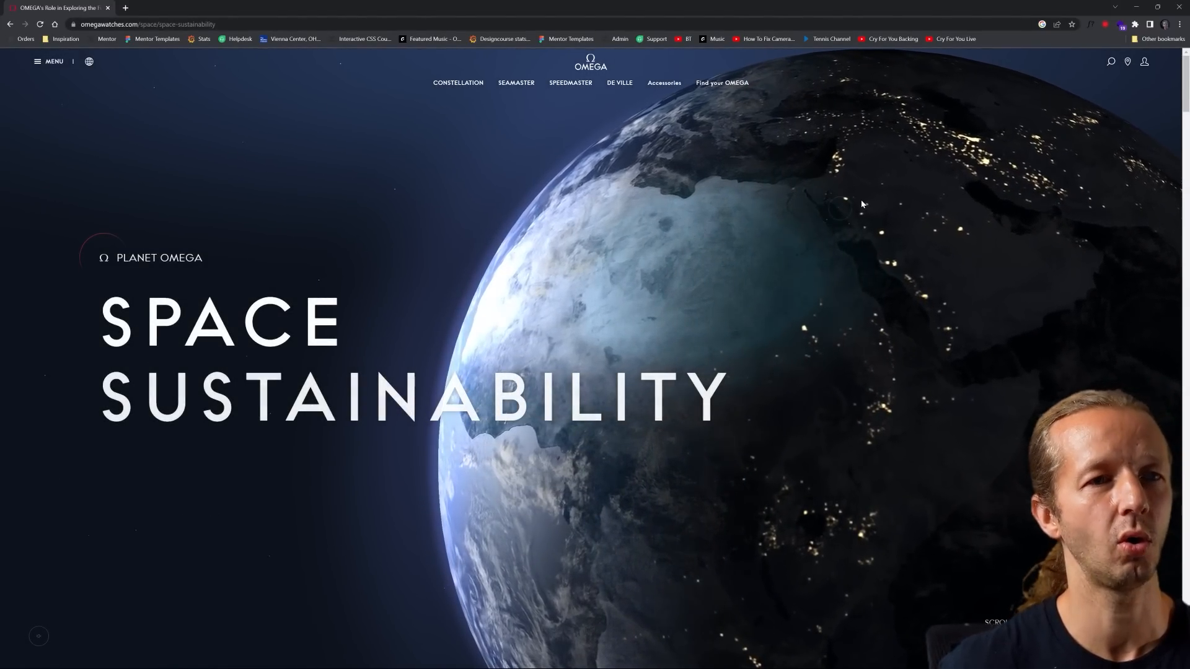
click(1119, 24)
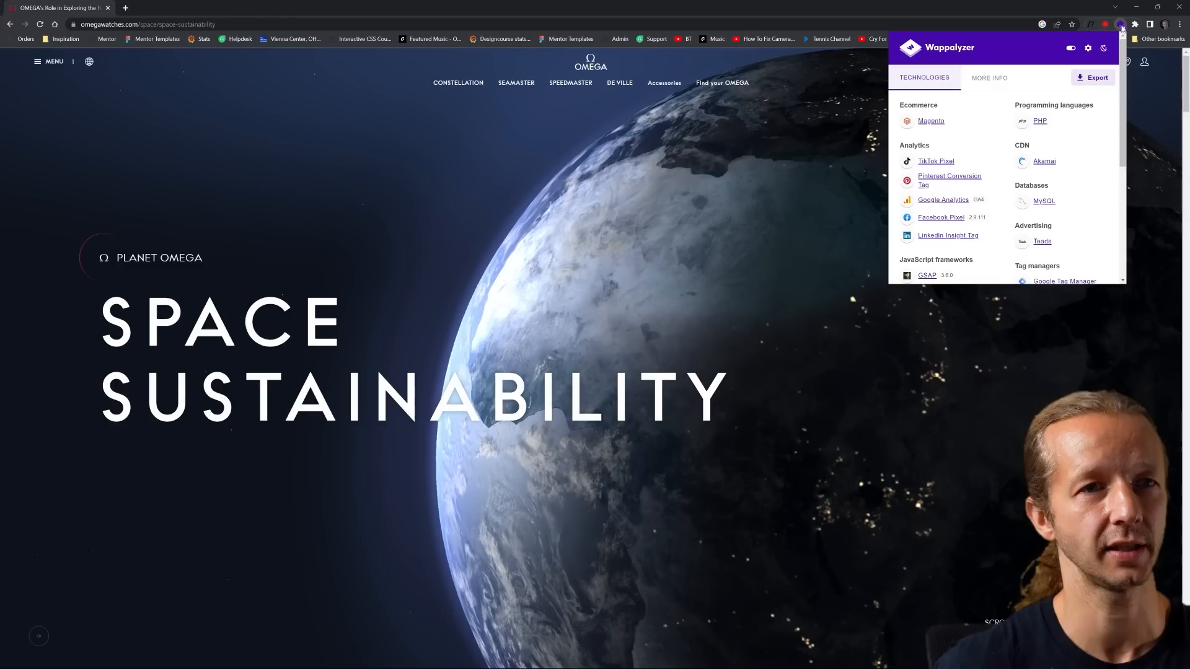
scroll(down, 3)
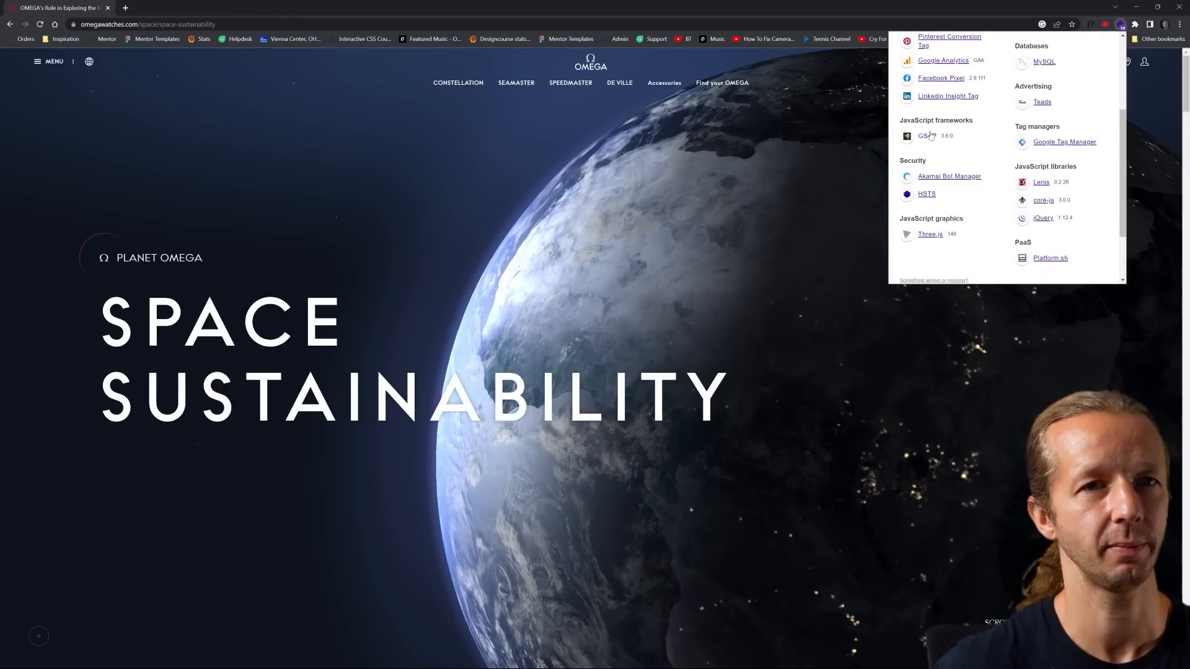
click(679, 251)
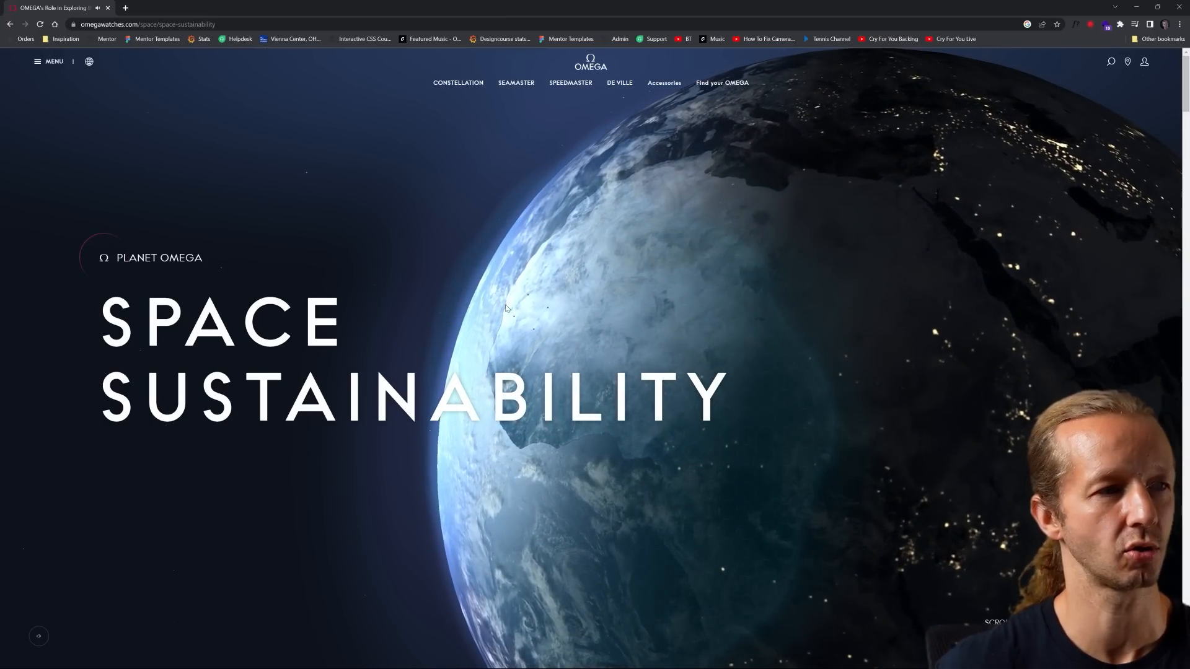
Scroll Omega's Space Sustainability page down past the 24,000 satellites stat
scroll(down, 3)
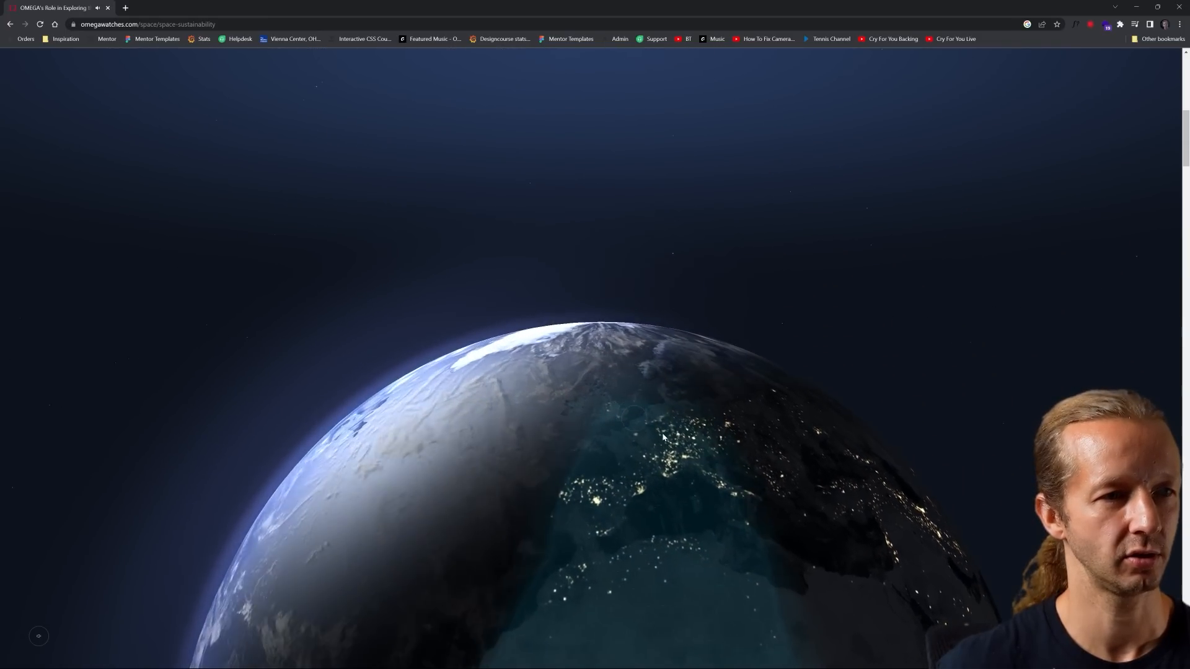
scroll(down, 3)
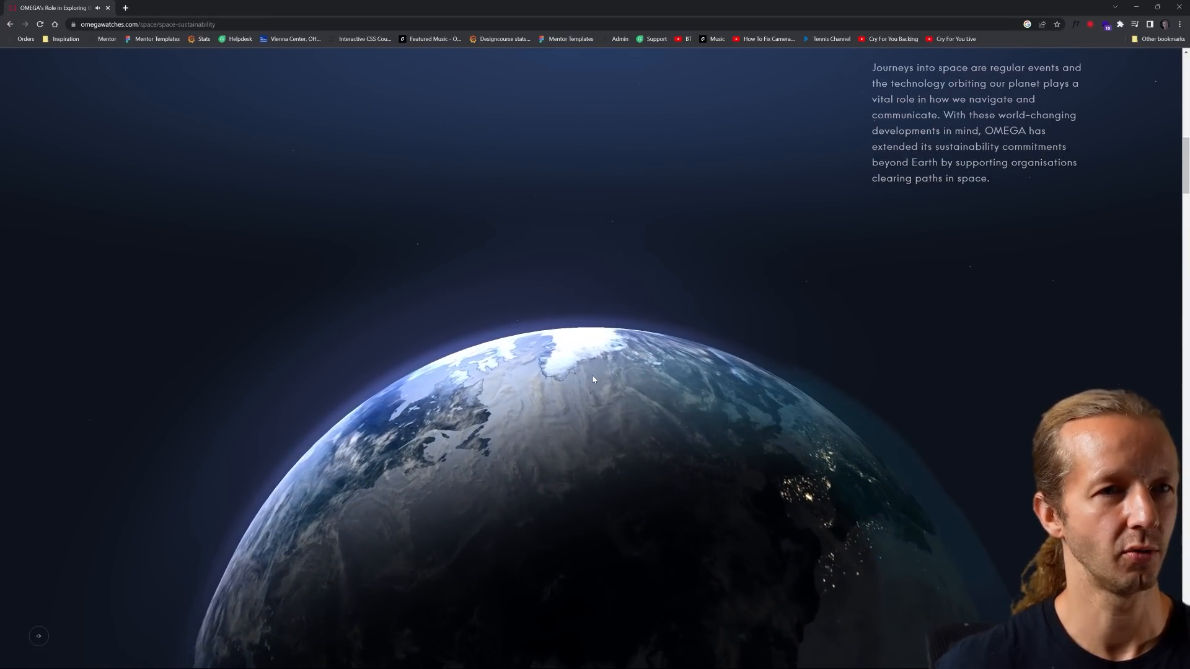
scroll(down, 3)
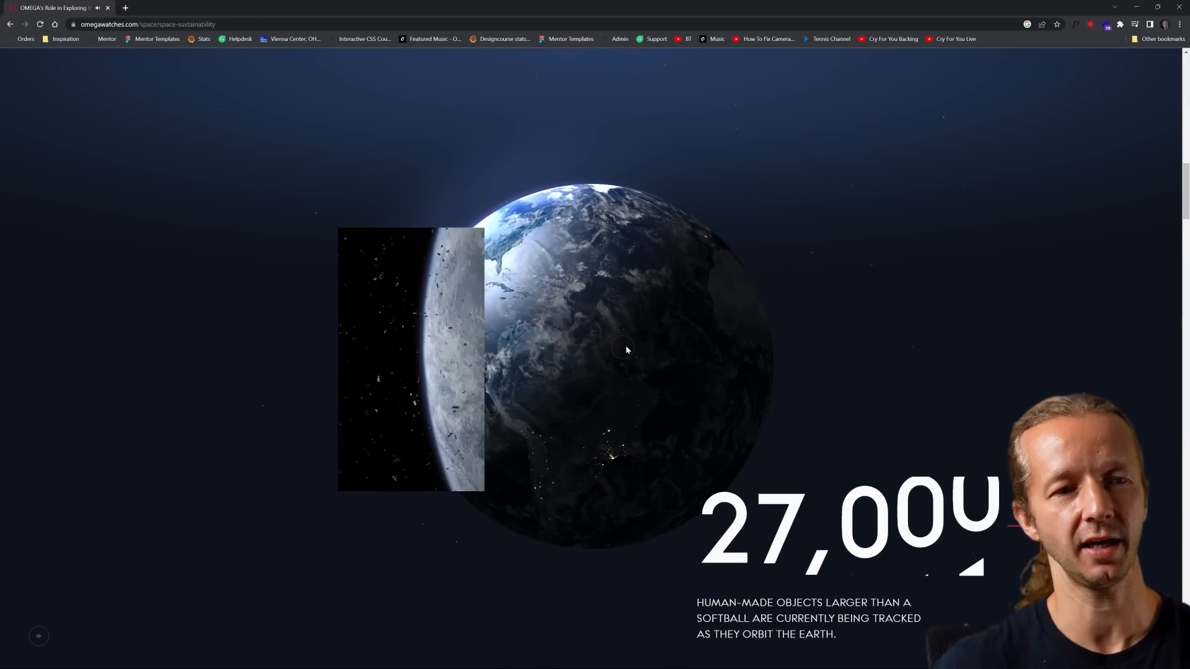
scroll(down, 3)
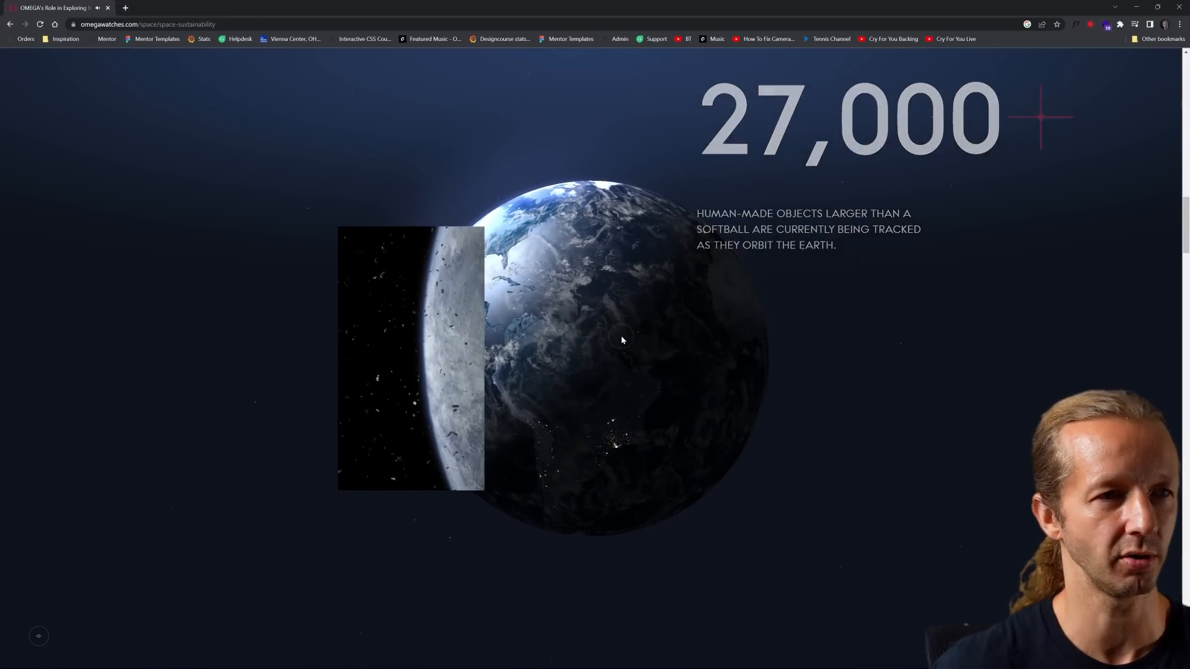
scroll(down, 3)
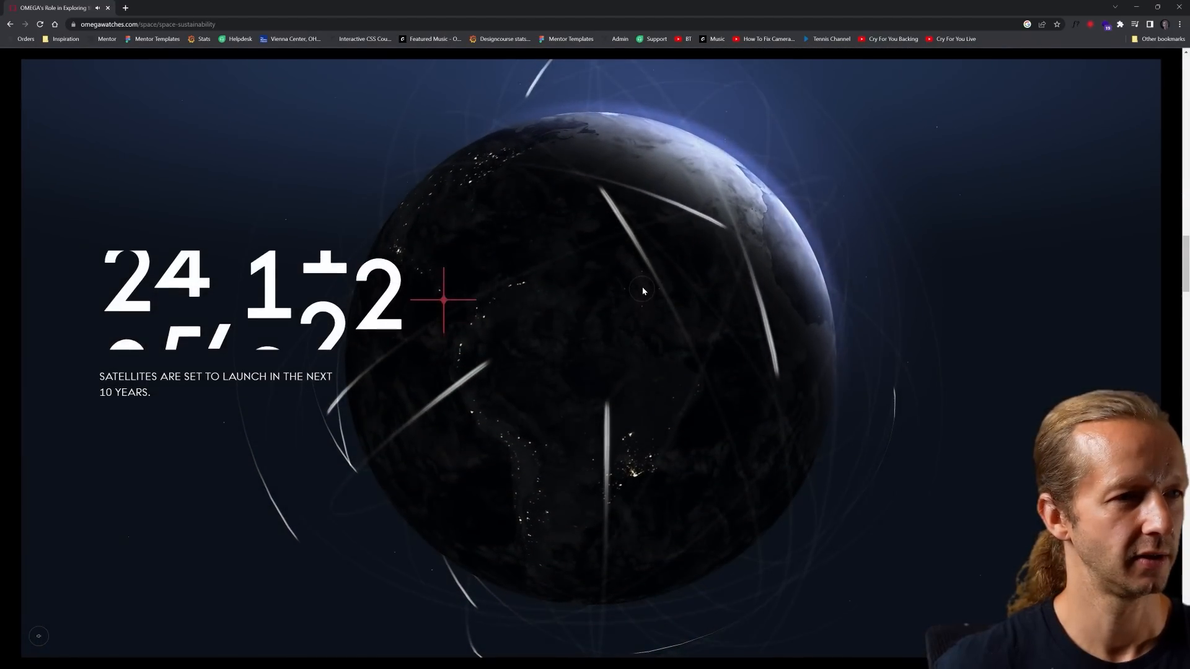
scroll(up, 3)
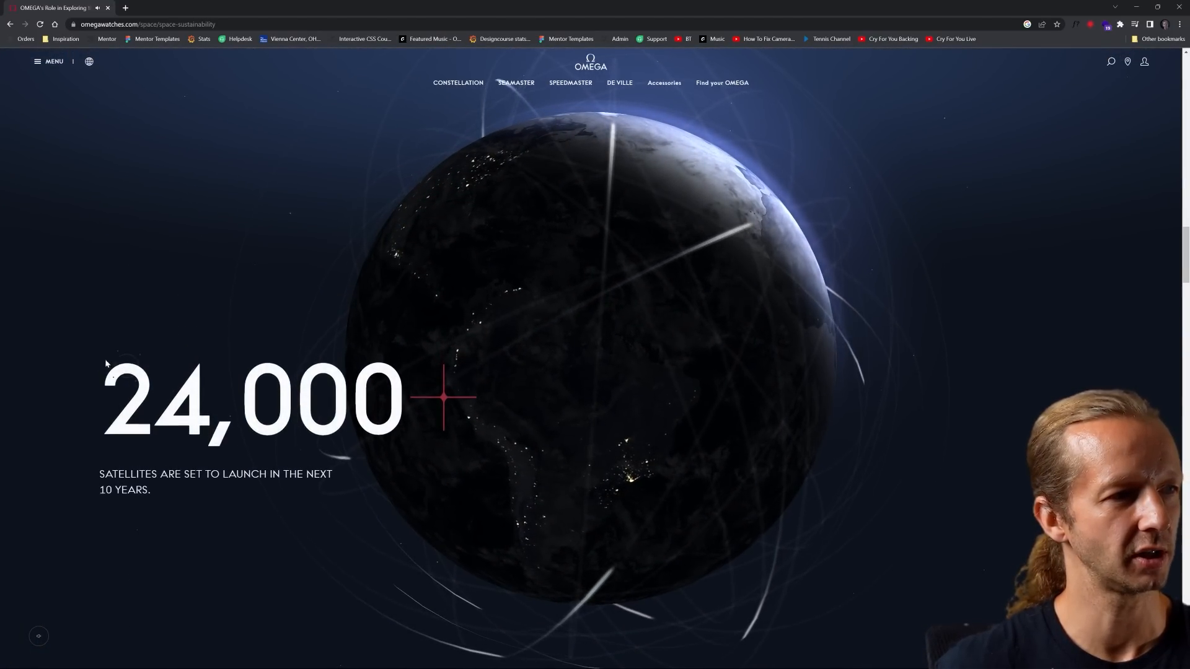
scroll(down, 3)
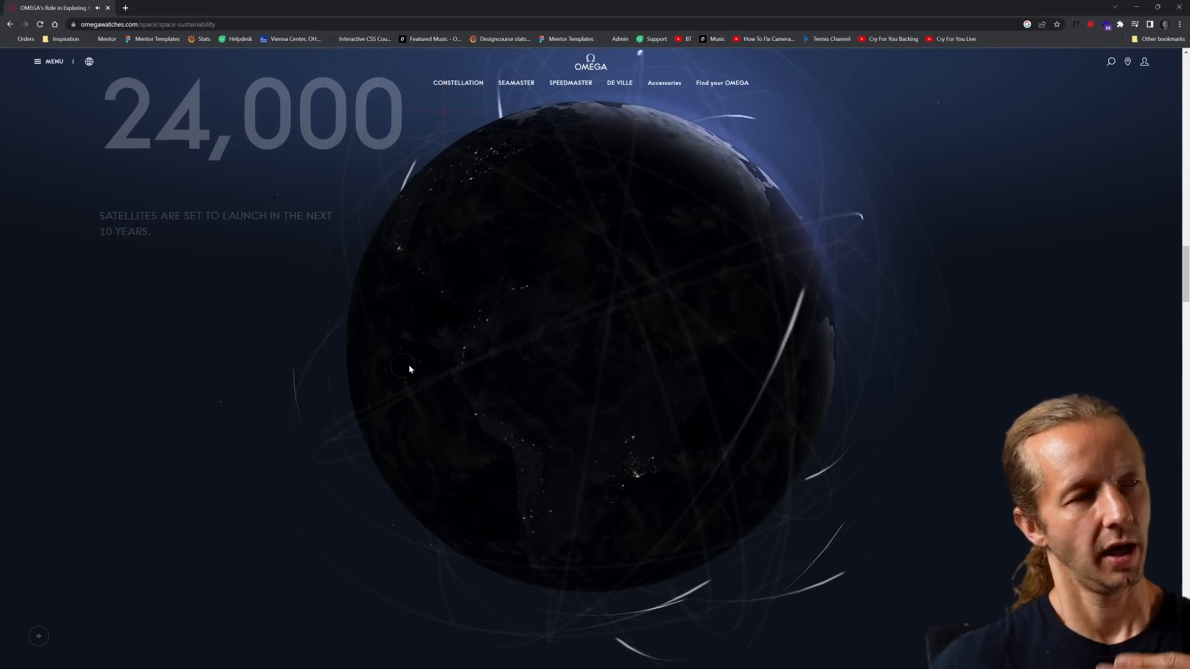
scroll(down, 3)
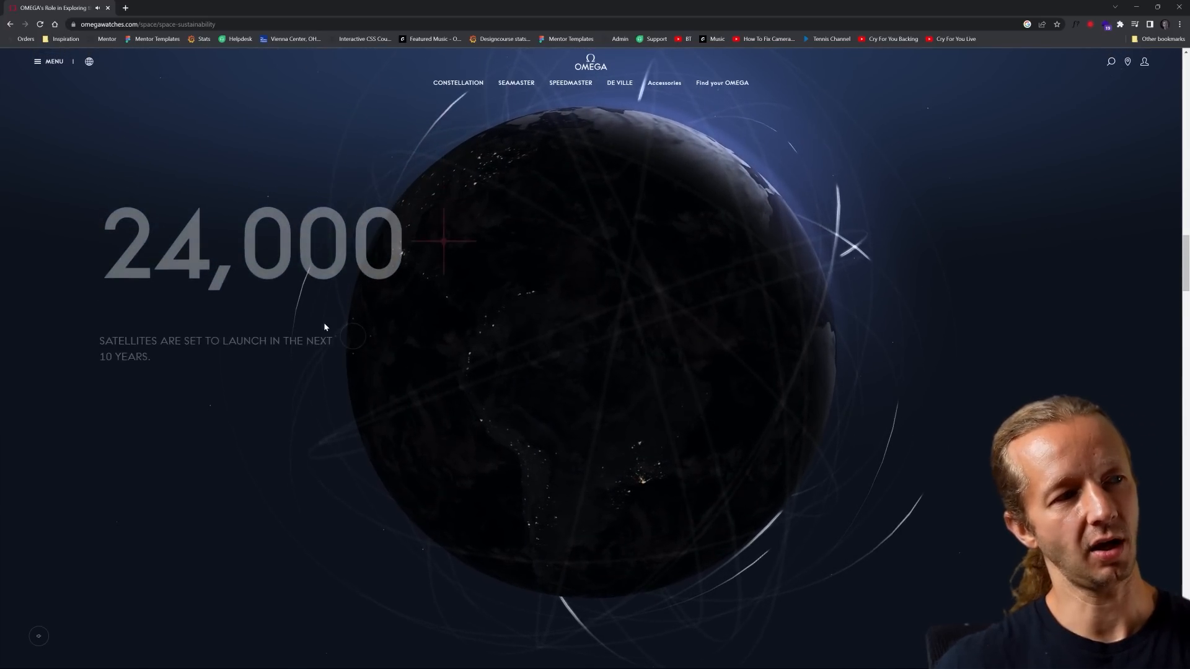
scroll(down, 3)
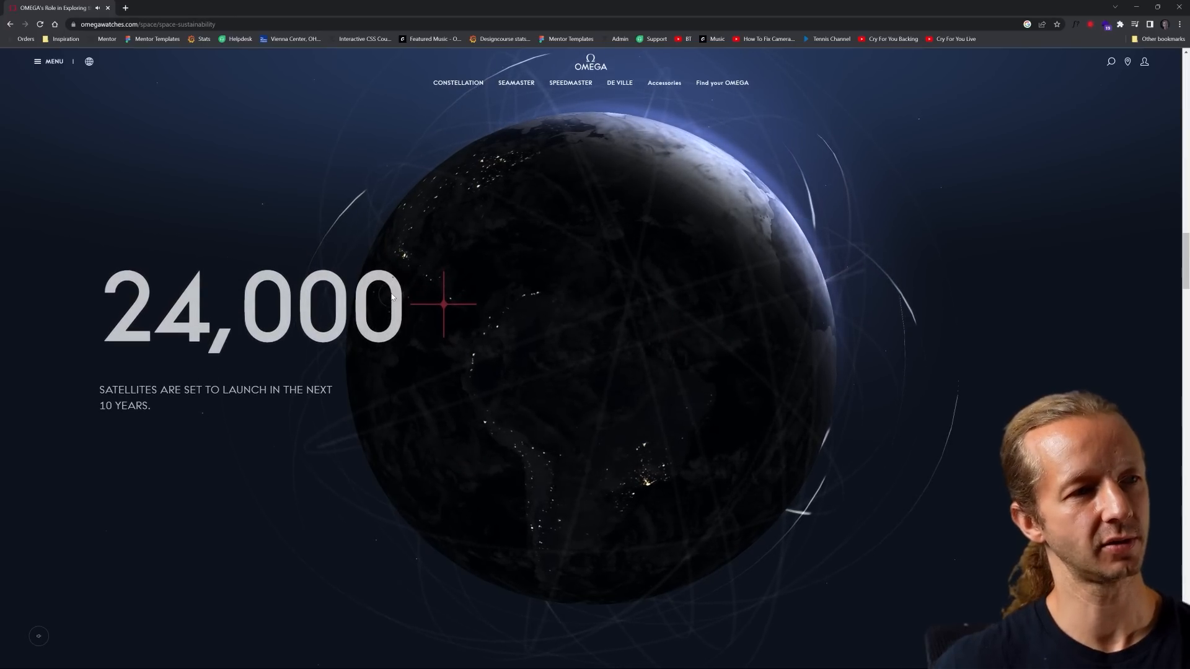
Check the page's tech stack with Wappalyzer, then reach the 27,000 tracked objects section
click(1106, 23)
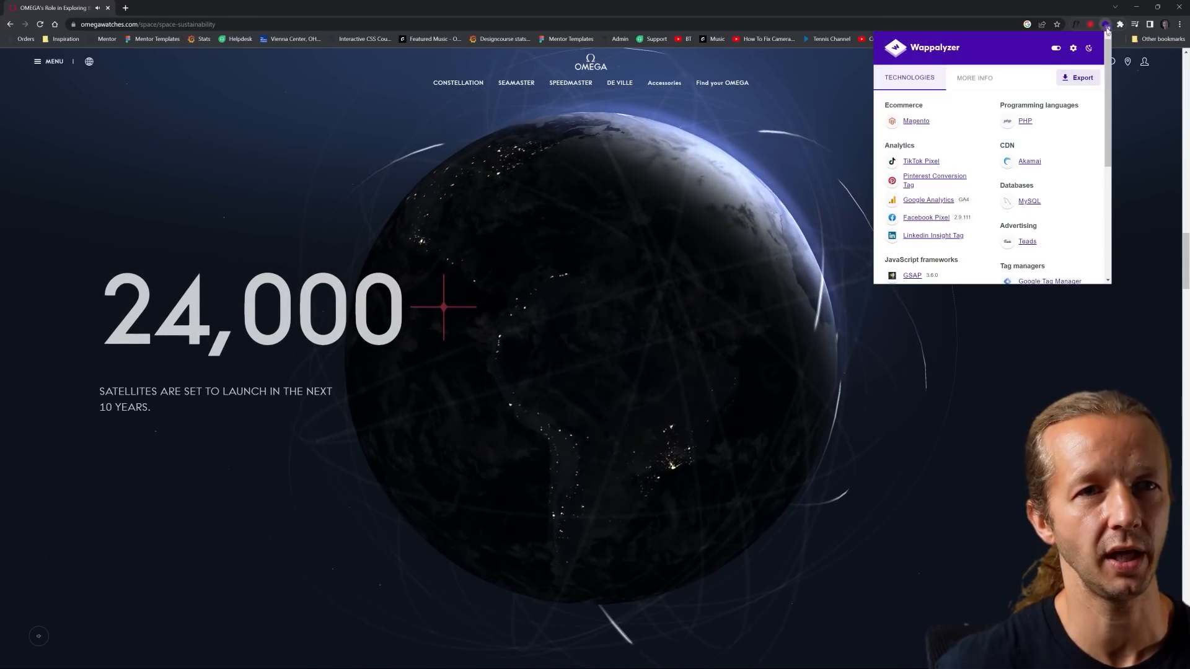
scroll(down, 3)
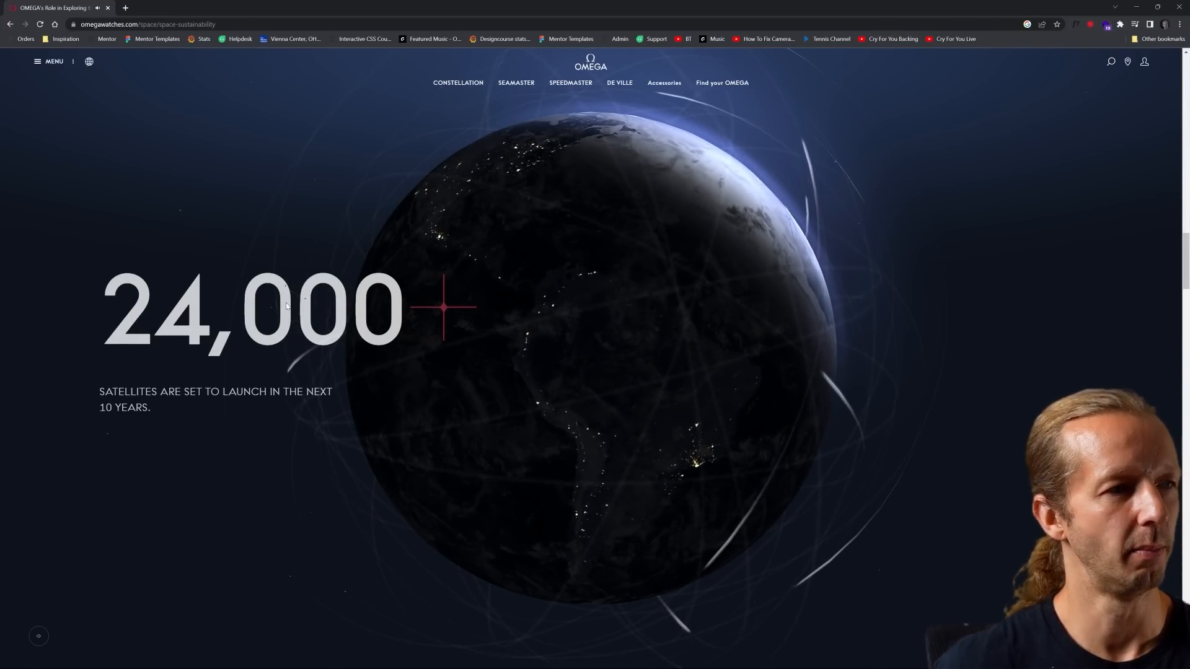
scroll(down, 3)
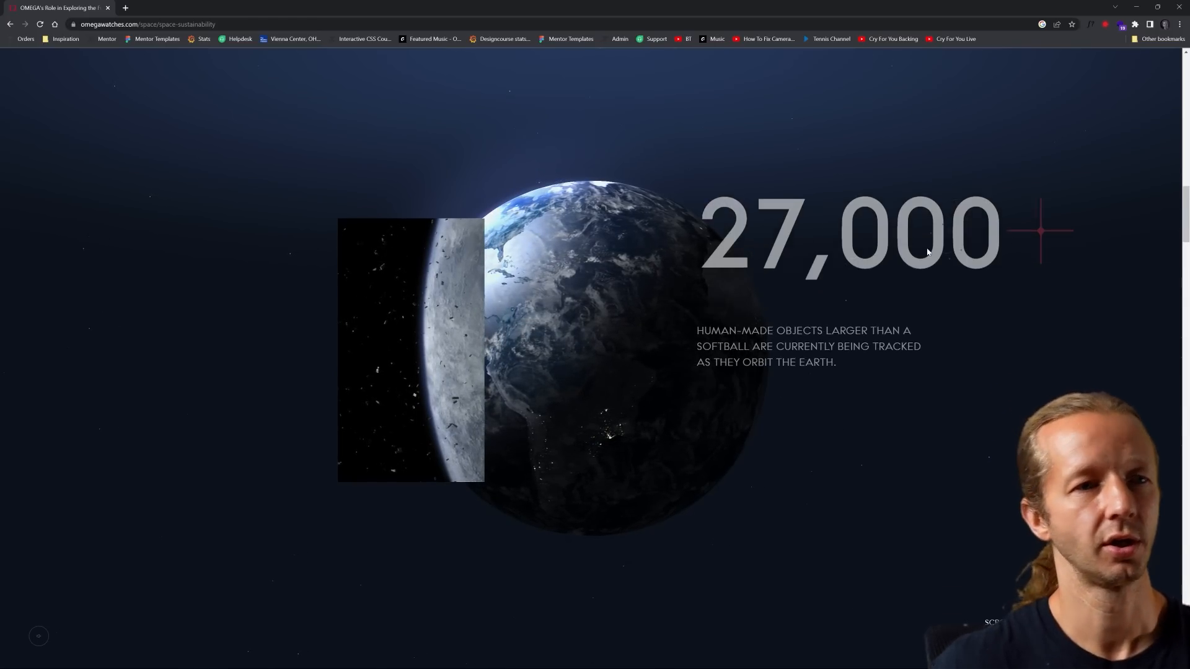
Scroll past the Wayfinder globe and Privateer's three-man crew portraits to the footer
scroll(down, 3)
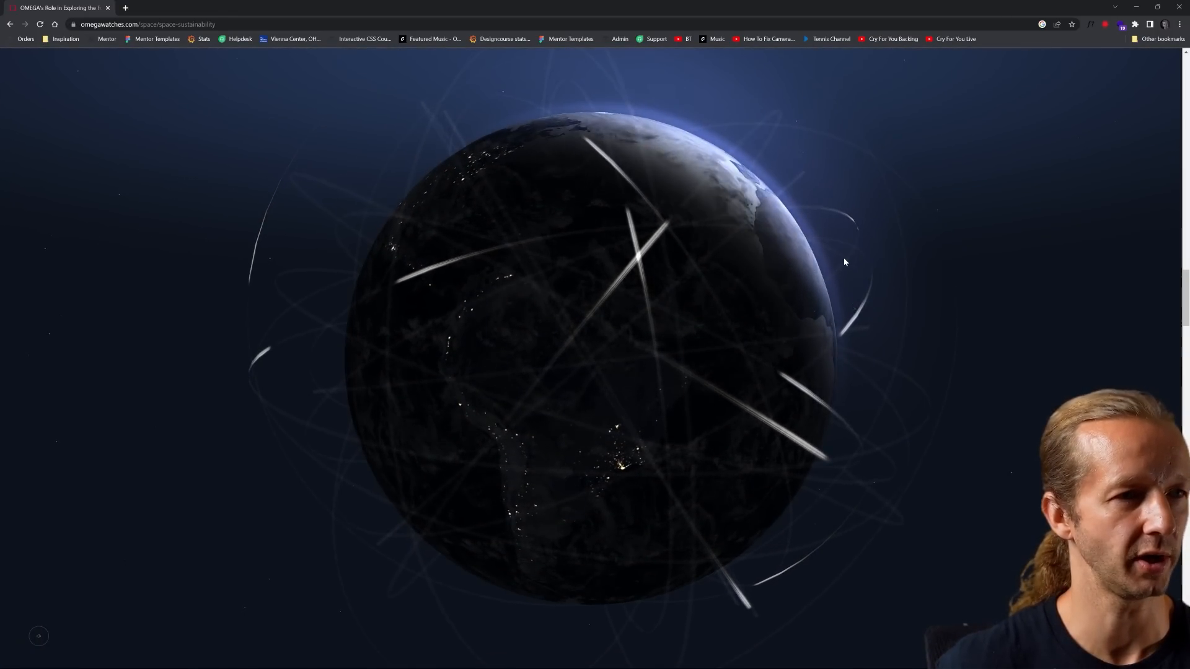
scroll(down, 3)
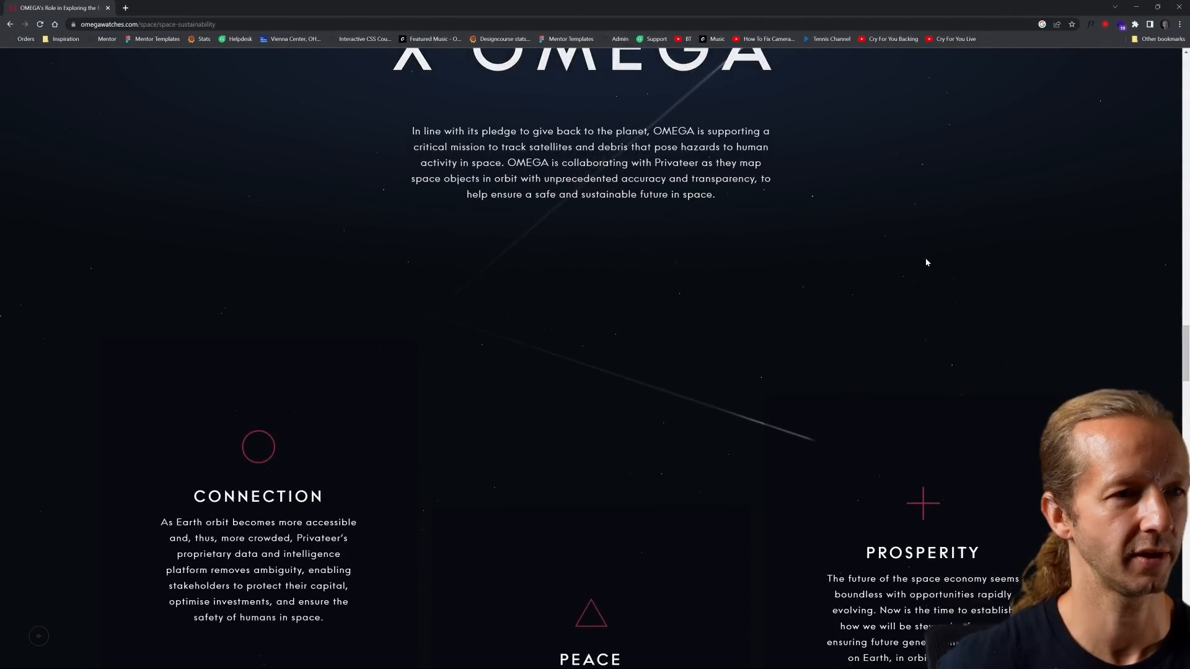
scroll(down, 3)
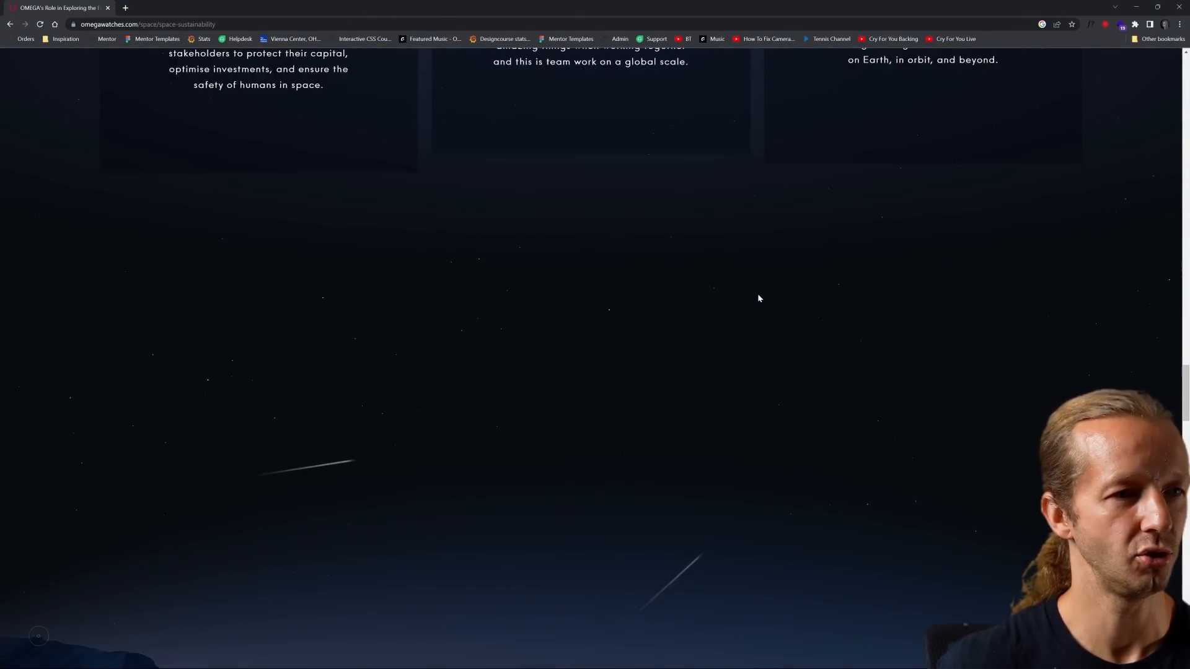
scroll(down, 3)
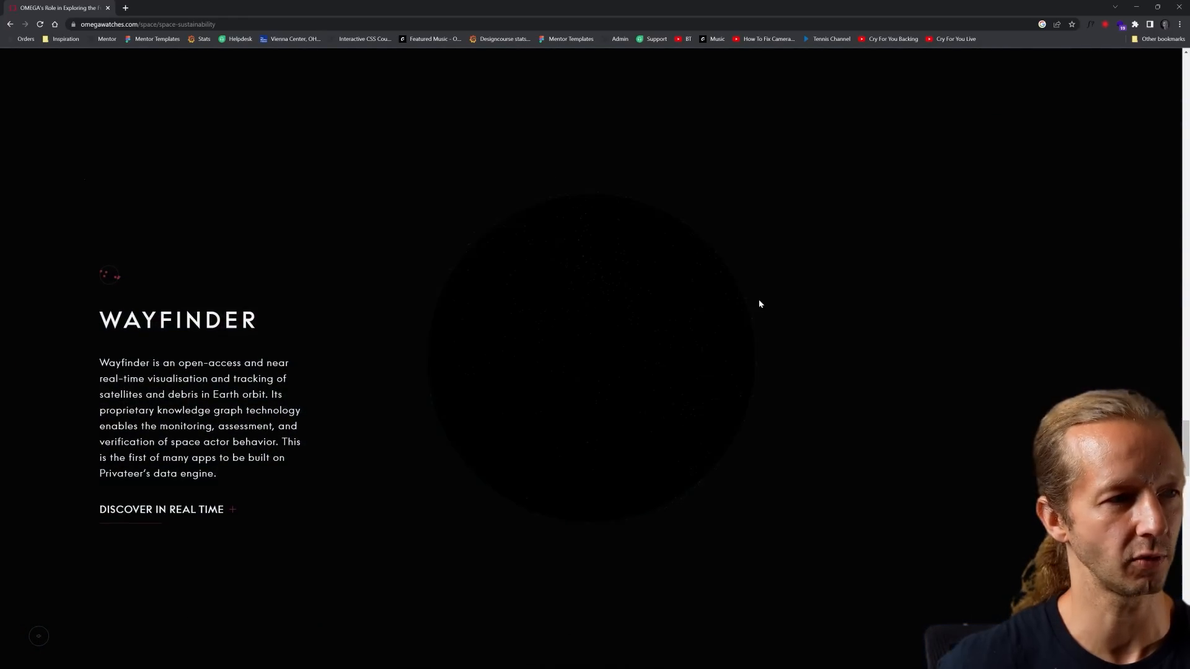
scroll(down, 3)
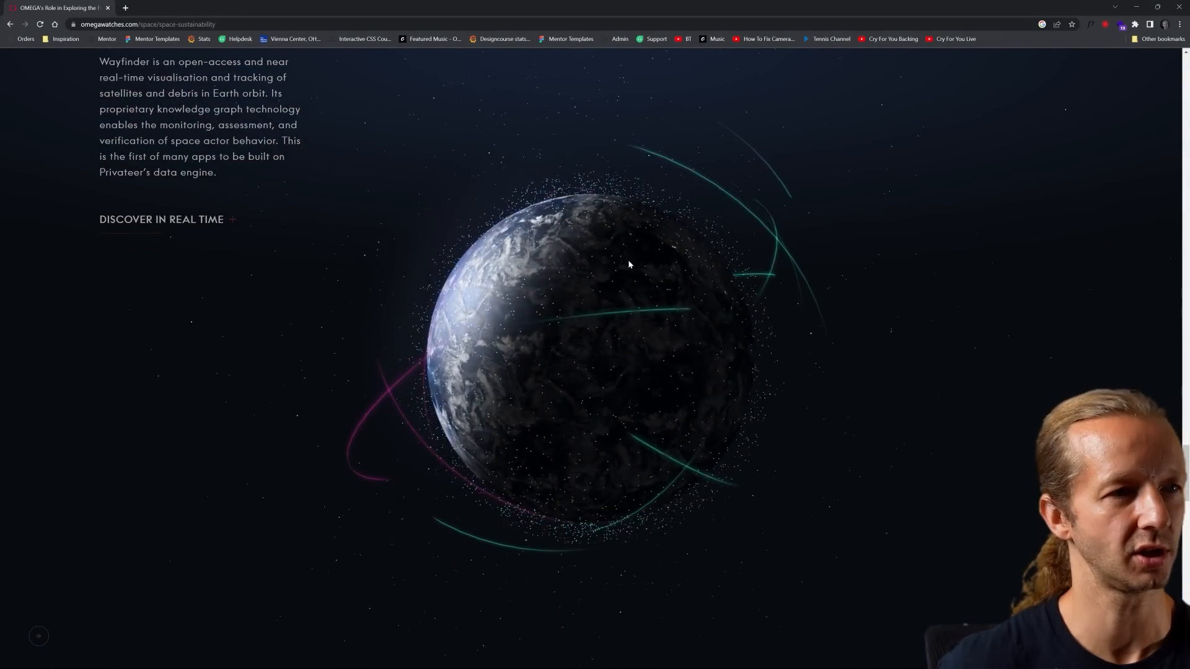
scroll(down, 3)
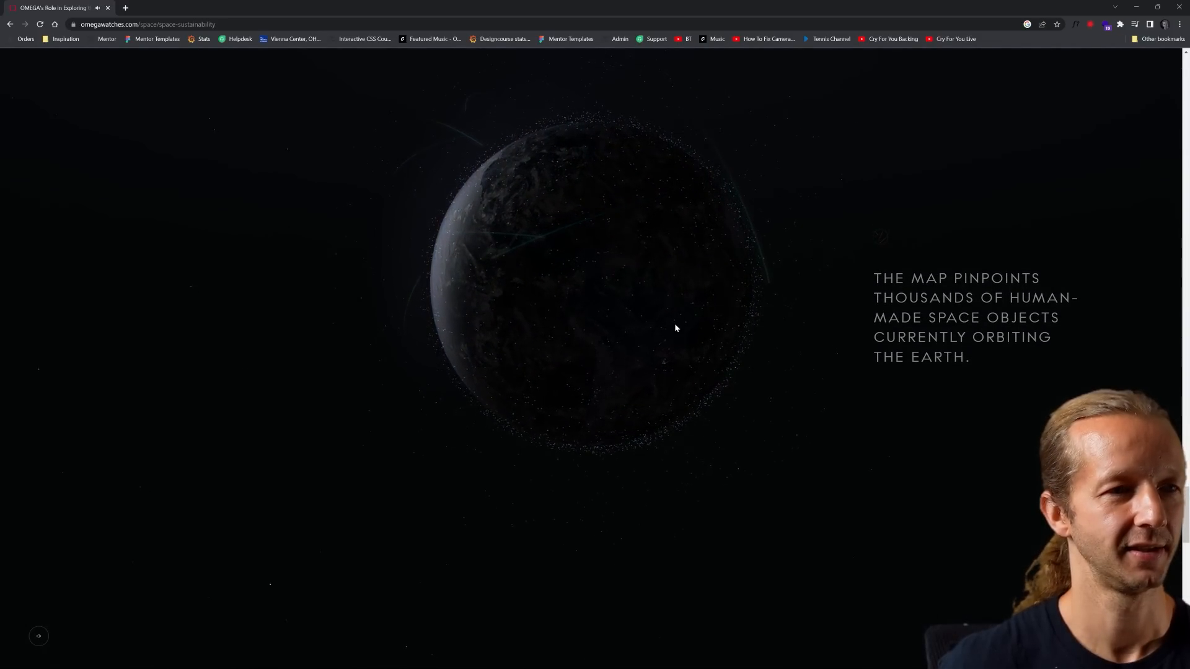
scroll(down, 3)
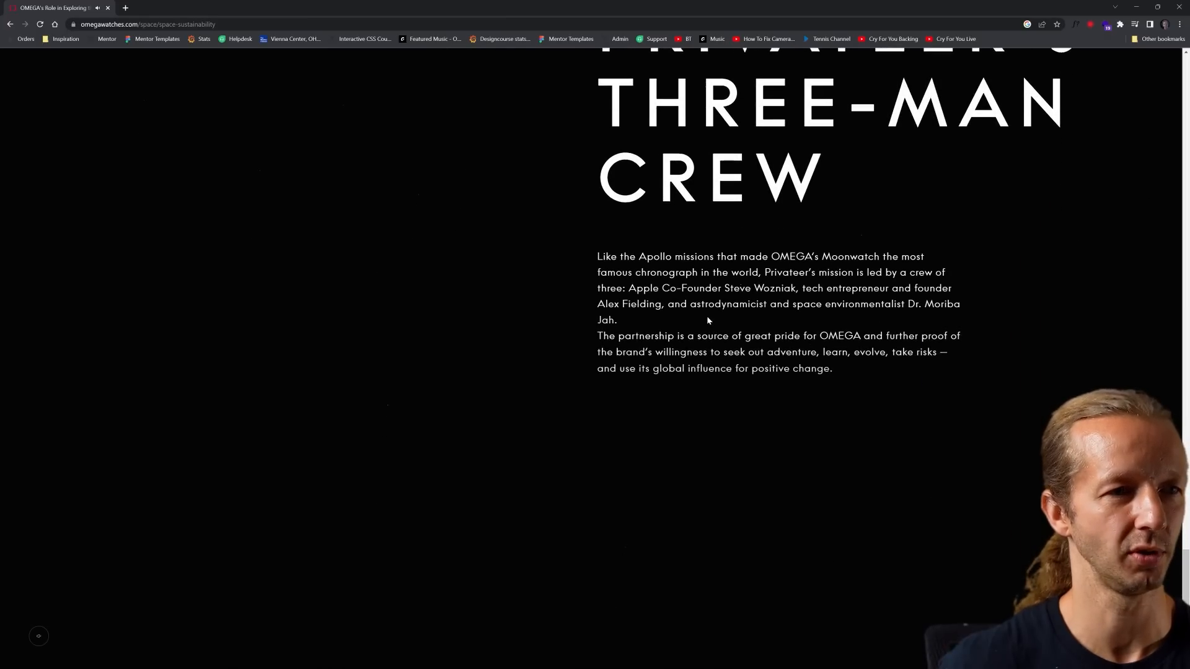
scroll(down, 3)
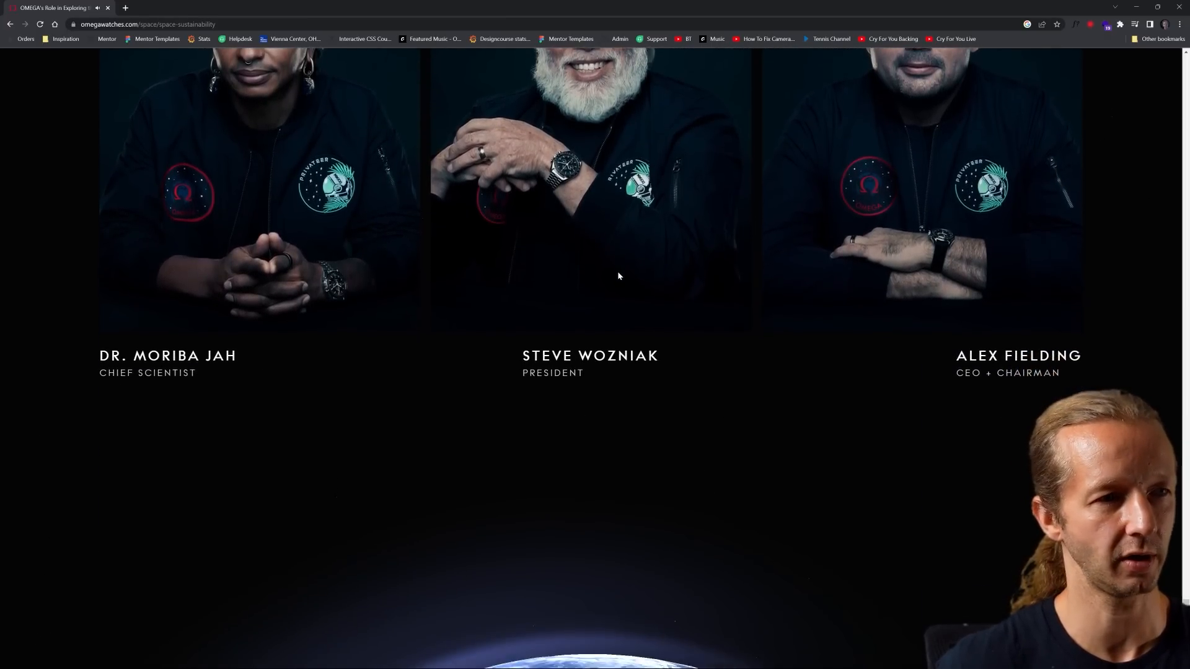
scroll(down, 3)
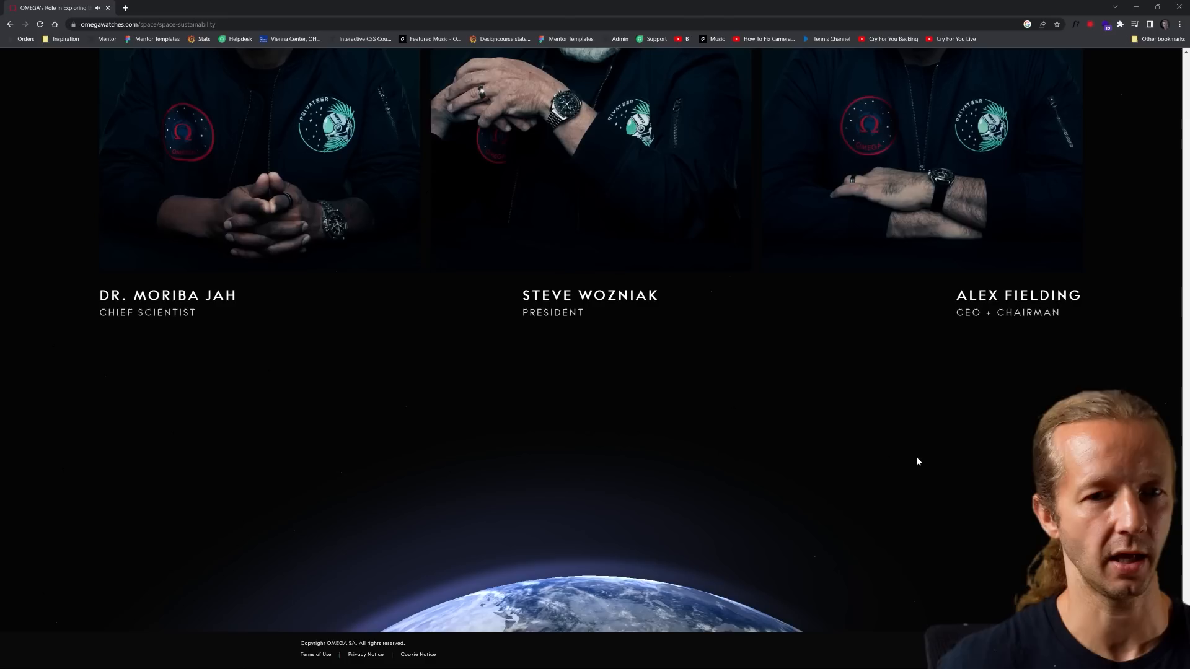
mouse_move(1091, 166)
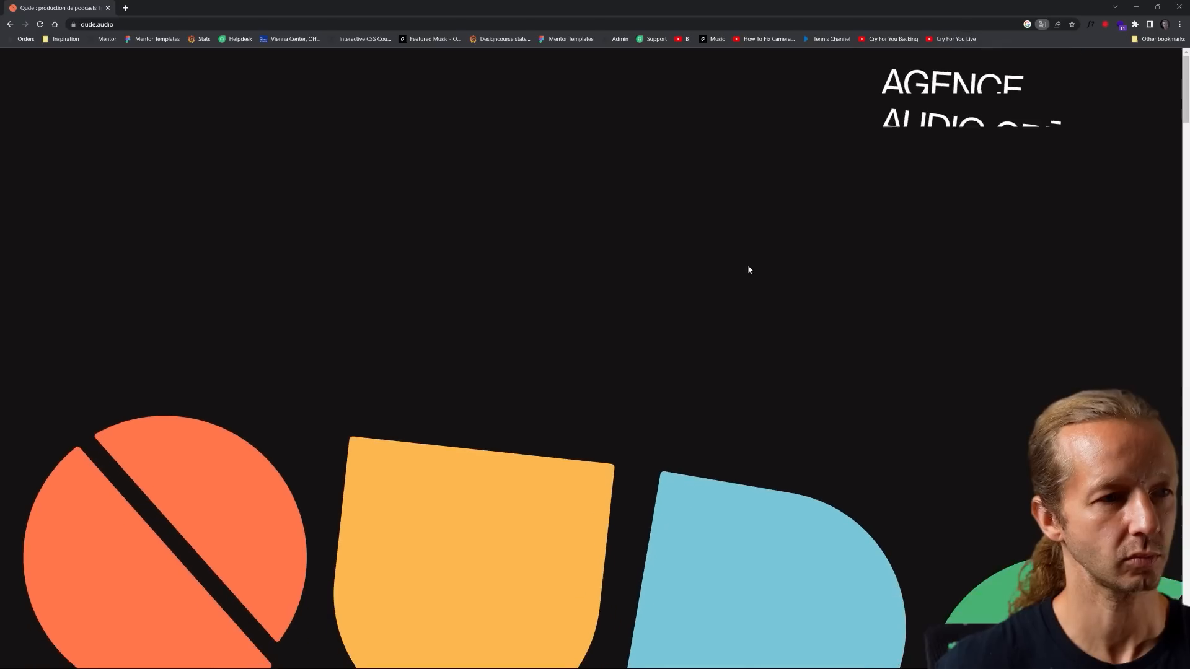
Scroll Qude's homepage down through the intro and manifesto
scroll(down, 3)
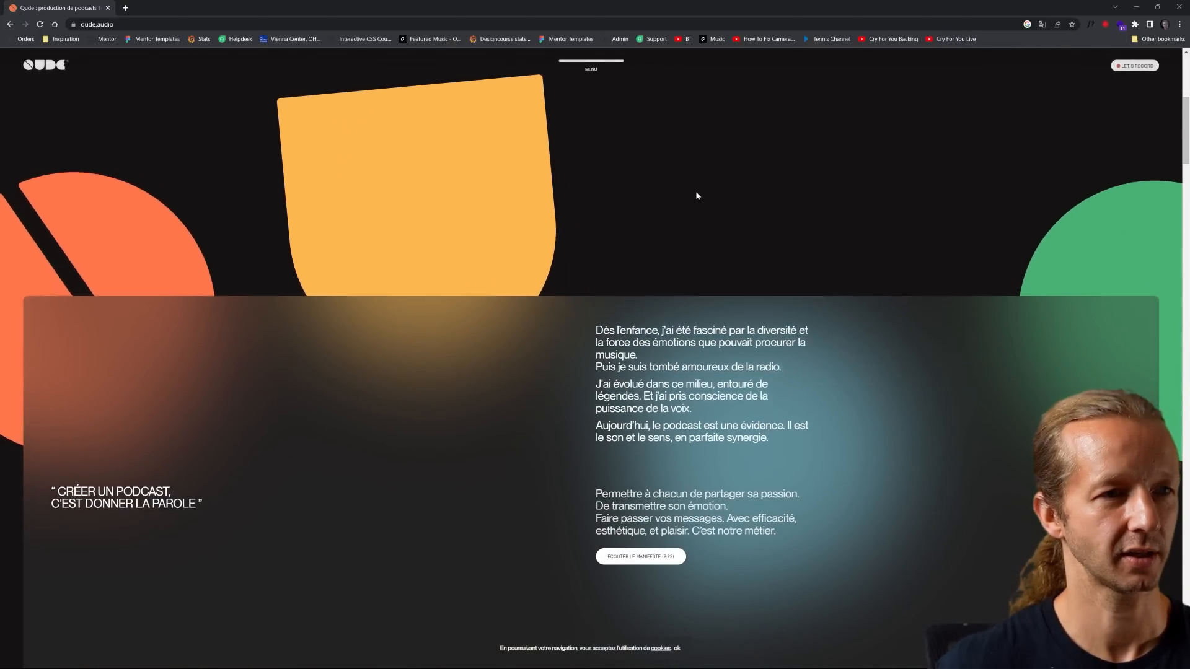
scroll(up, 3)
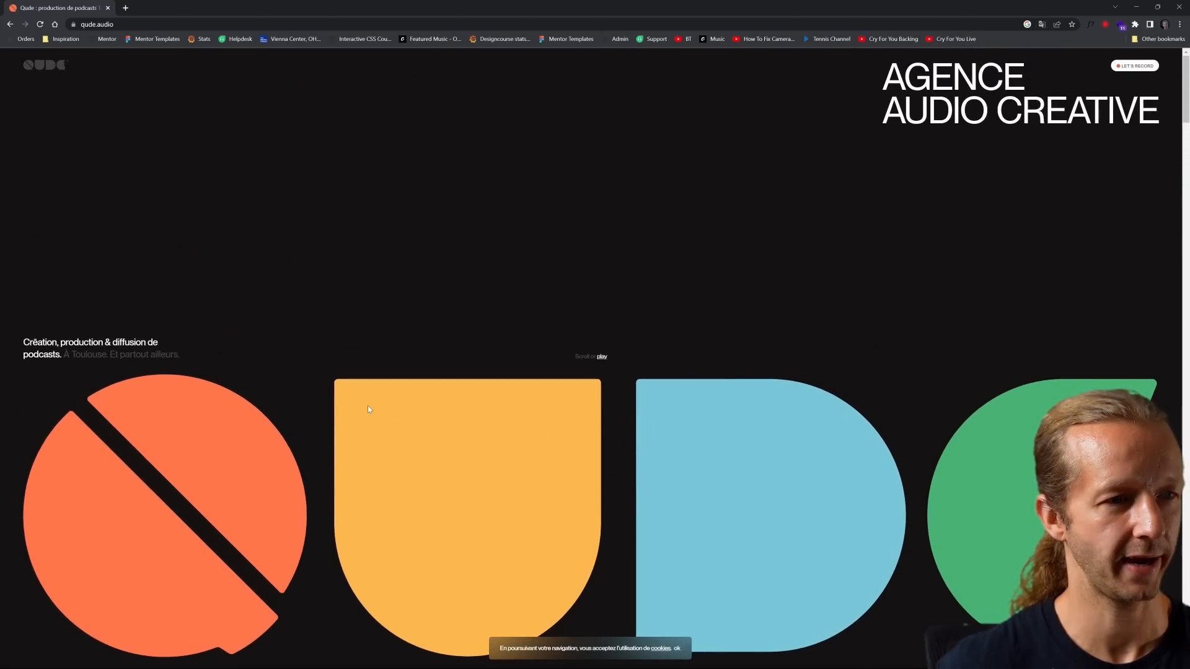
scroll(down, 3)
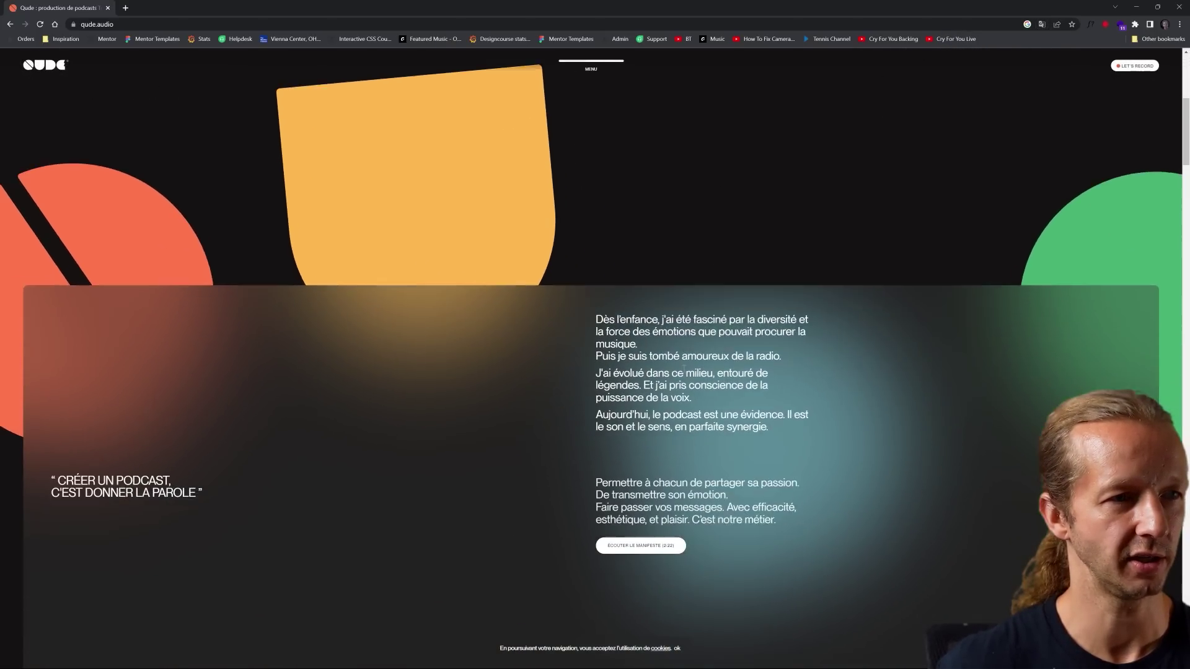
scroll(down, 3)
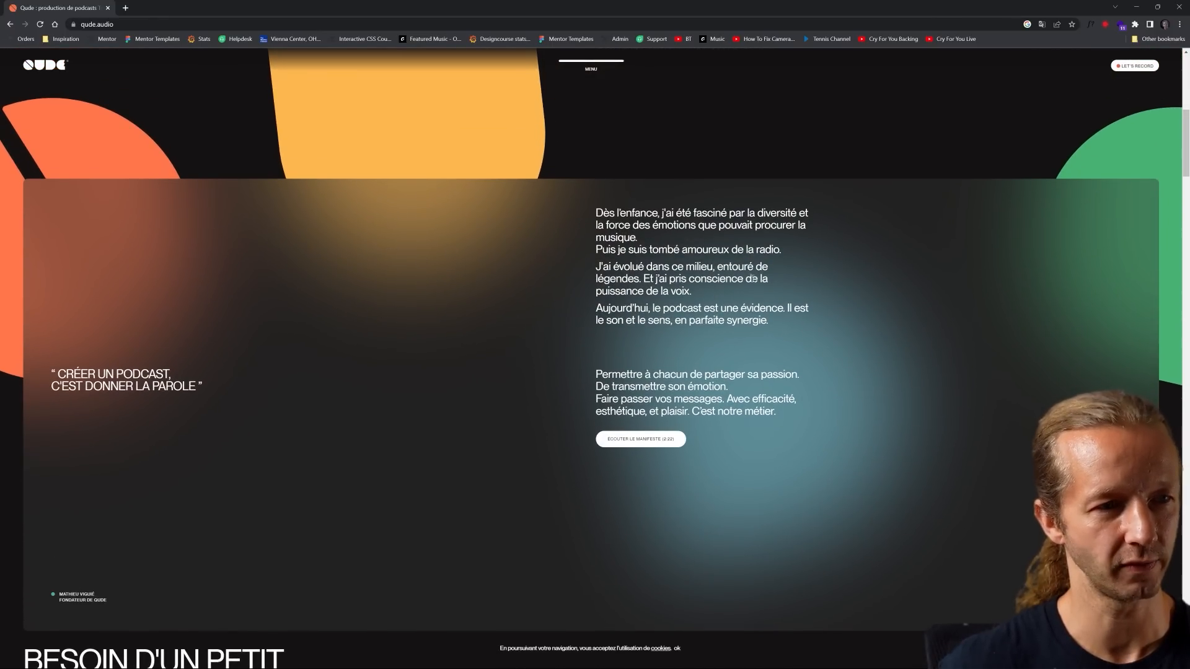
scroll(down, 3)
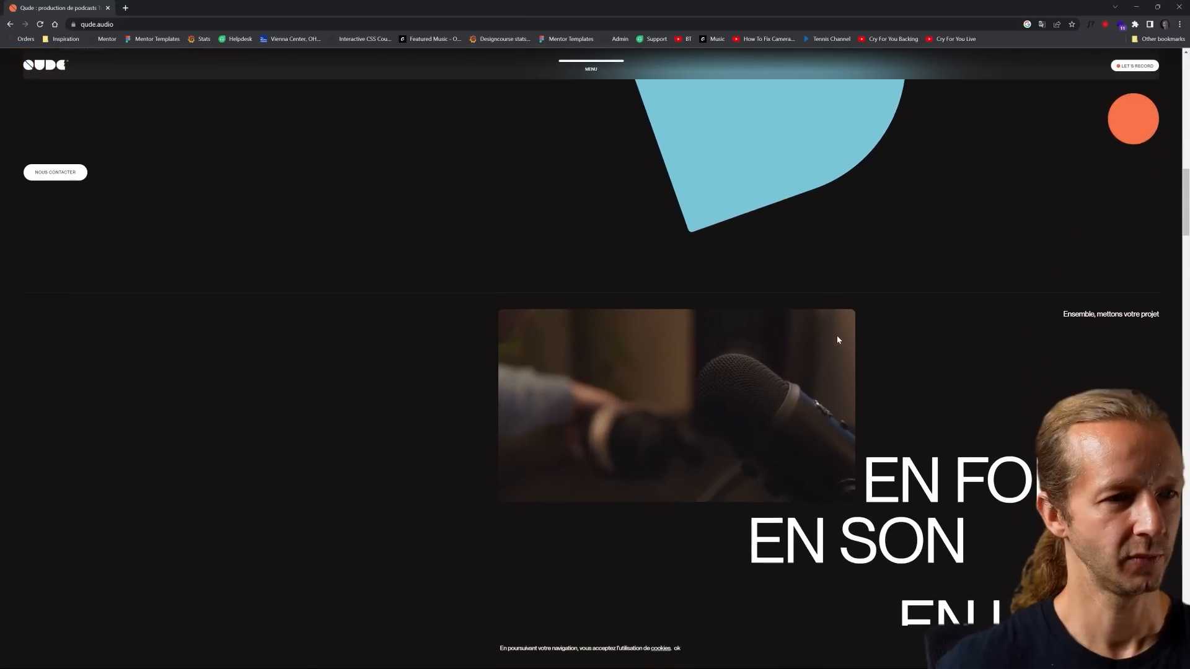
scroll(down, 3)
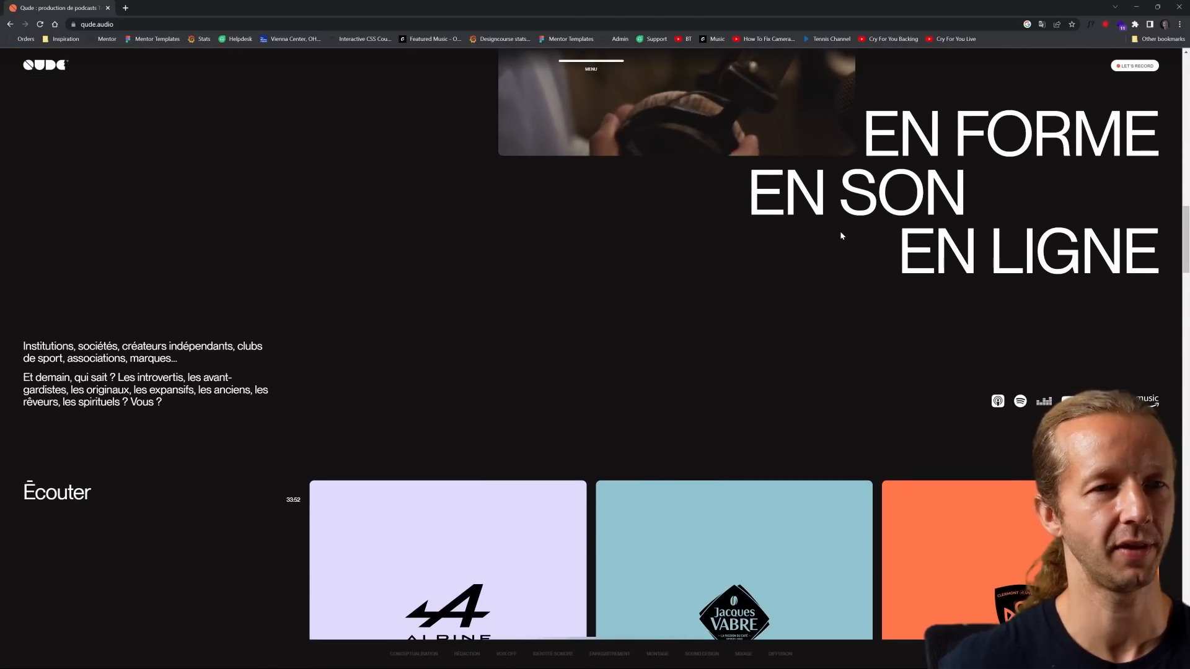
scroll(down, 3)
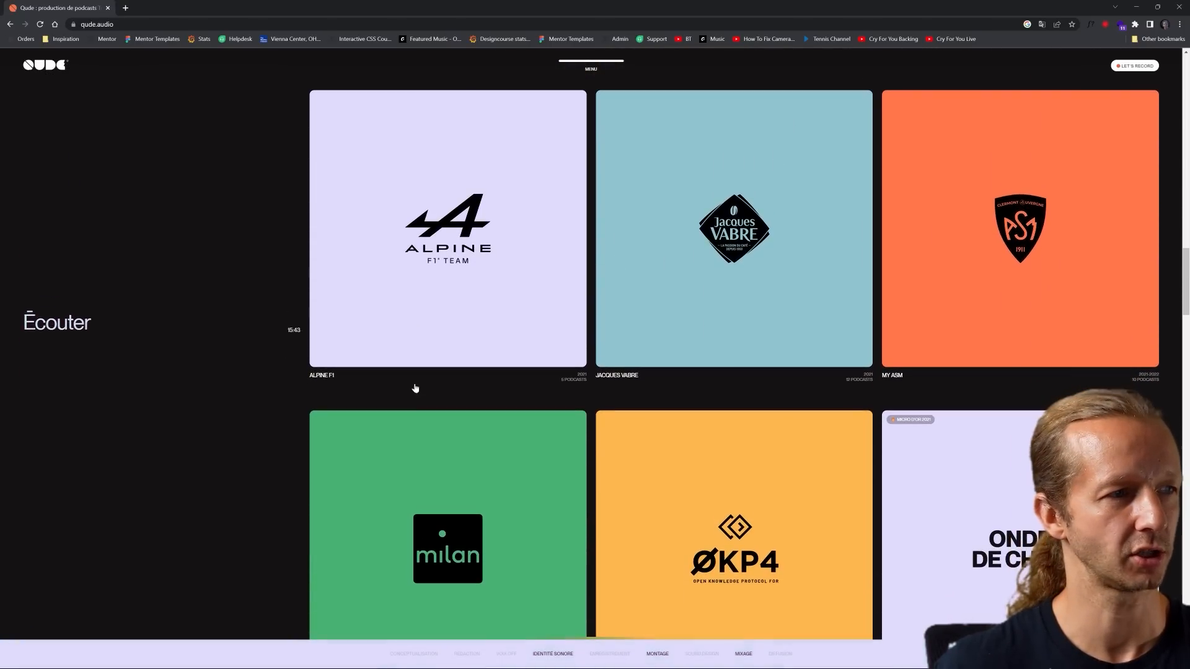
scroll(down, 3)
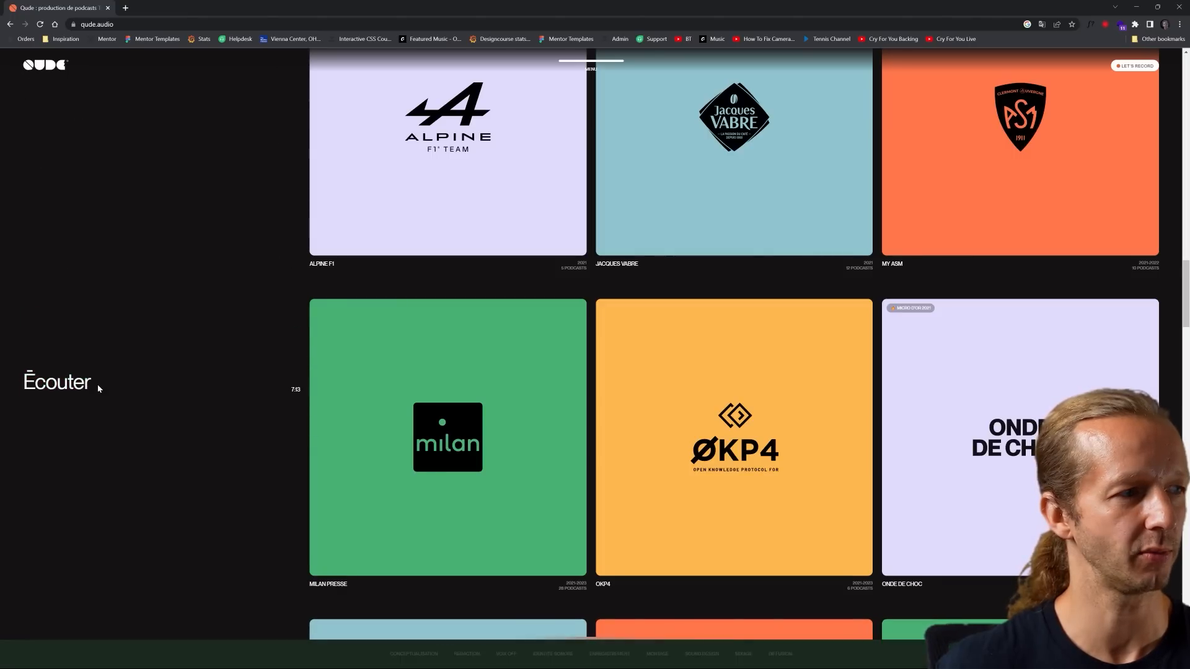
Browse the Écouter podcast project grid down to the Toulouse projects
double_click(57, 381)
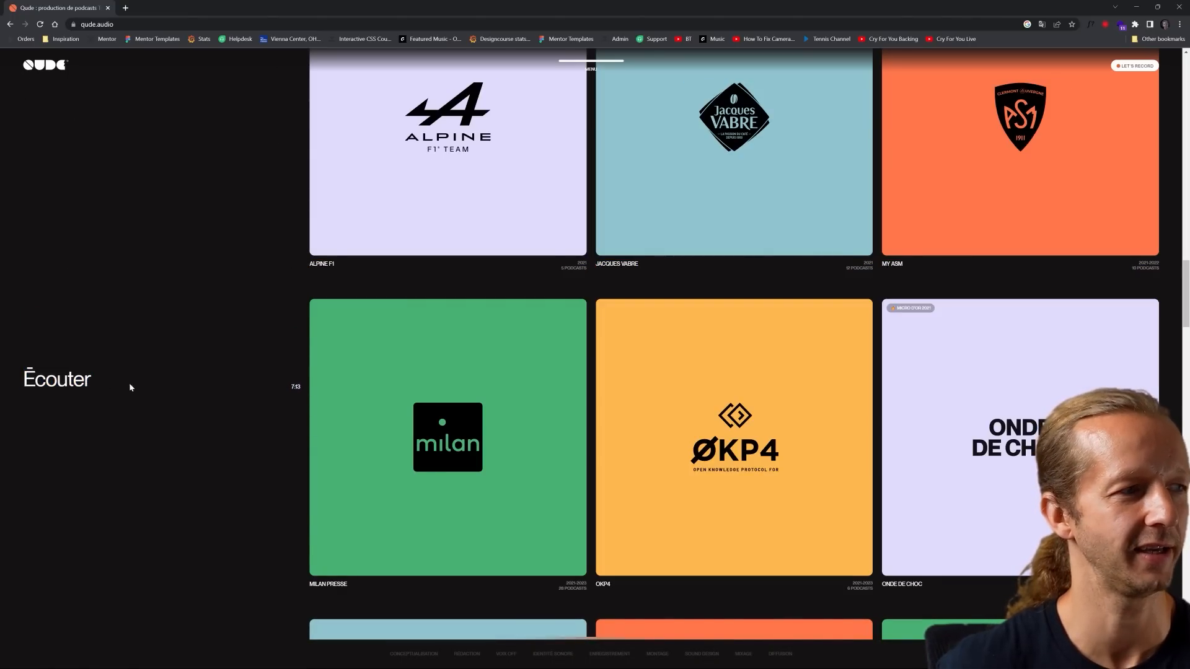
scroll(down, 3)
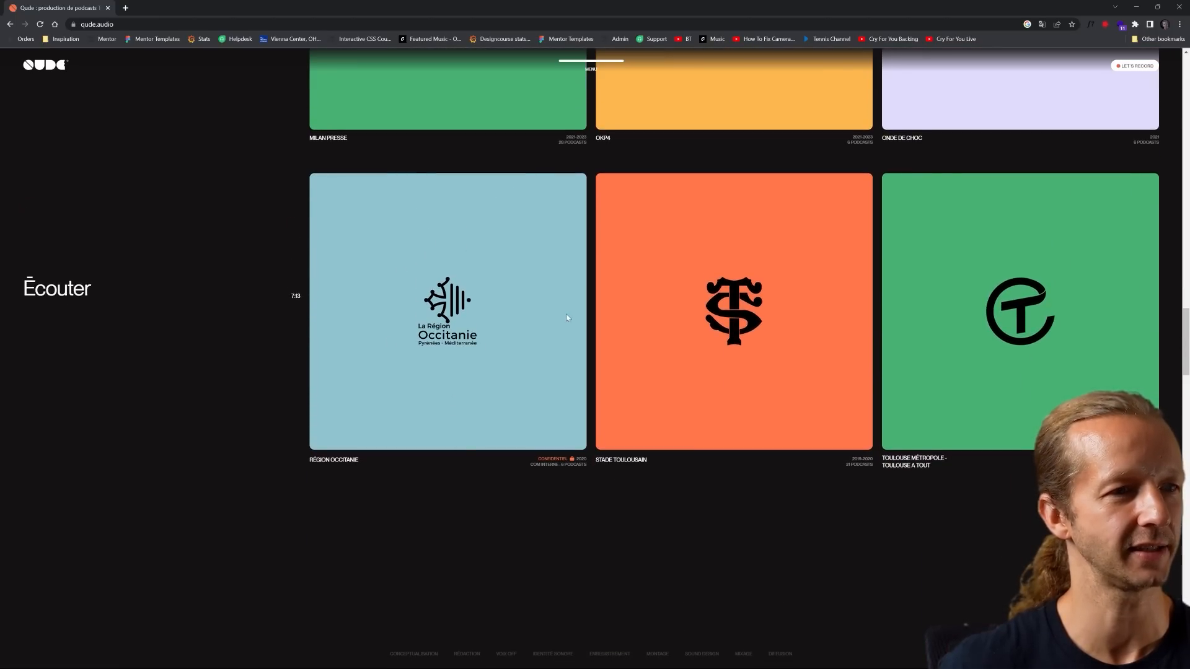
scroll(up, 3)
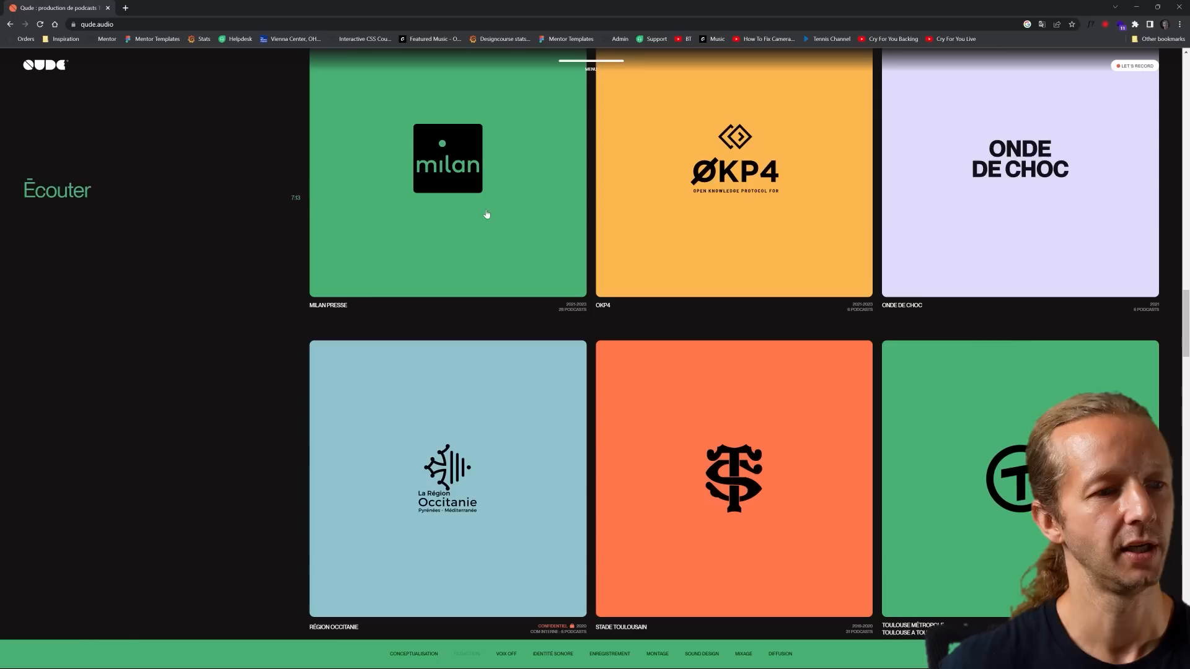
scroll(down, 3)
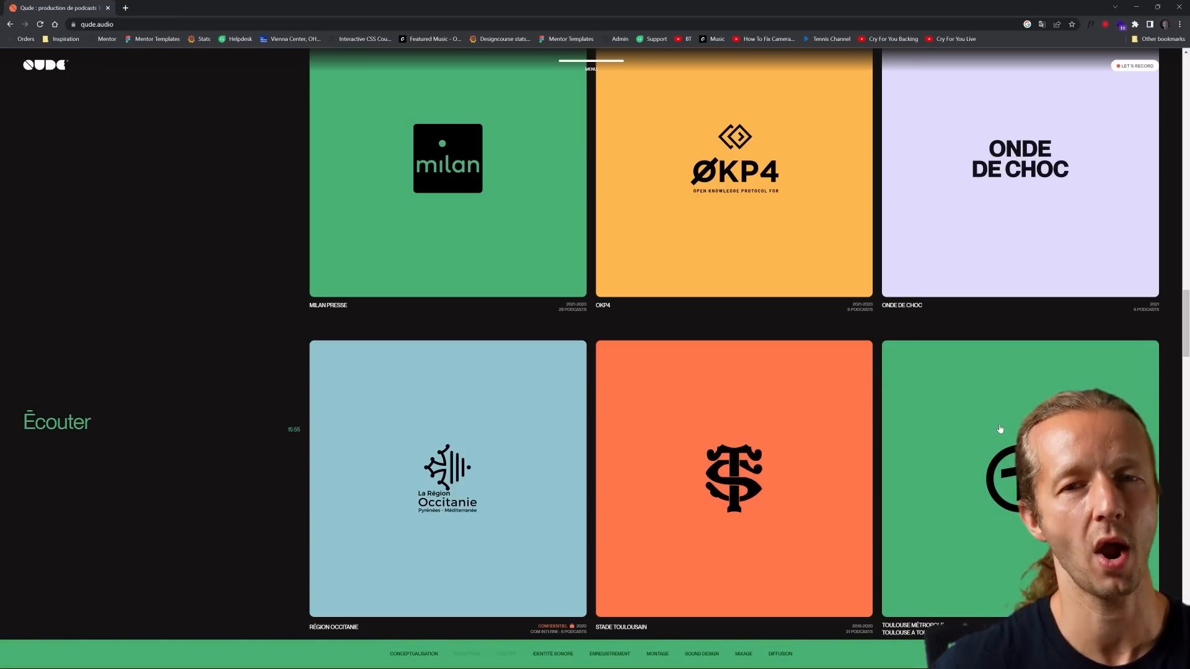
scroll(down, 3)
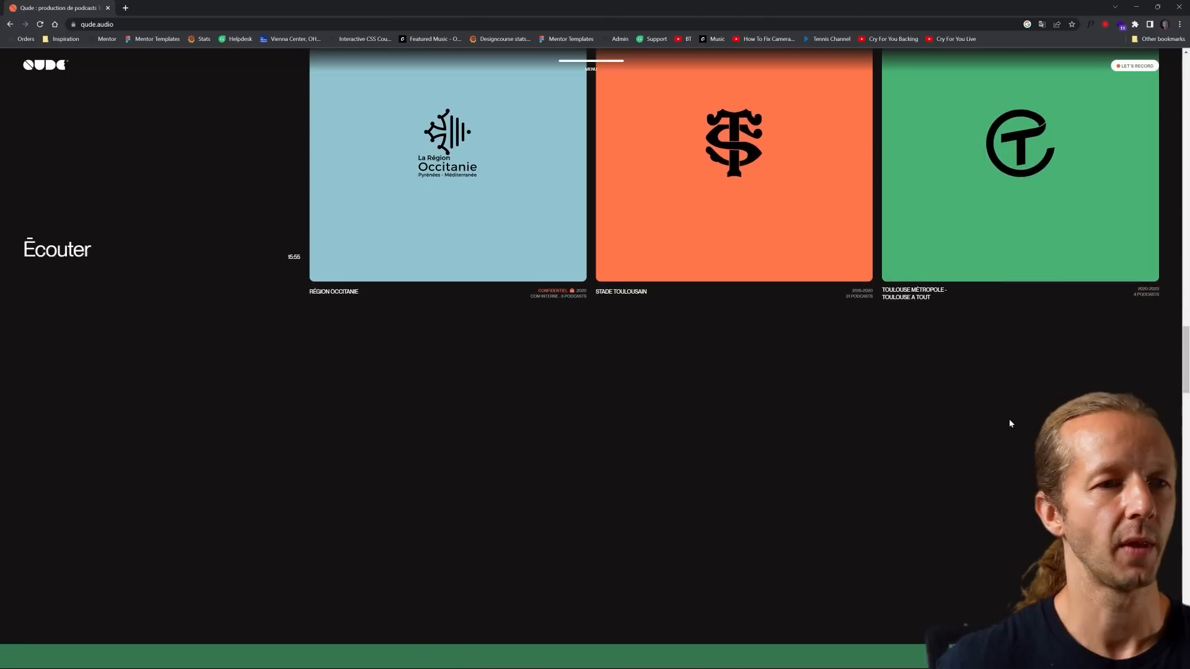
Scroll past the Creation, Production and Diffusion cards to the Nos Métiers roles
scroll(down, 3)
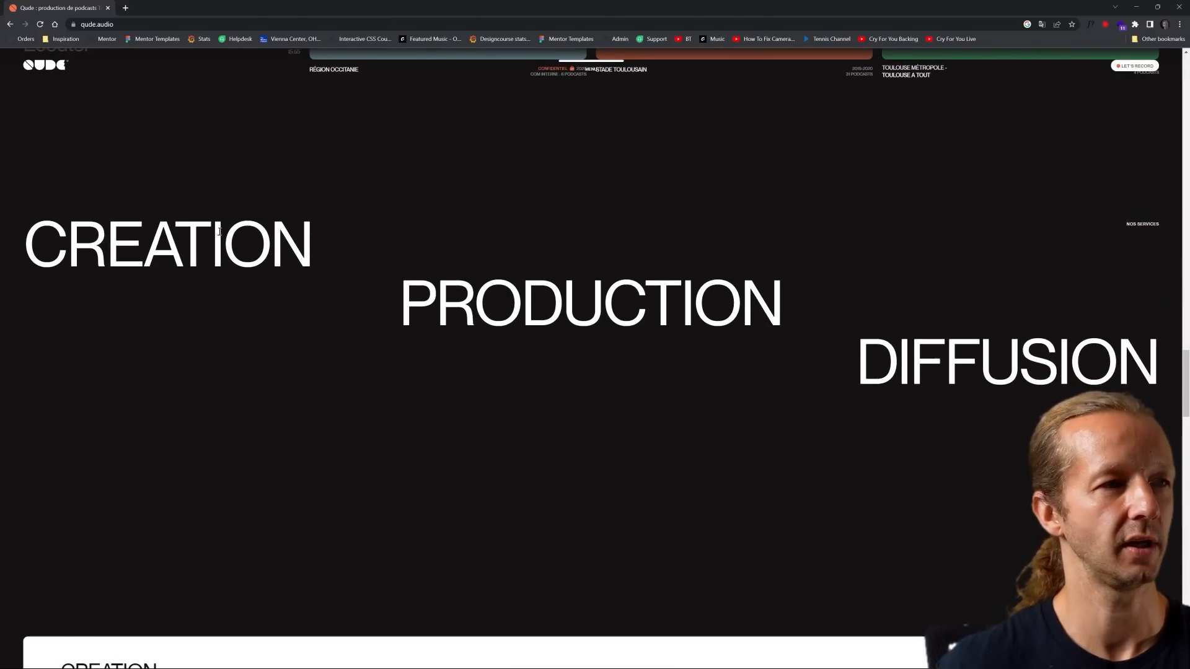
scroll(down, 3)
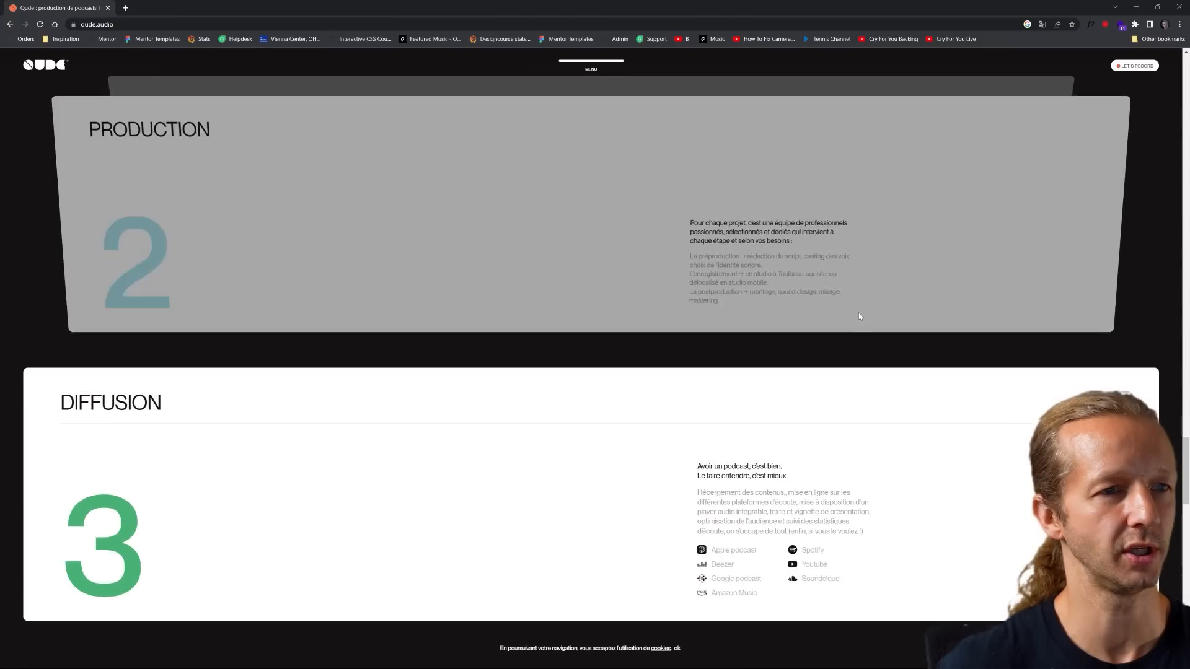
scroll(down, 3)
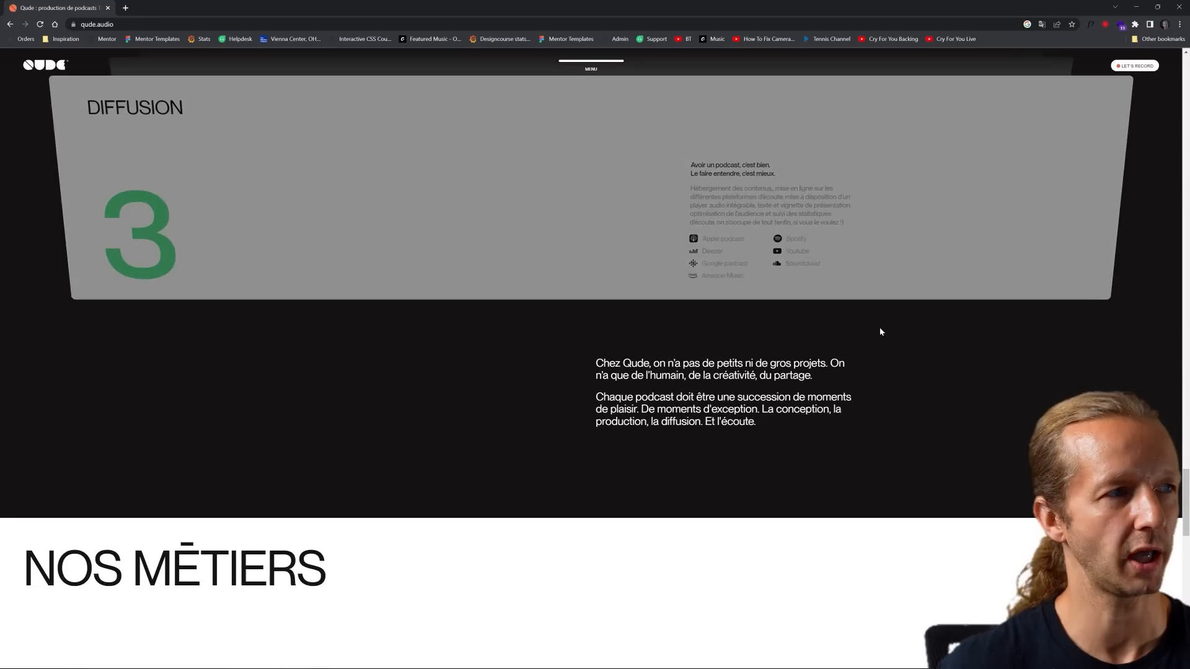
scroll(down, 3)
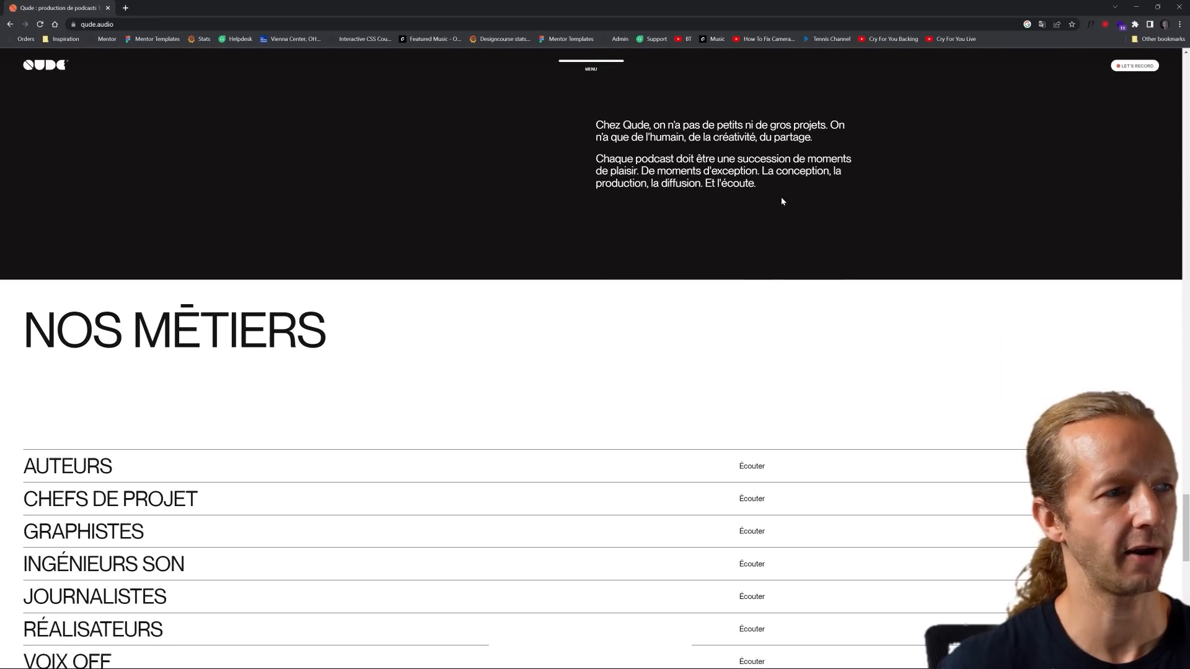
Preview the Nos Métiers portraits, scroll to Let's Talk, then return to the Creation card
scroll(down, 3)
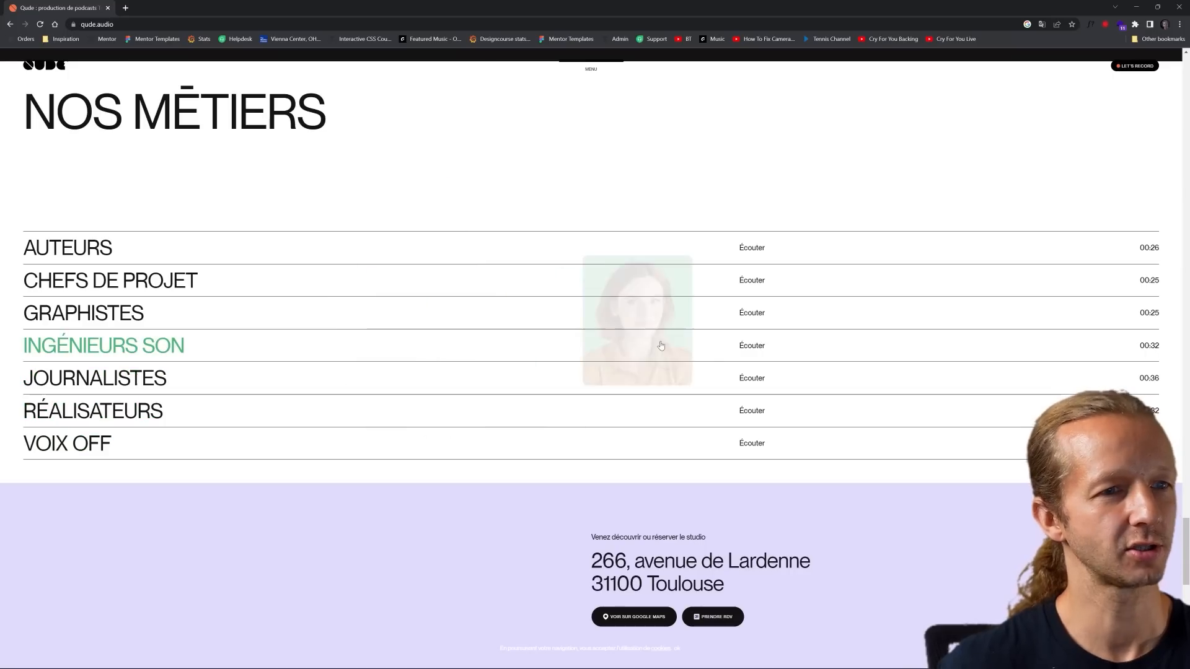
mouse_move(854, 302)
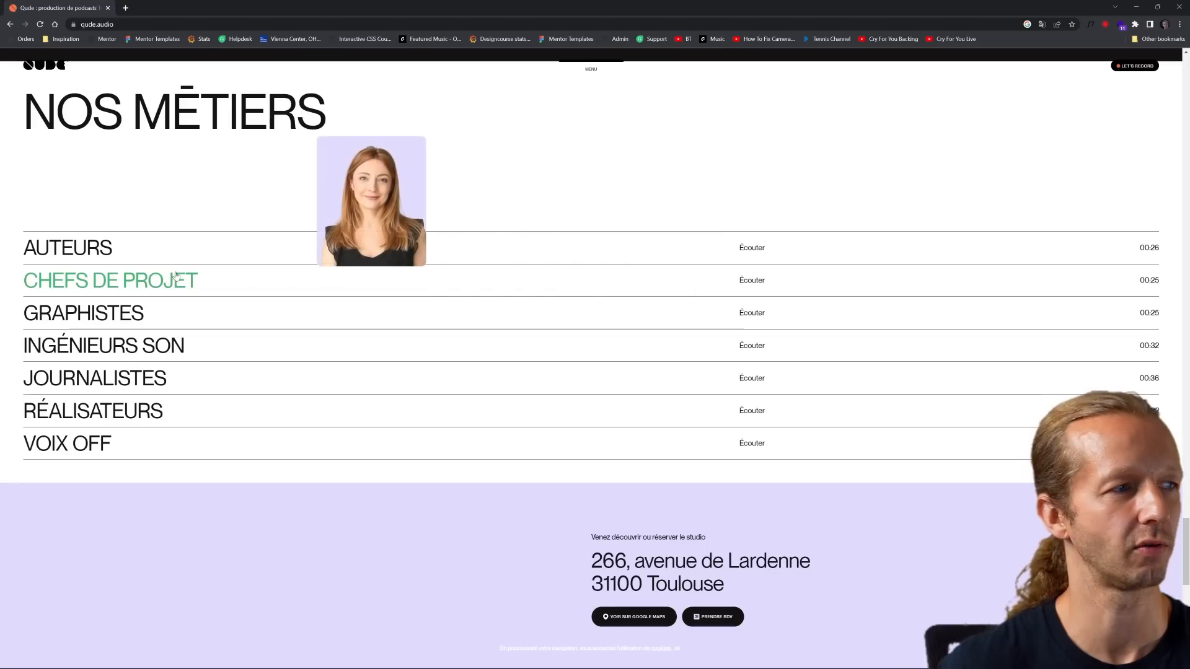
mouse_move(453, 341)
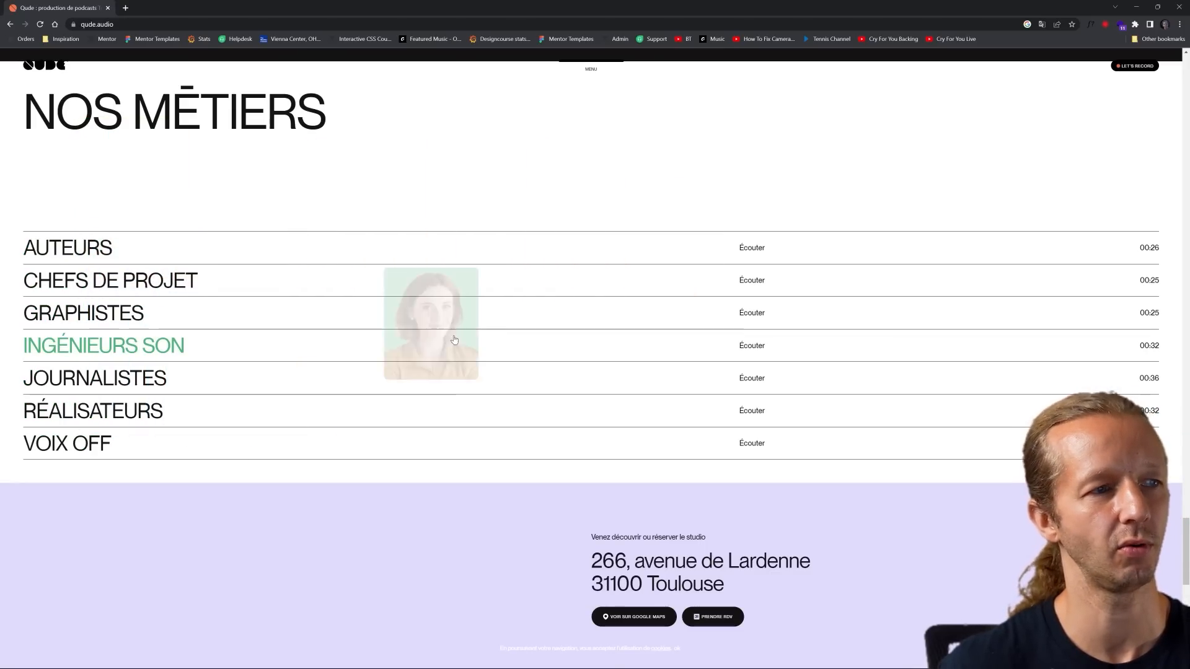
mouse_move(540, 360)
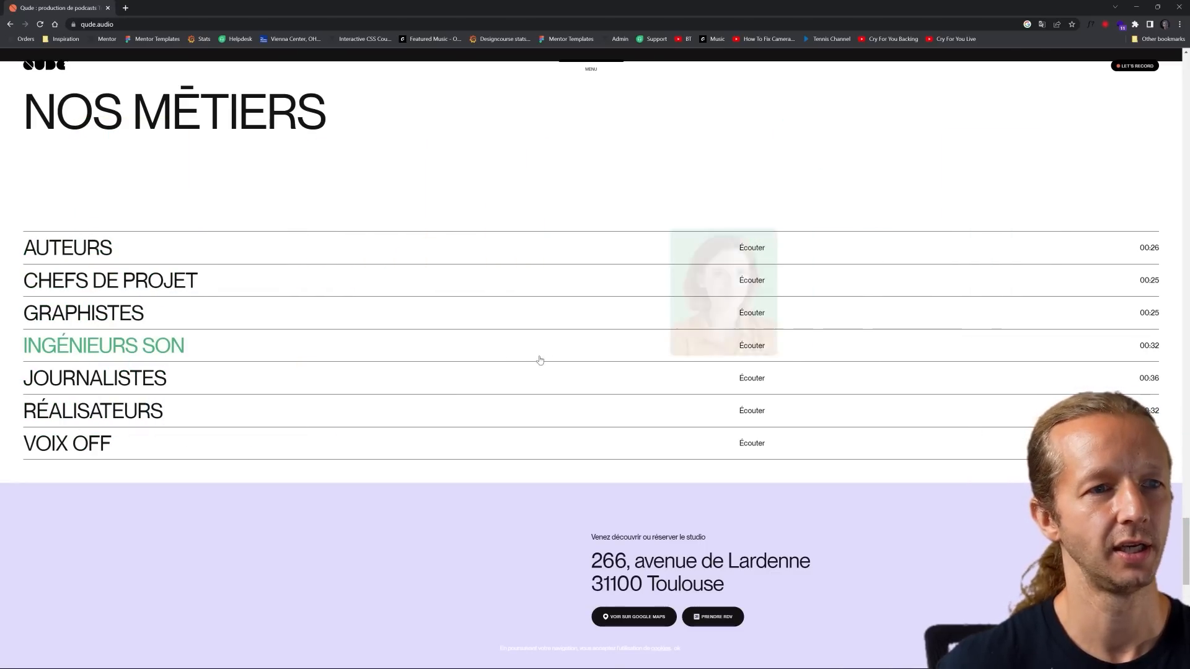
scroll(down, 3)
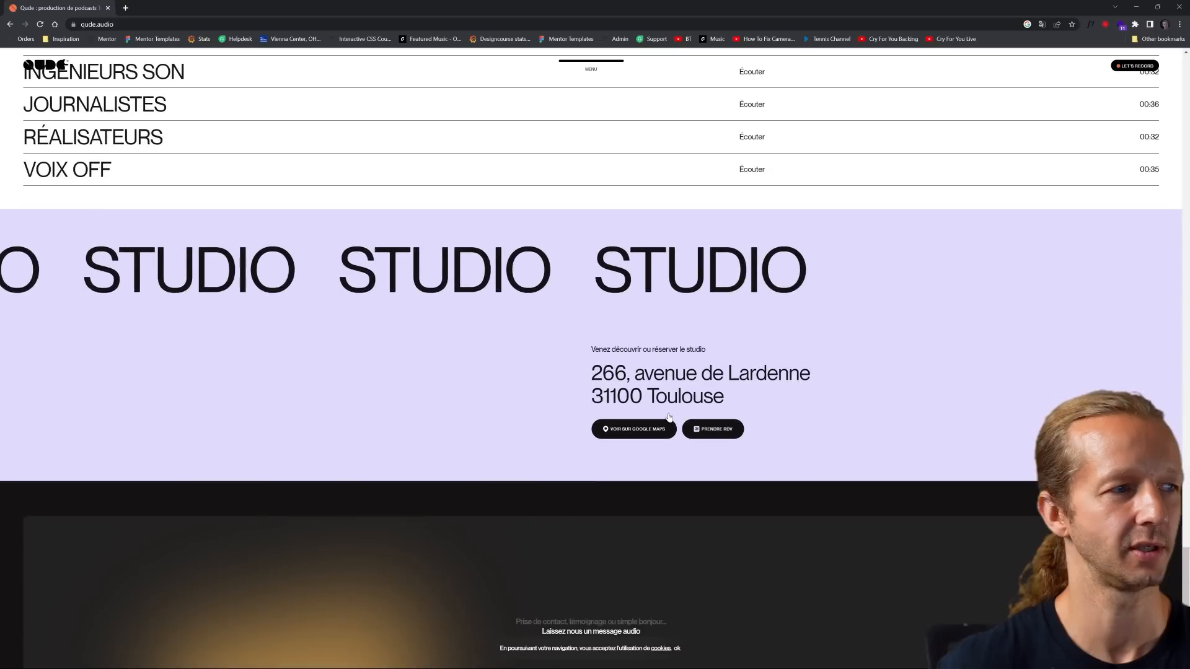
scroll(down, 3)
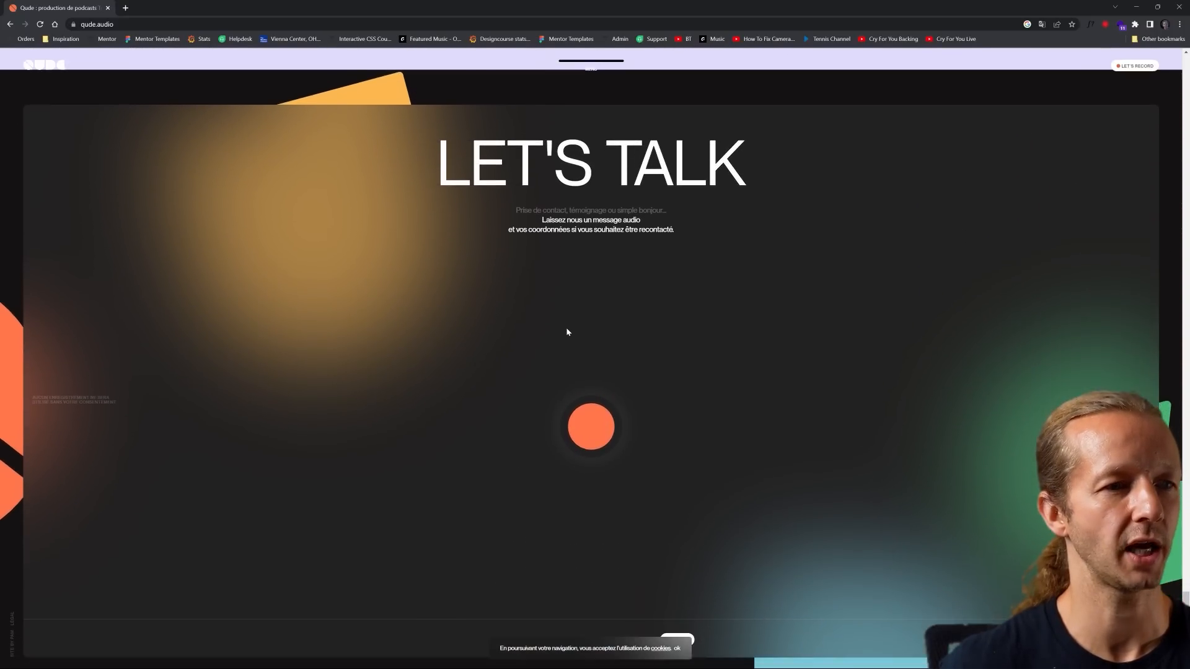
scroll(up, 3)
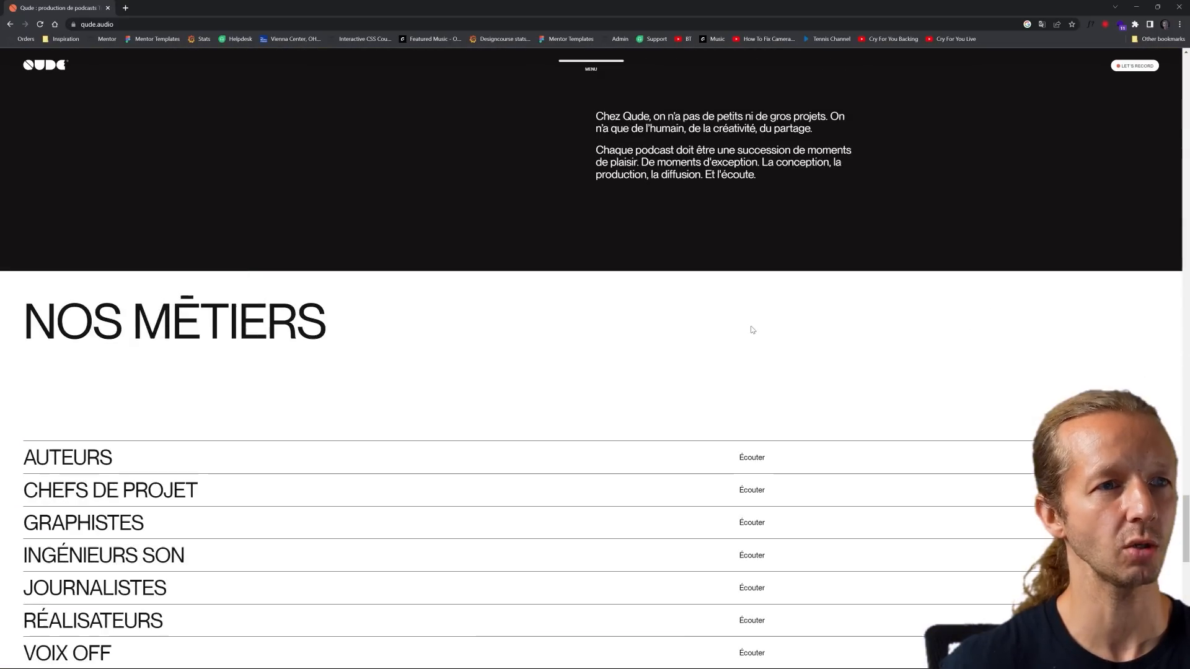
scroll(down, 3)
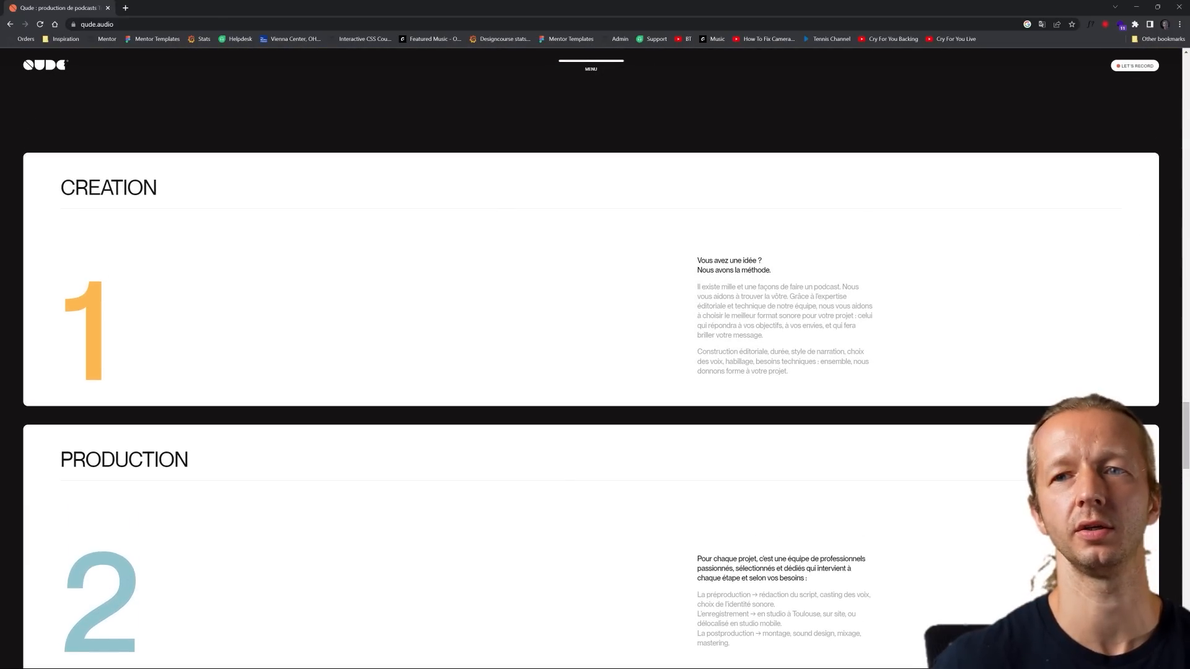
Switch to the Cosmos tab, view its Wappalyzer tech stack, and reach 'Save from anywhere'
click(165, 7)
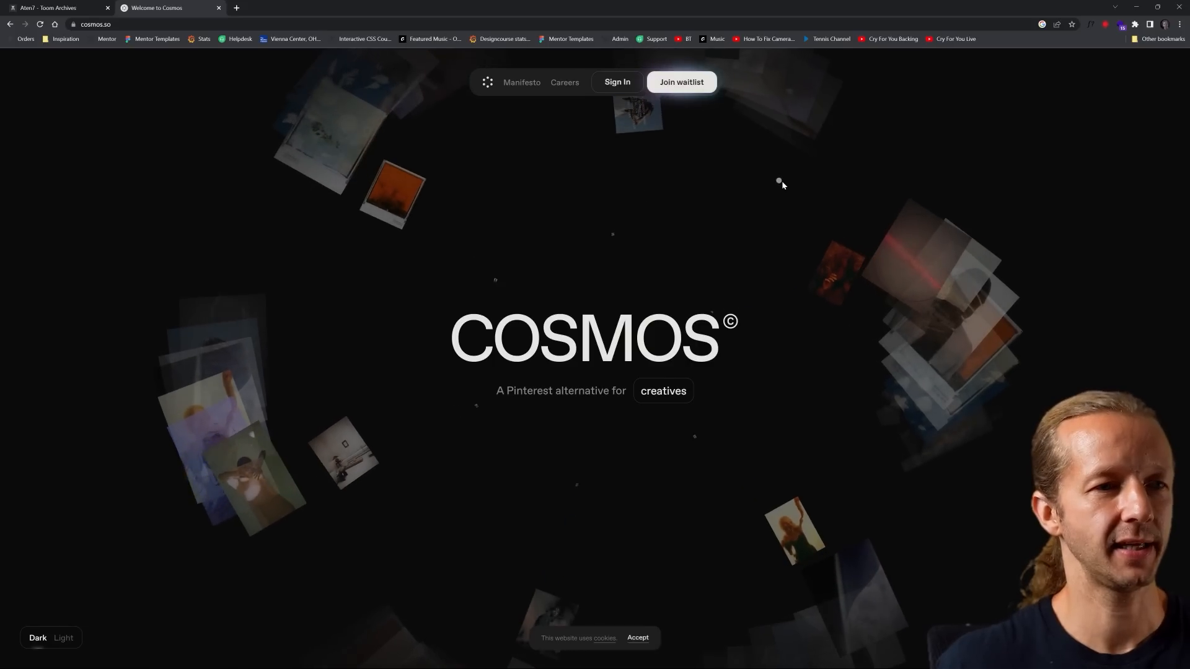
scroll(down, 3)
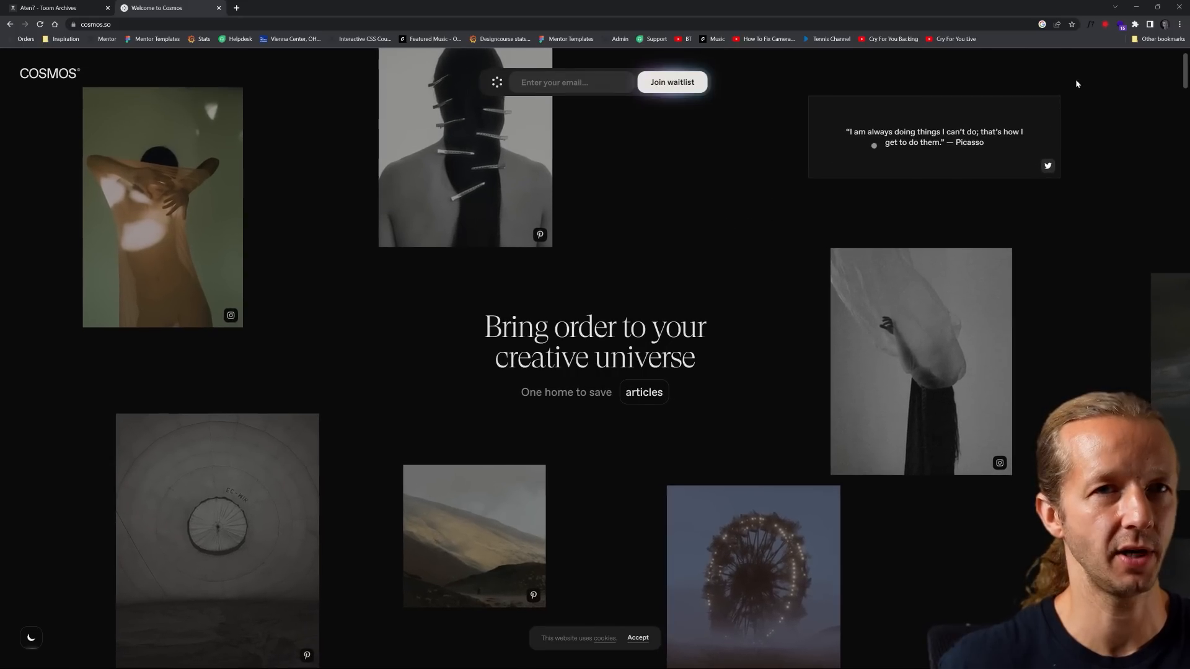
click(1121, 24)
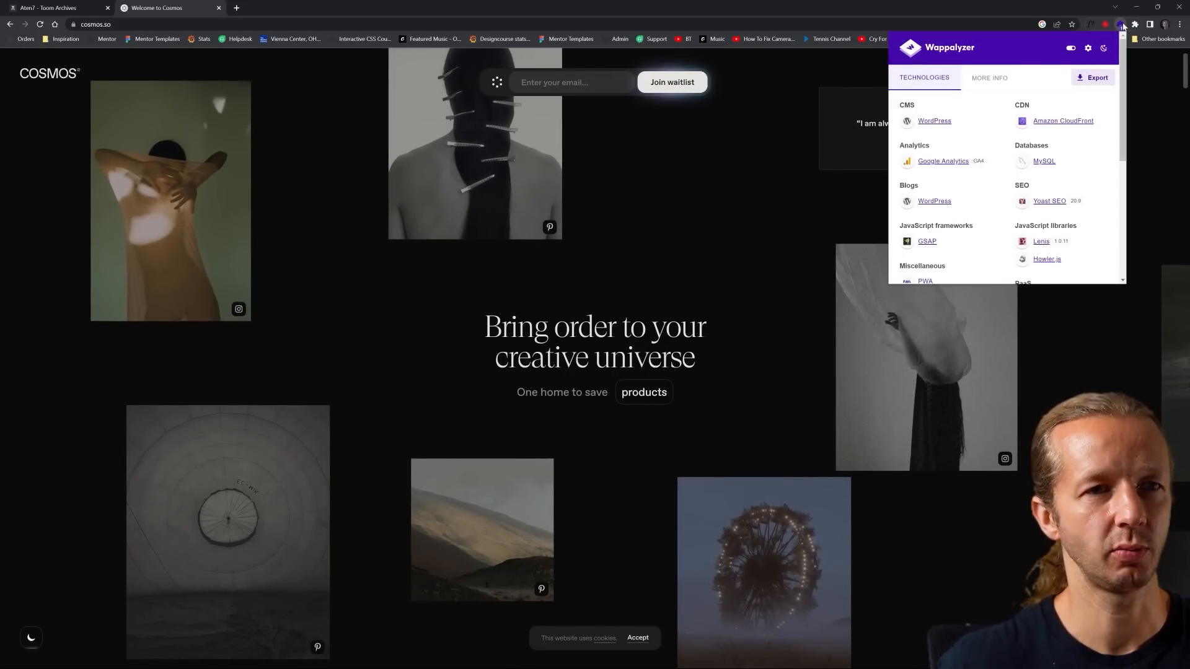
scroll(down, 3)
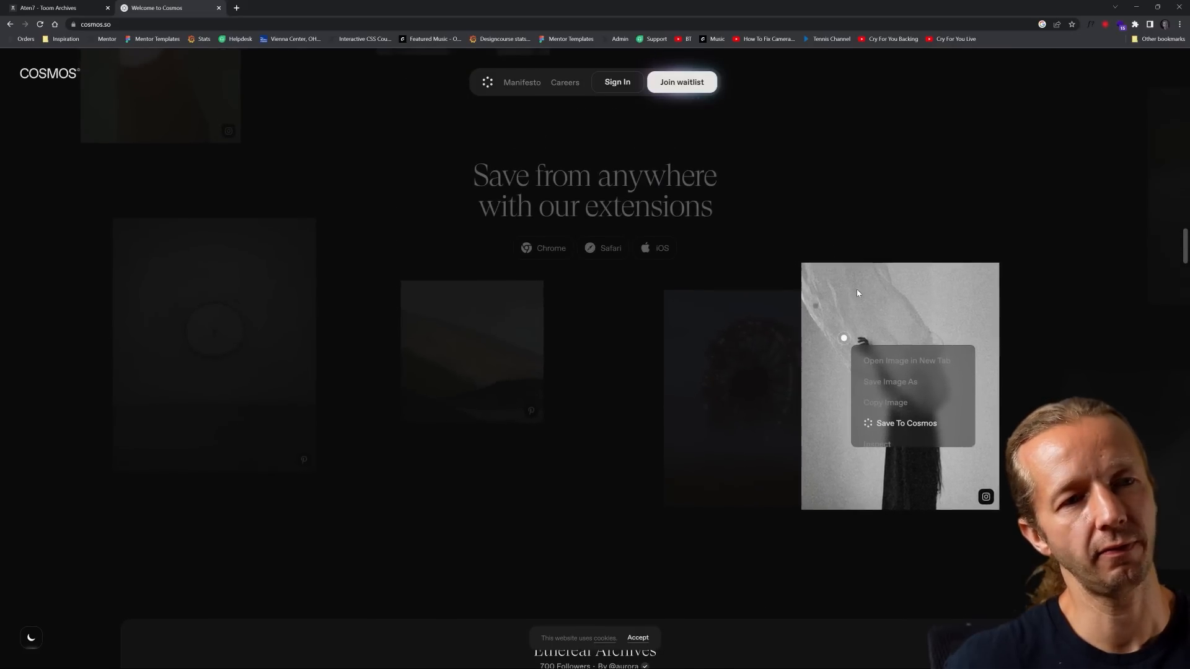
Scroll past 'Curate your elements' and 'AI-powered tagging system' to 'Welcome to our world'
scroll(down, 3)
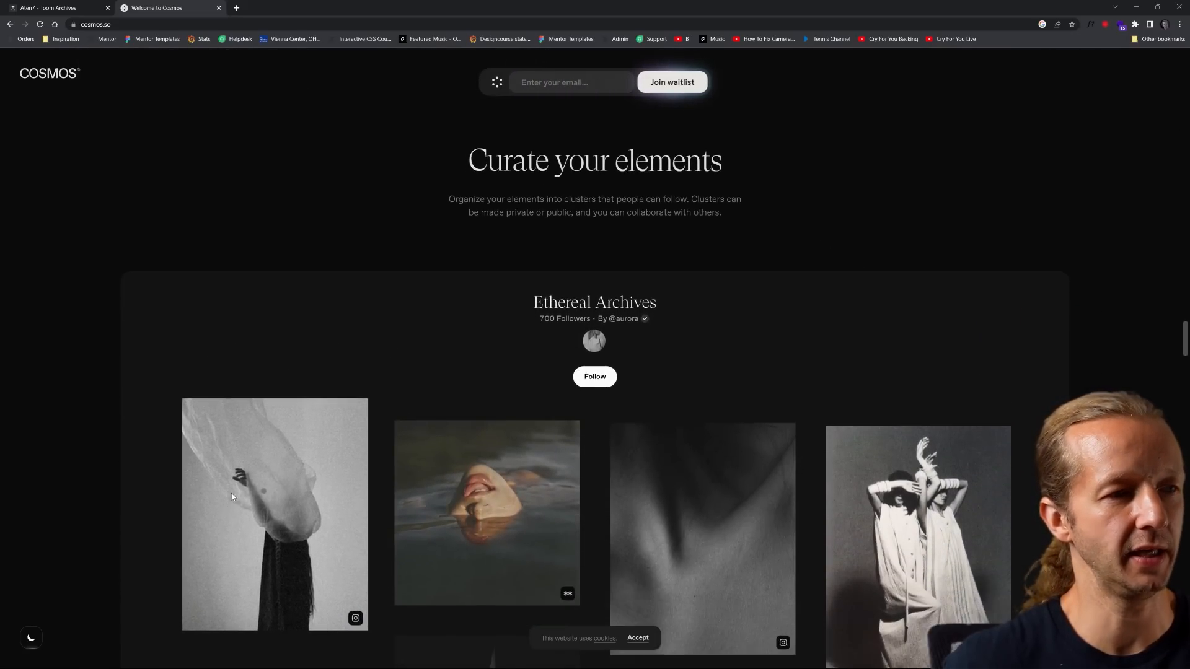
scroll(down, 3)
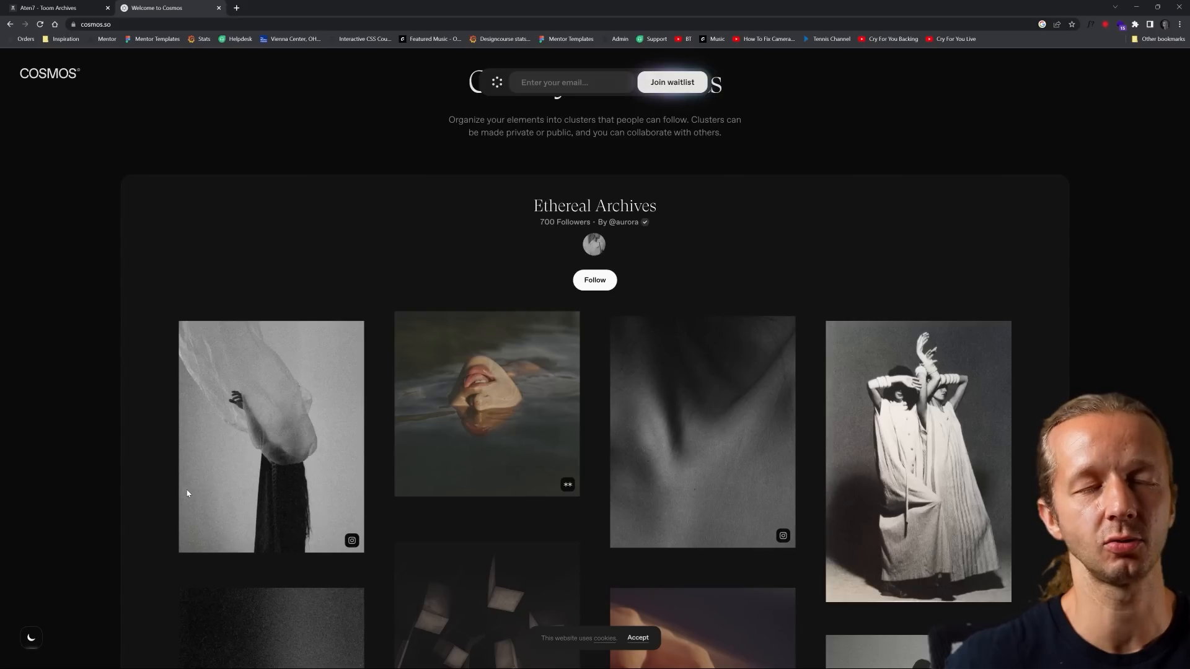
scroll(down, 3)
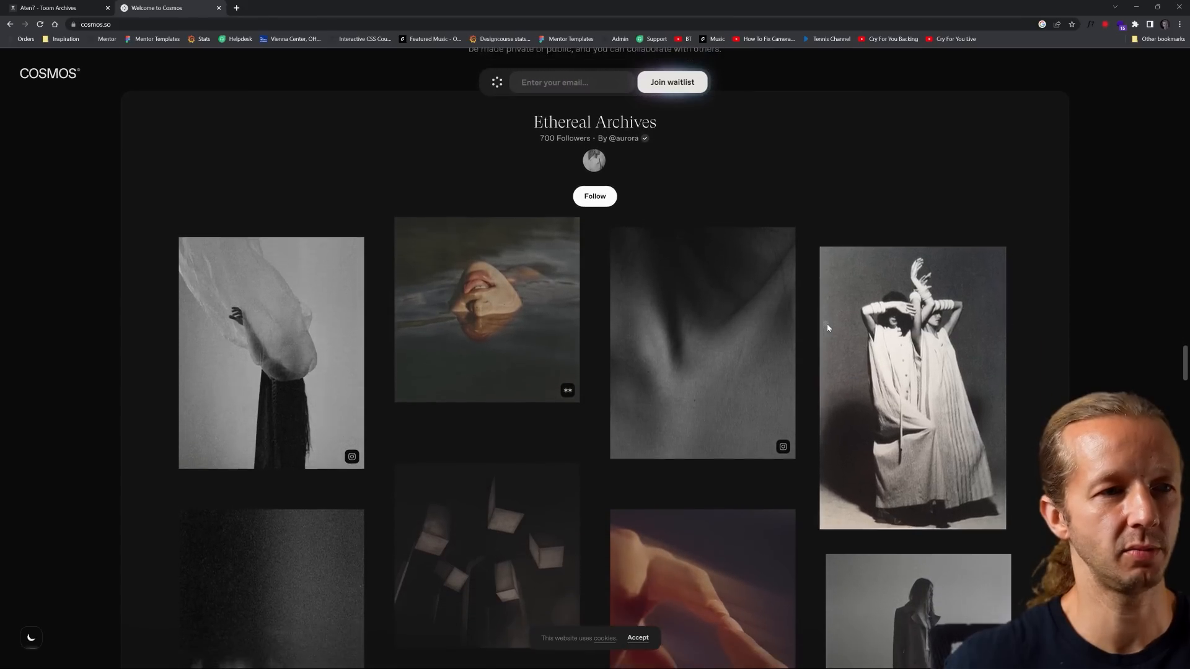
scroll(down, 3)
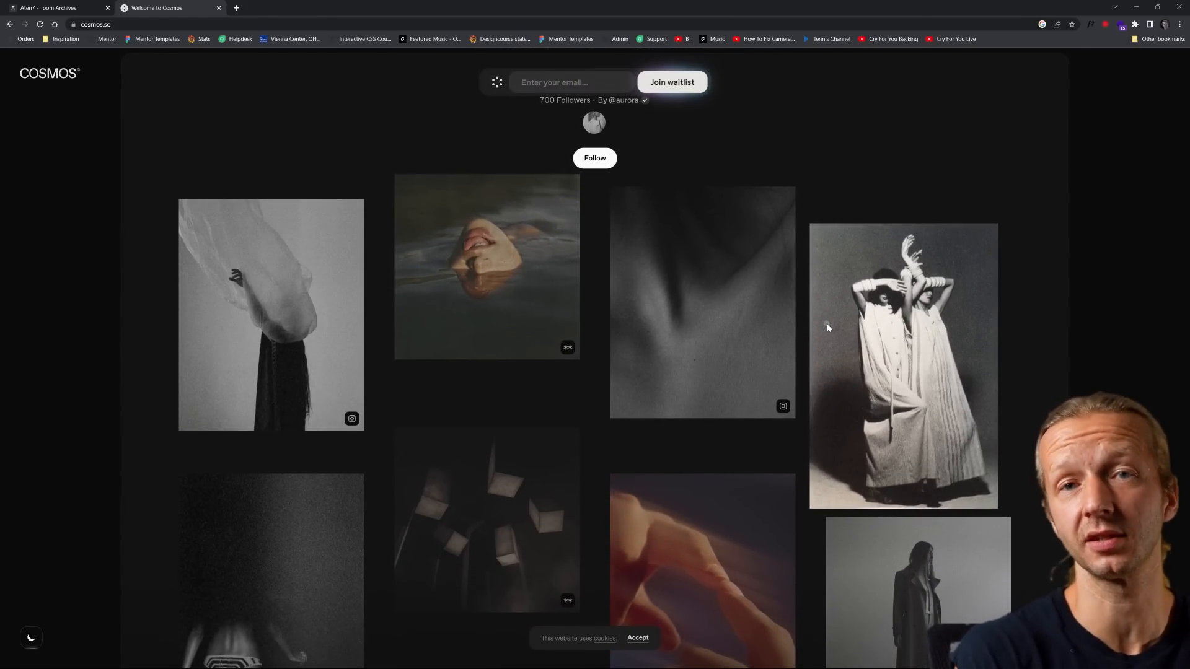
scroll(down, 3)
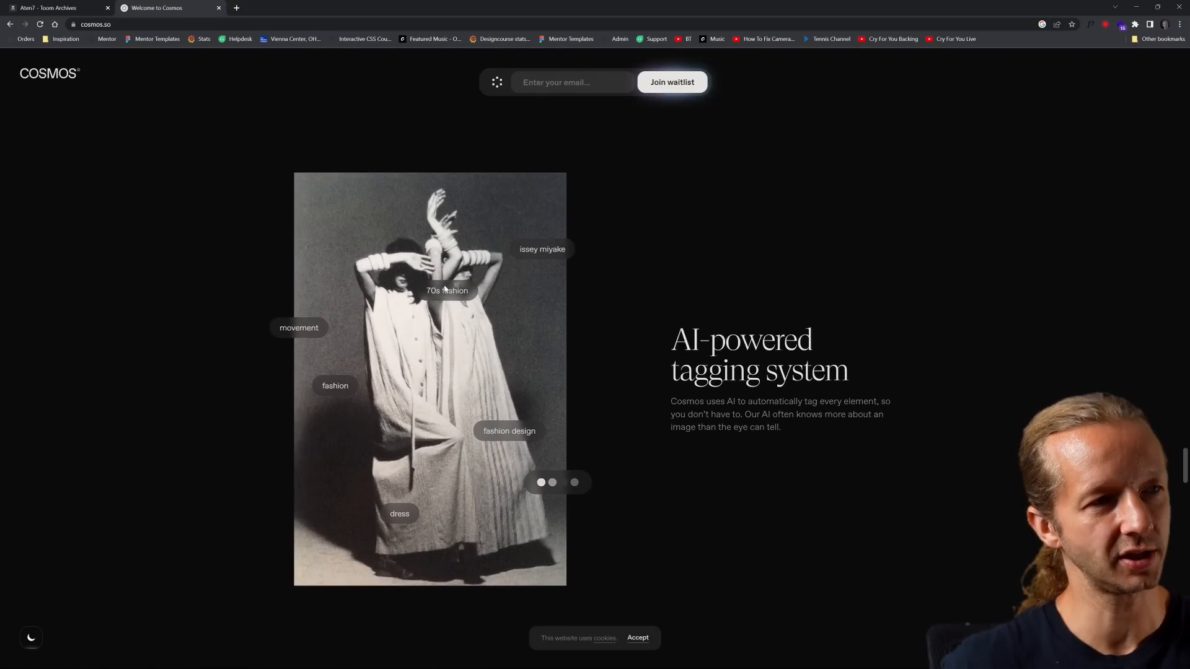
scroll(down, 3)
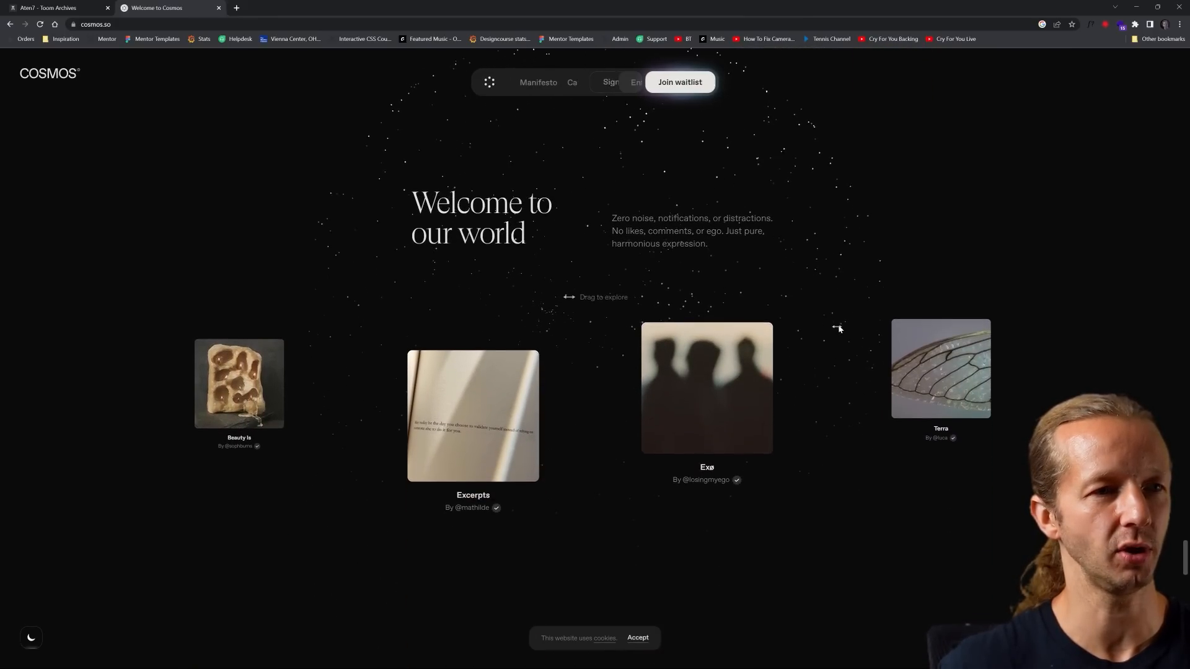
Scroll past 'Available on web and iOS' and the brand logos to 'Start your journey'
click(679, 81)
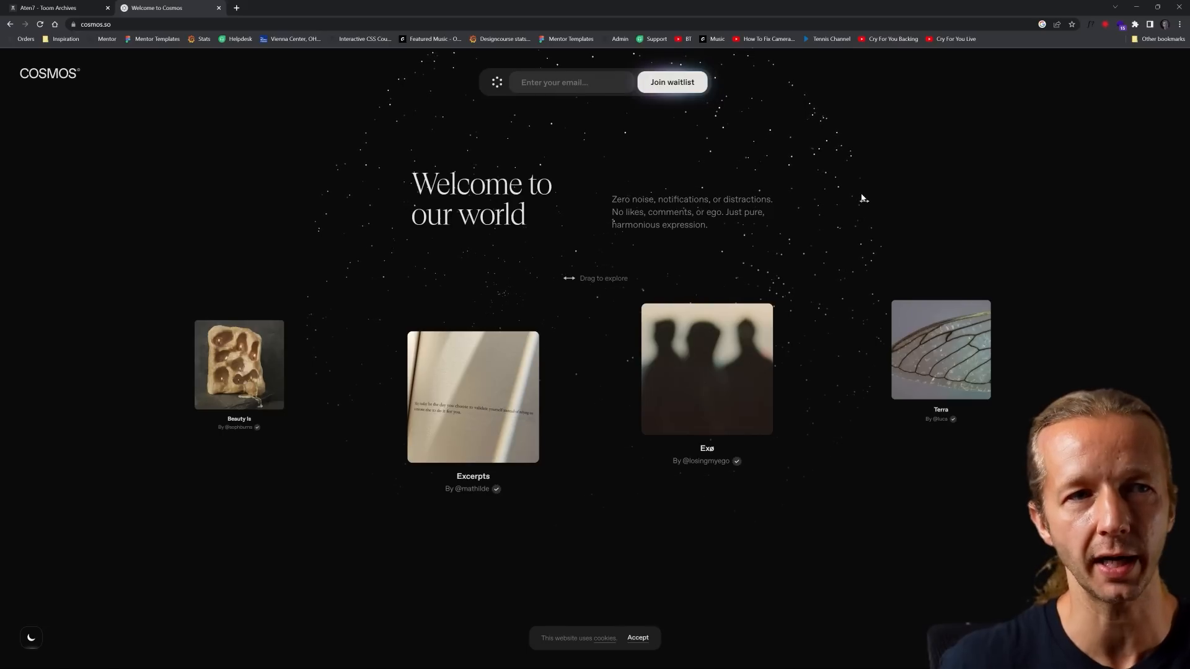
scroll(down, 3)
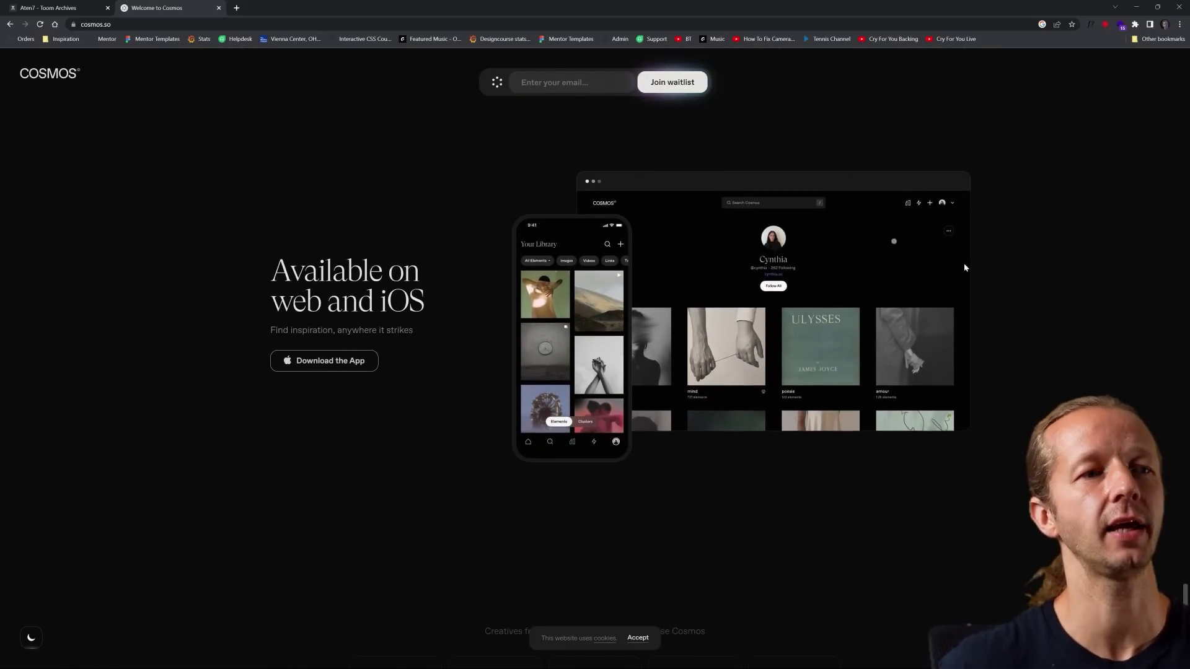
scroll(down, 3)
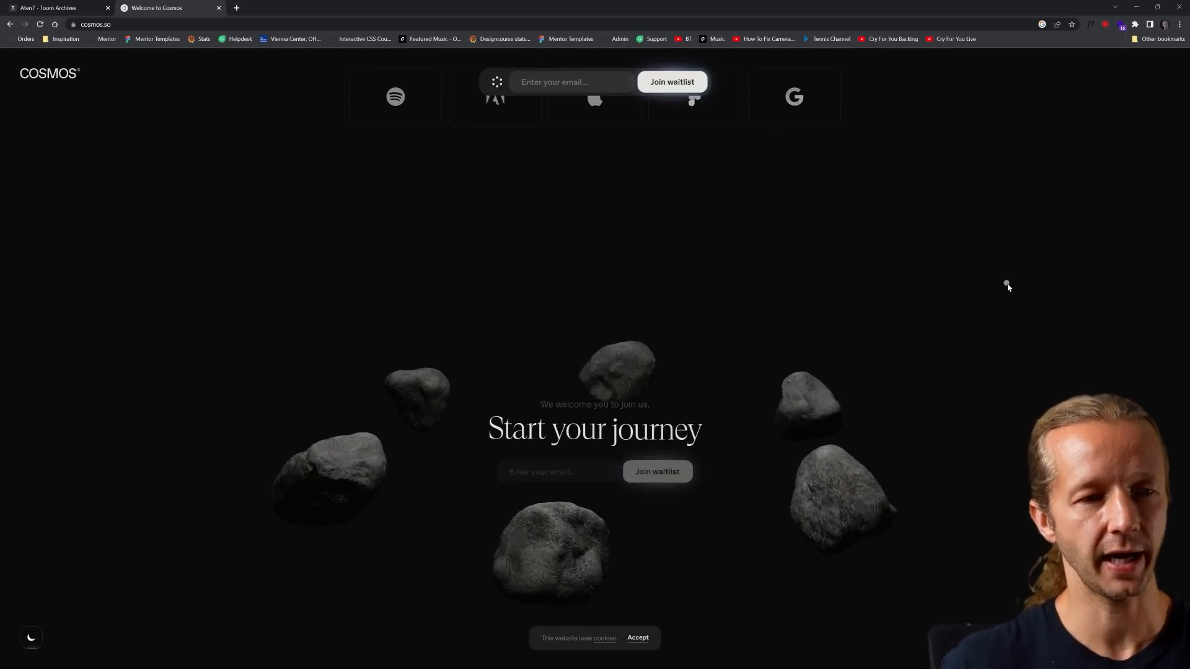
scroll(up, 3)
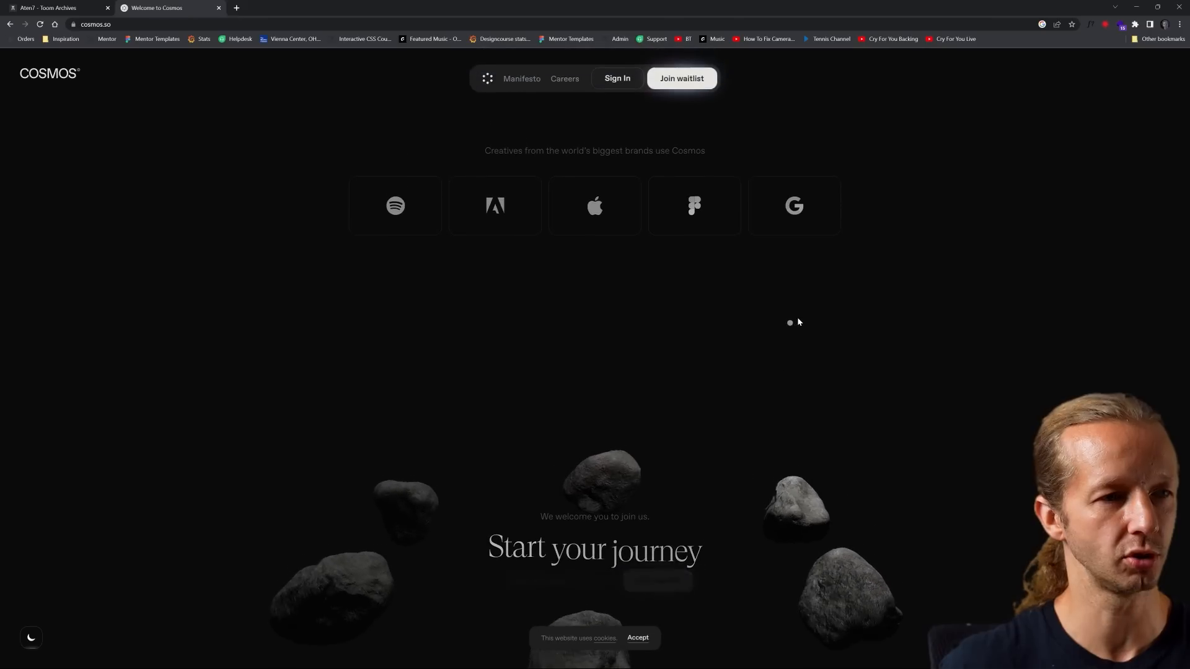
scroll(down, 3)
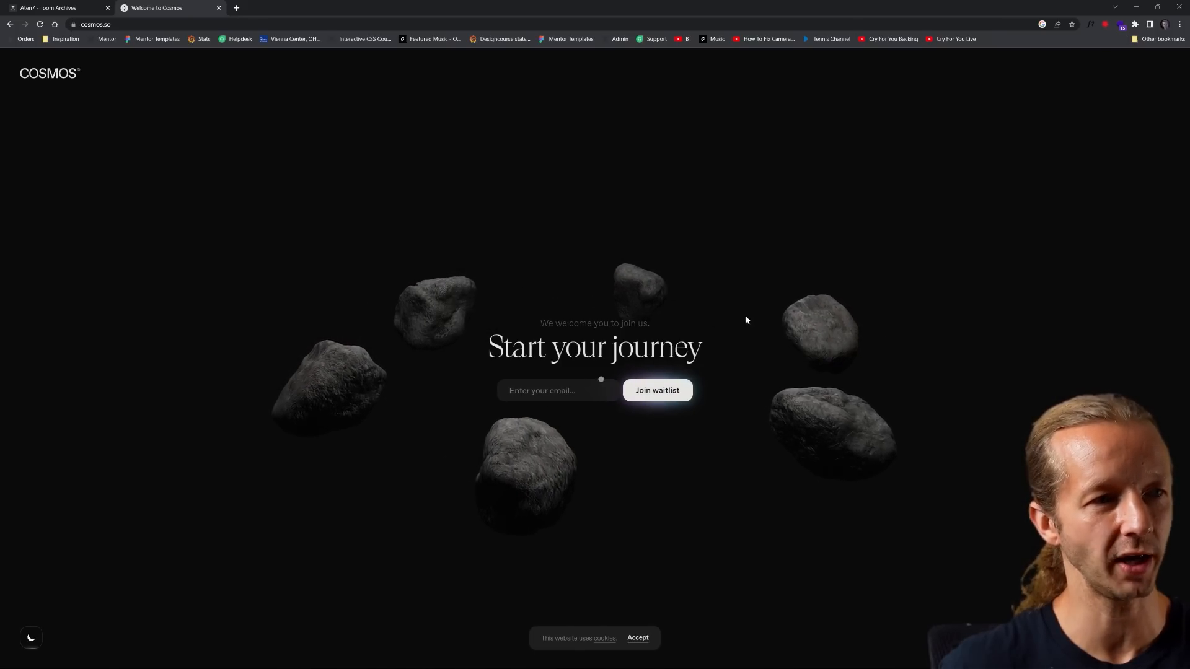
scroll(down, 3)
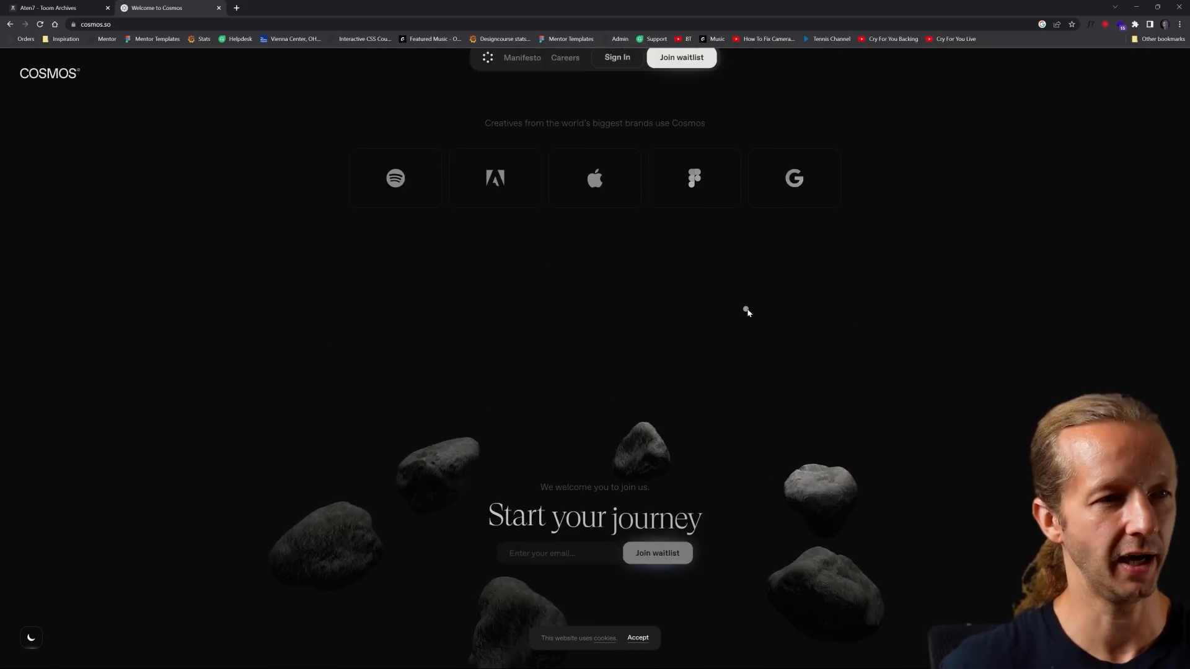